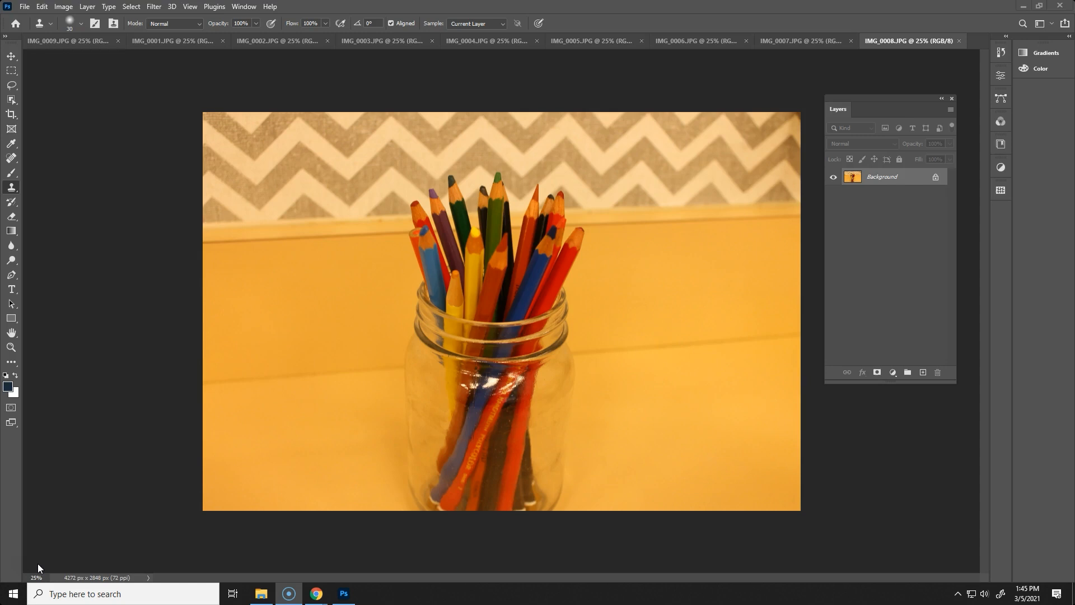
pyautogui.moveTo(752, 95)
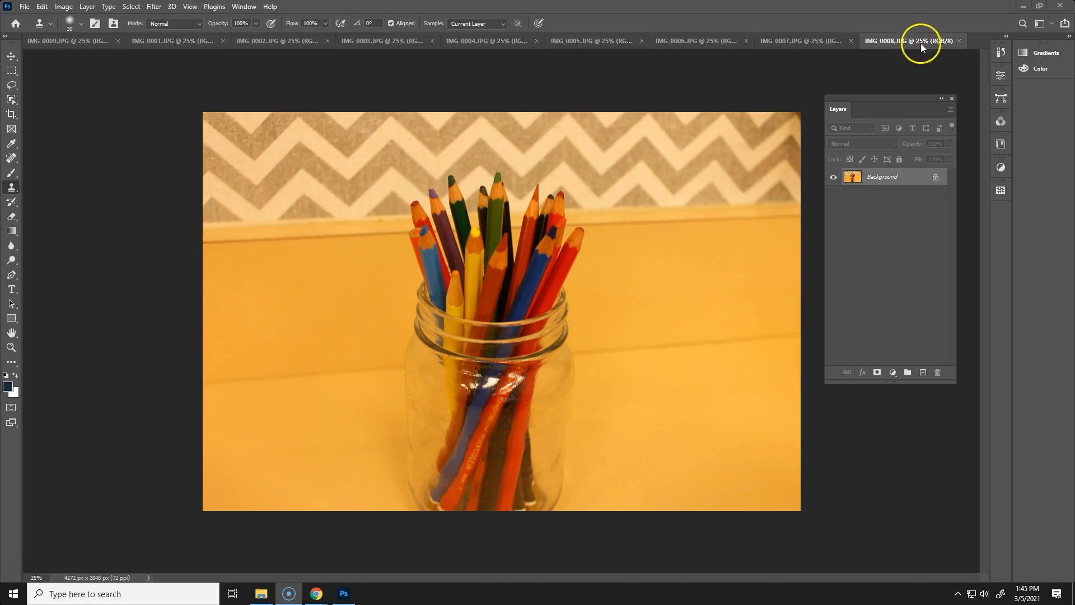
# Review the open pencil-jar photos and settle on the bluish IMG_0009 shot
pyautogui.click(68, 41)
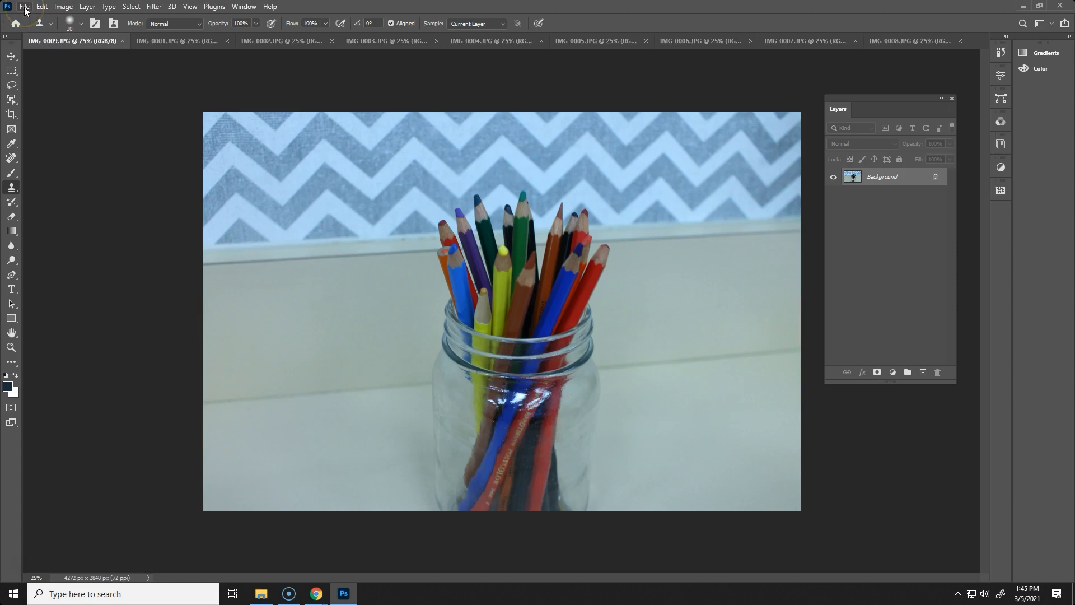
pyautogui.click(175, 40)
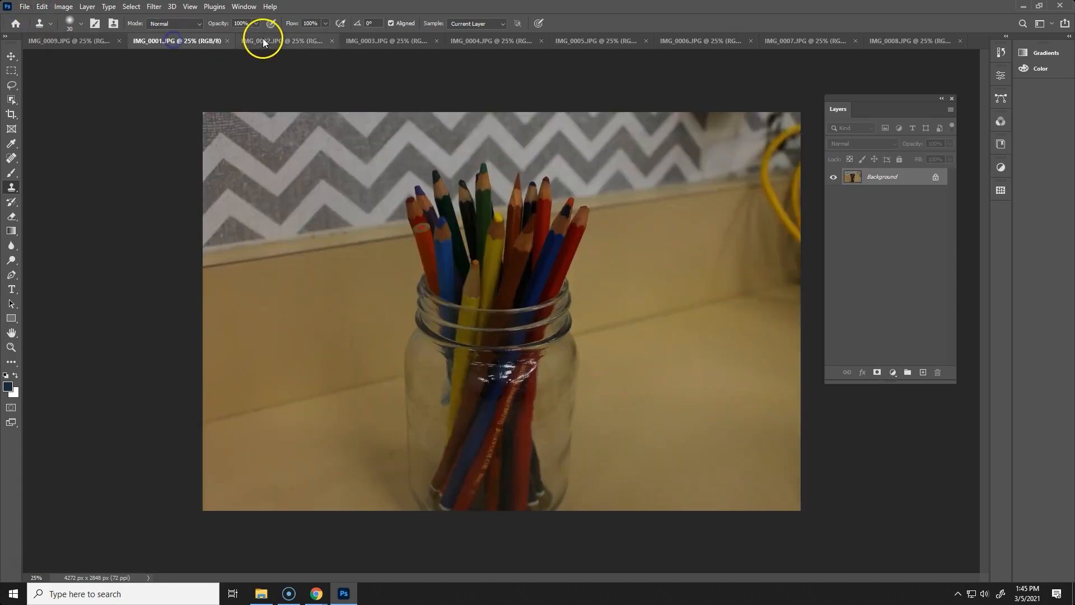
pyautogui.click(699, 40)
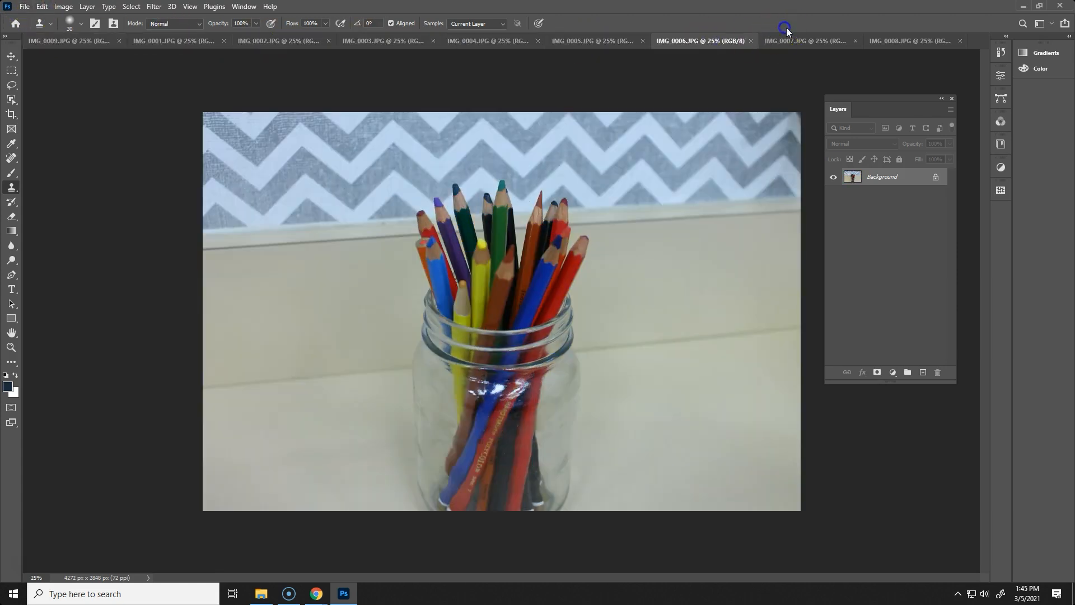
pyautogui.click(909, 40)
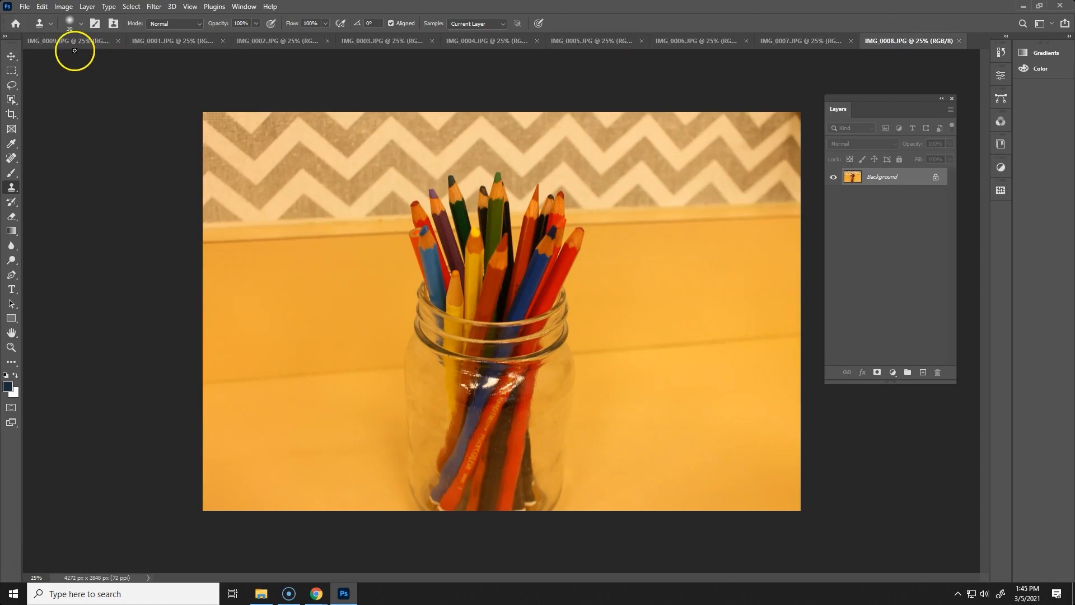
pyautogui.click(71, 40)
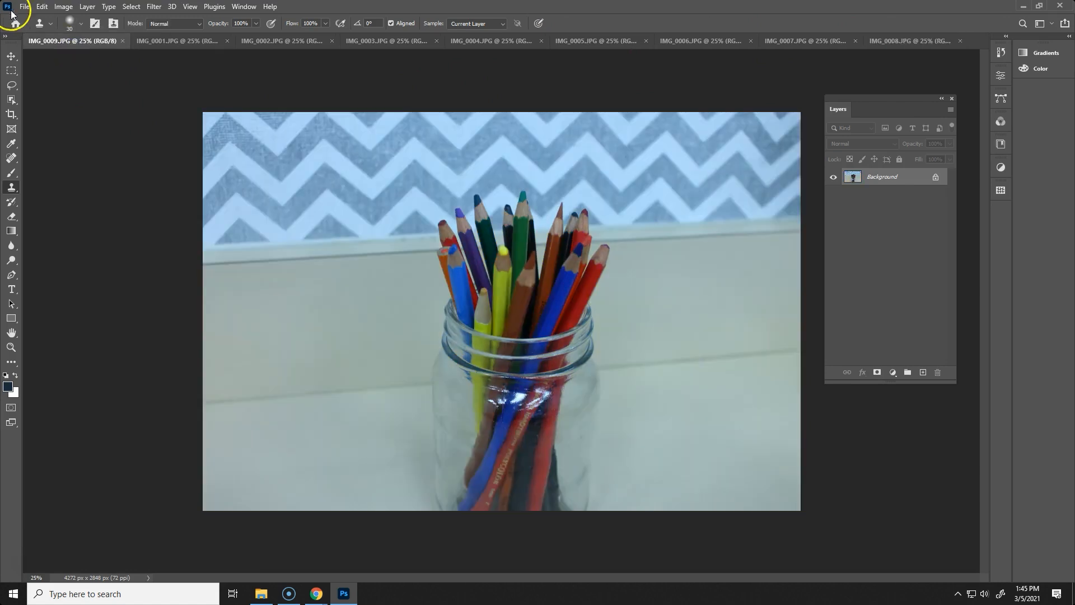
# Save the bluish photo as a new document named AG White Balance
pyautogui.click(24, 6)
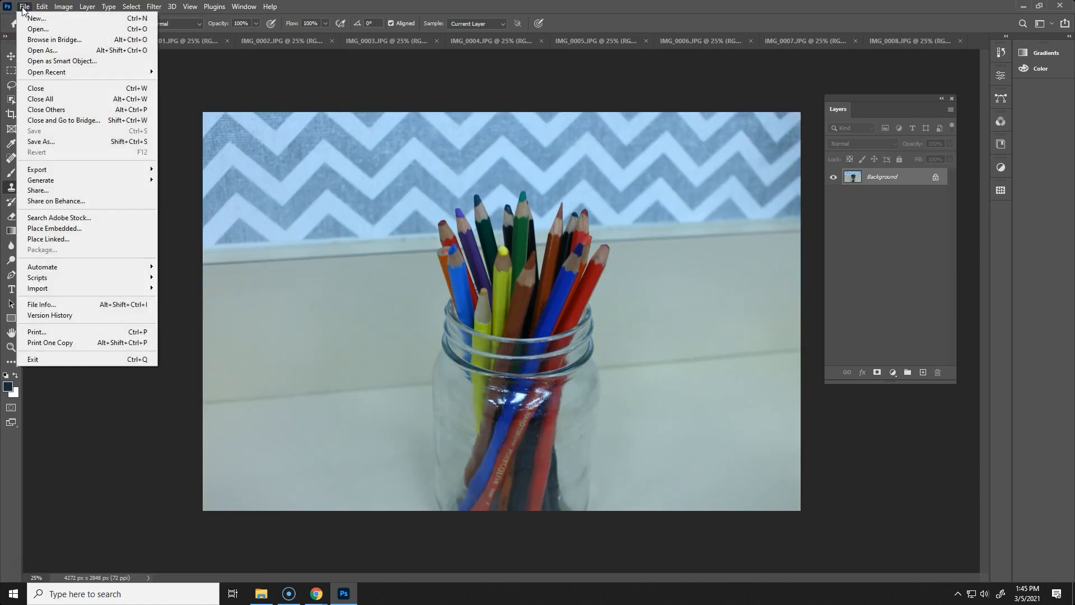
pyautogui.moveTo(38, 29)
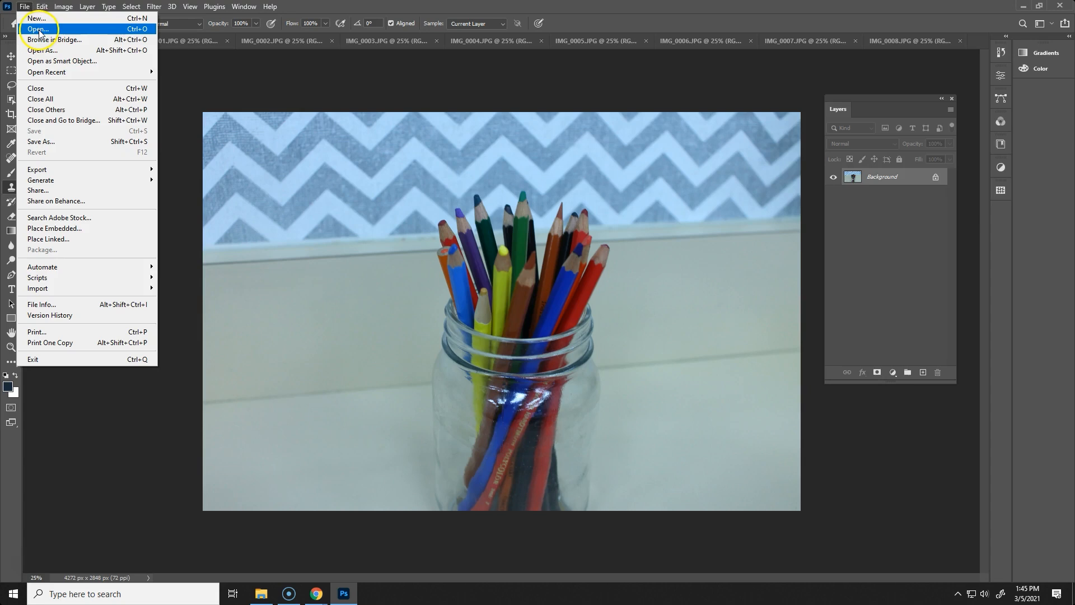
pyautogui.click(41, 7)
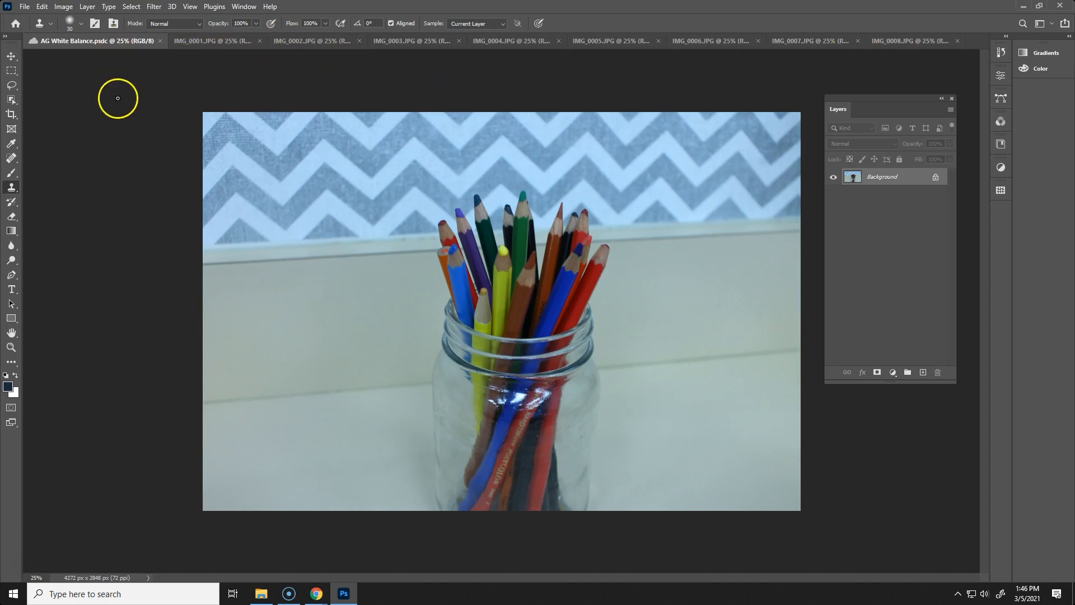
# Copy the whole dark IMG_0001 photo into AG White Balance as a new layer and close IMG_0001
pyautogui.click(185, 40)
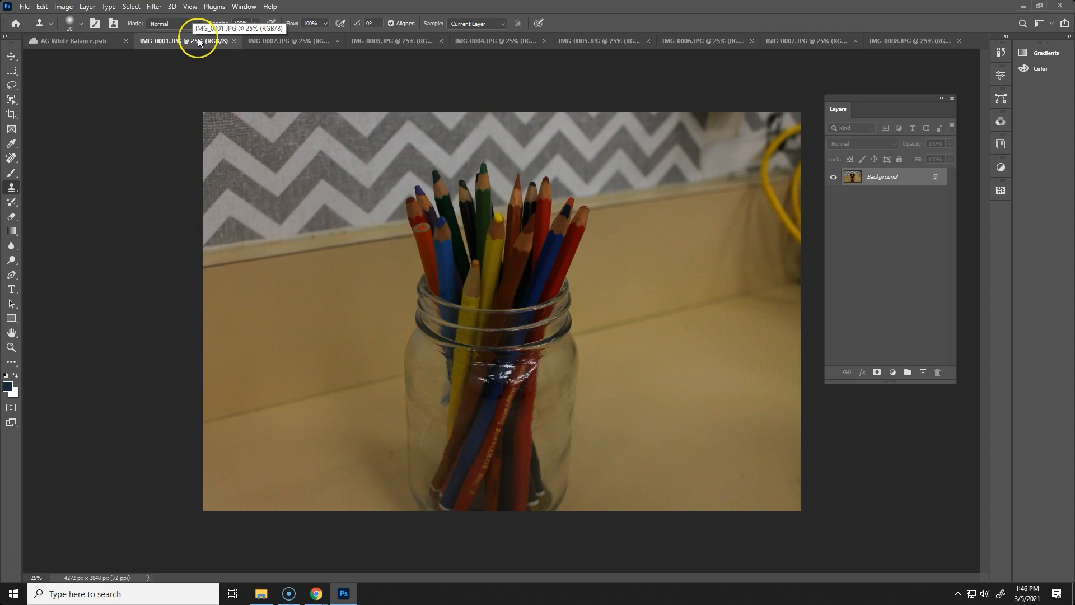
pyautogui.press('ctrl+a')
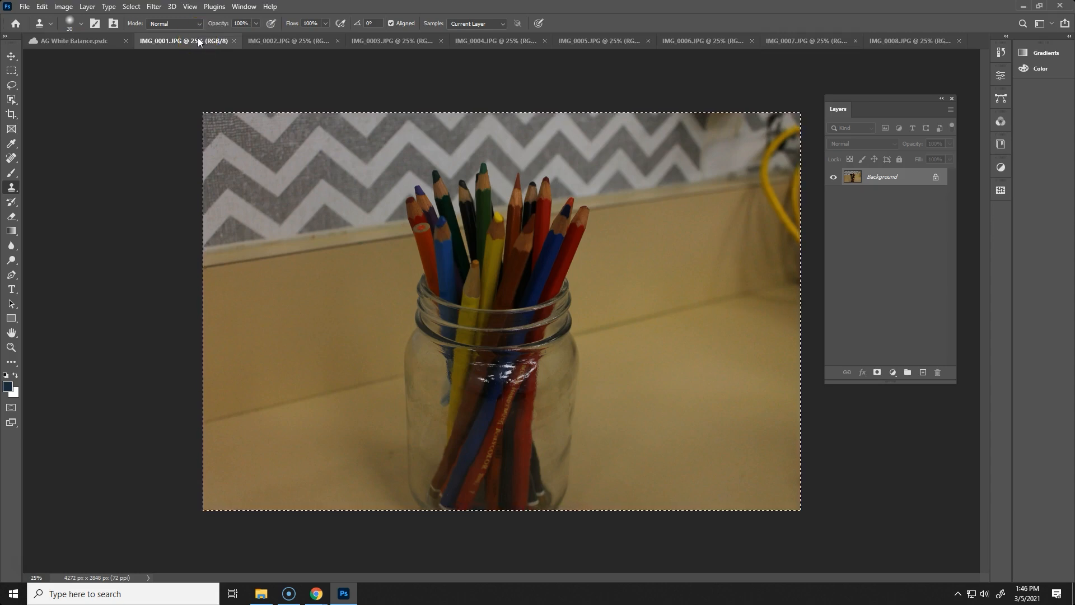
pyautogui.click(72, 40)
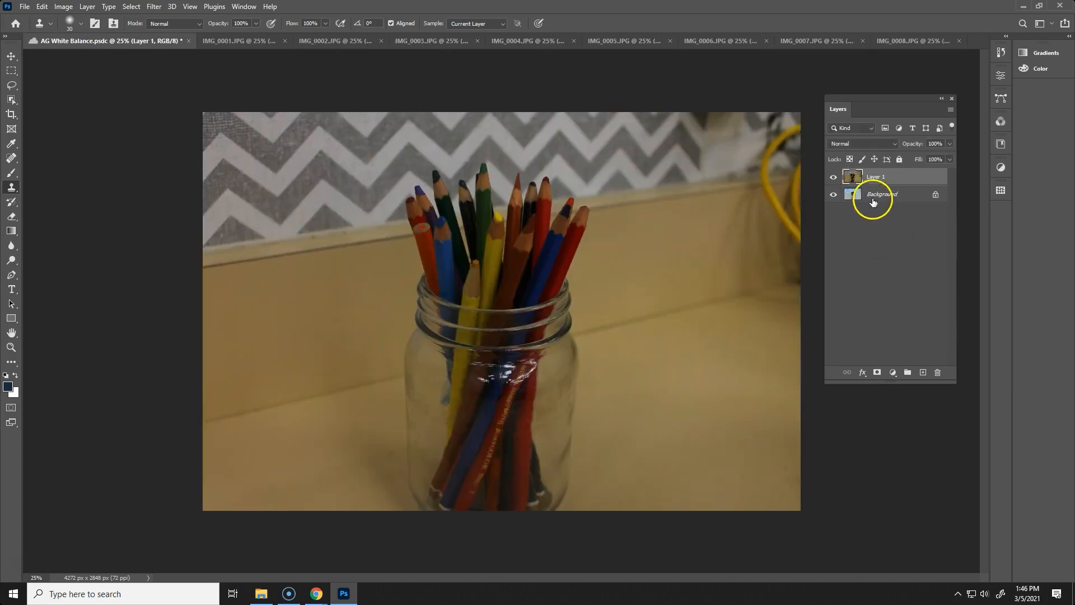
pyautogui.click(875, 176)
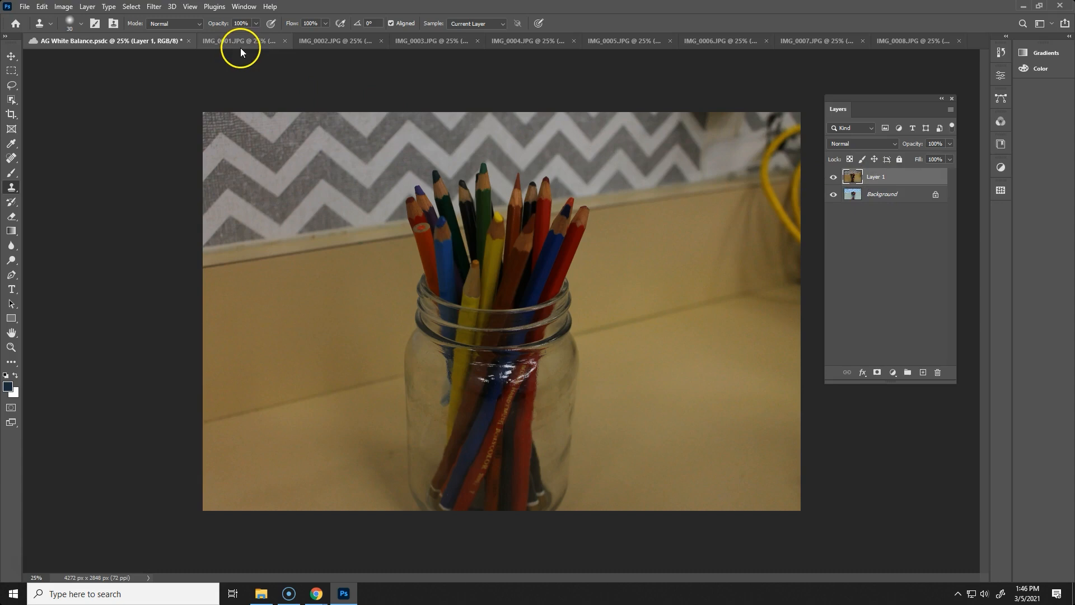
pyautogui.click(236, 40)
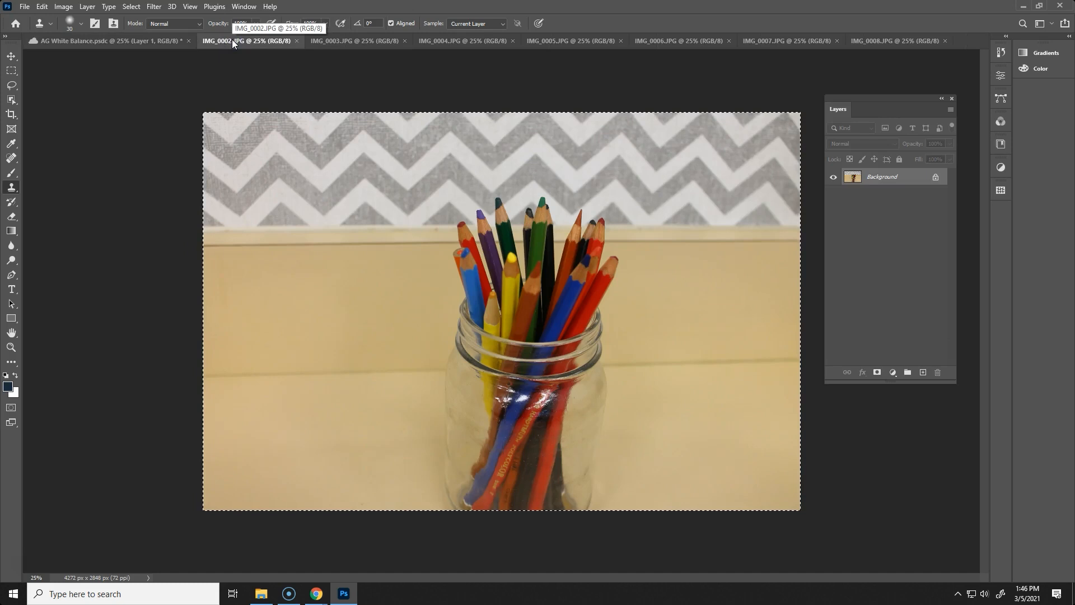
# Bring in the remaining photos such as IMG_0002 and IMG_0007 as layers and offset them with the Move tool
pyautogui.click(90, 40)
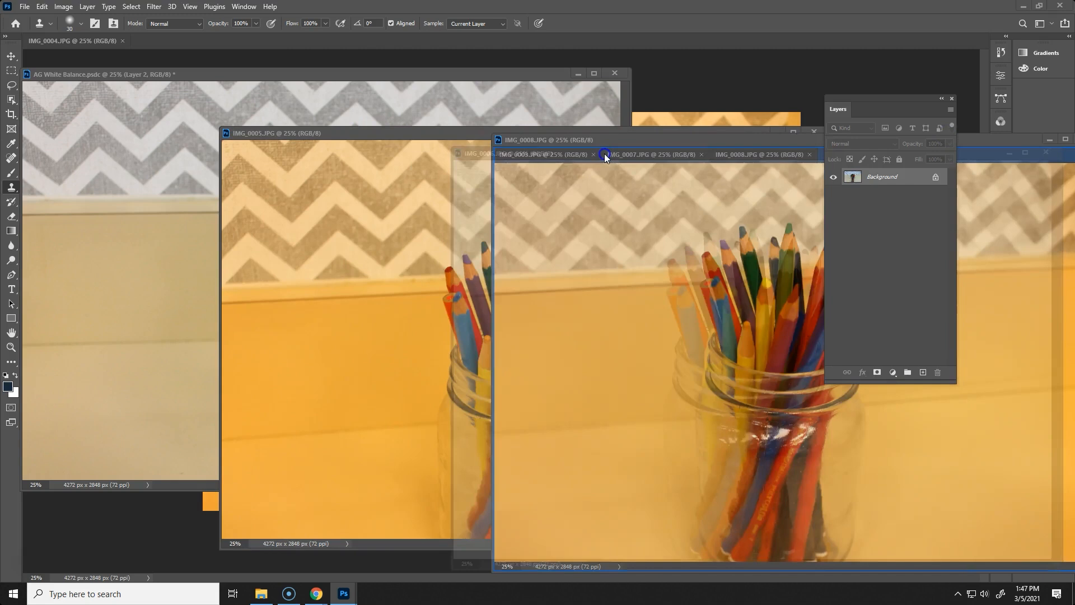
pyautogui.click(546, 139)
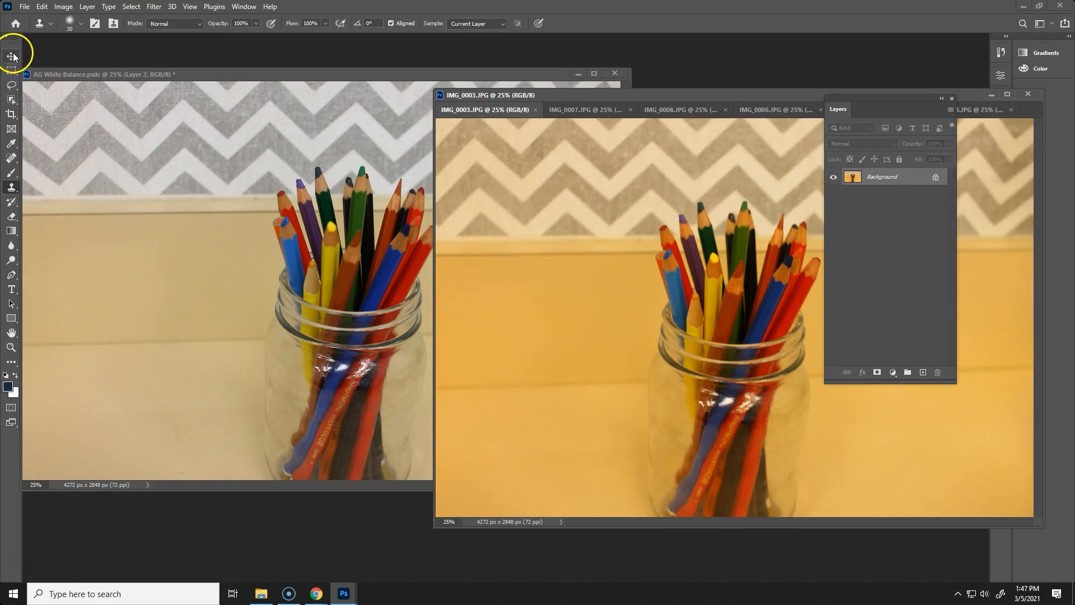
pyautogui.click(11, 56)
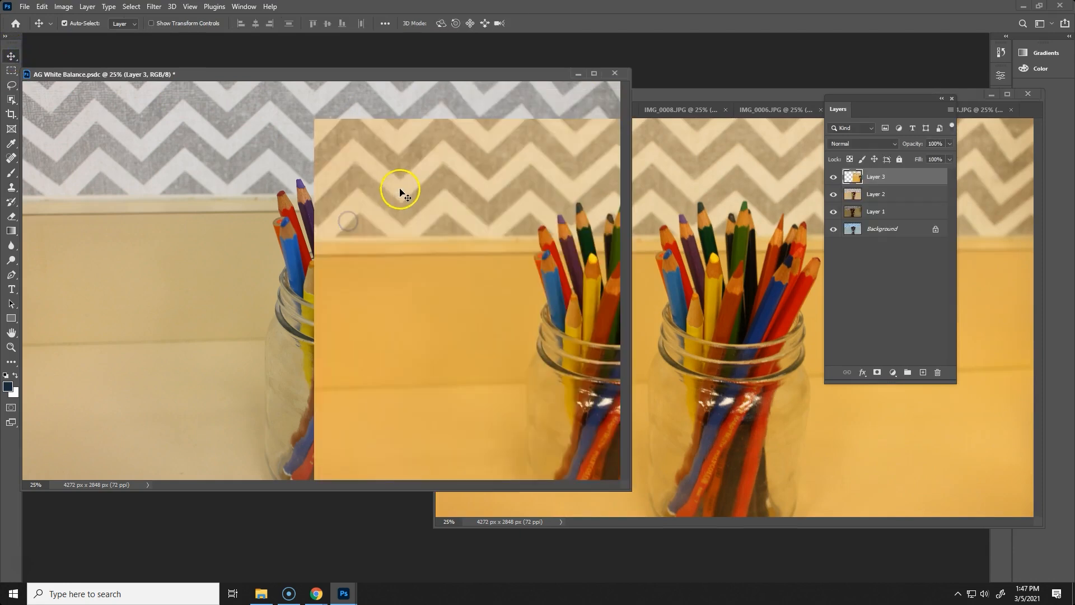
pyautogui.click(484, 110)
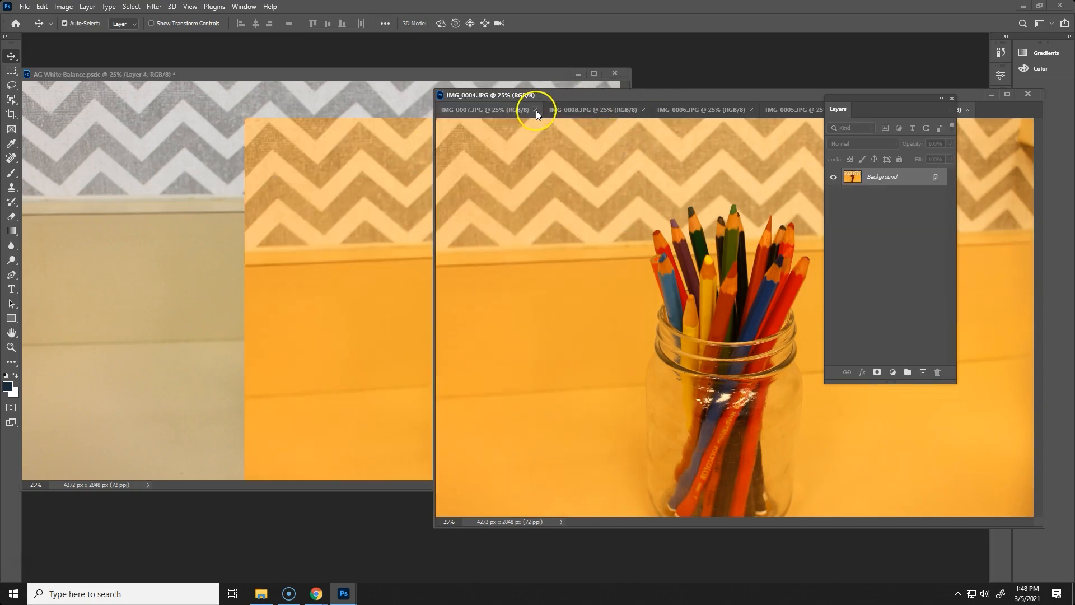
pyautogui.click(535, 109)
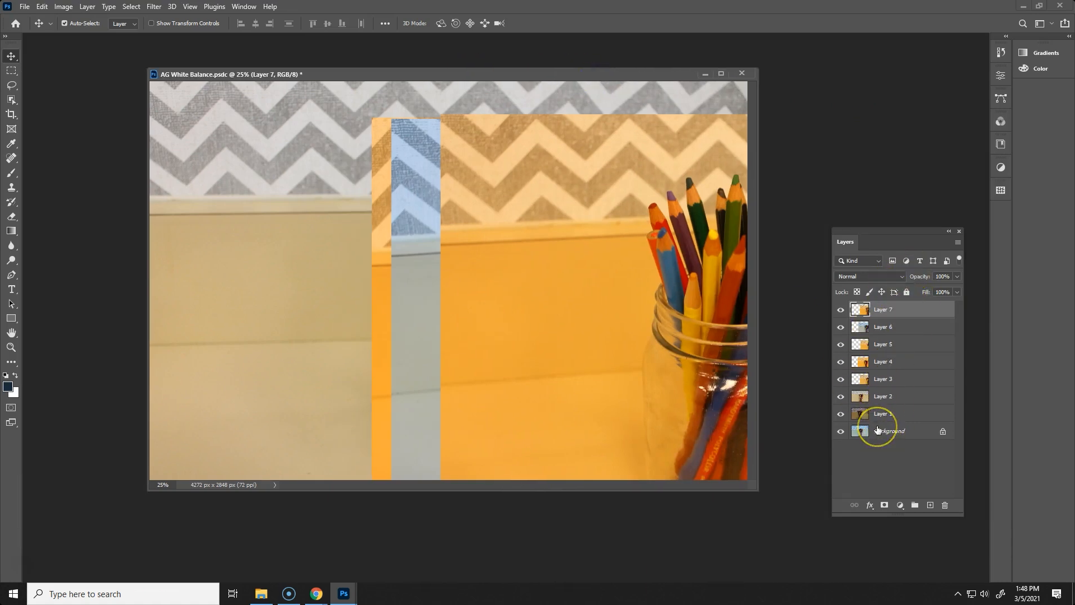
pyautogui.moveTo(883, 430)
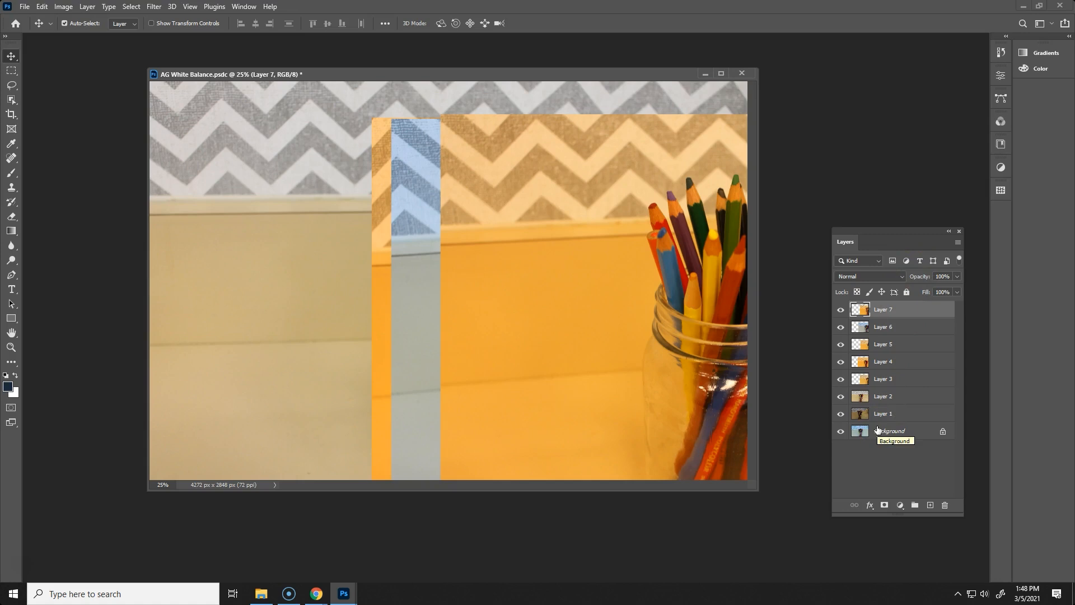
pyautogui.moveTo(881, 326)
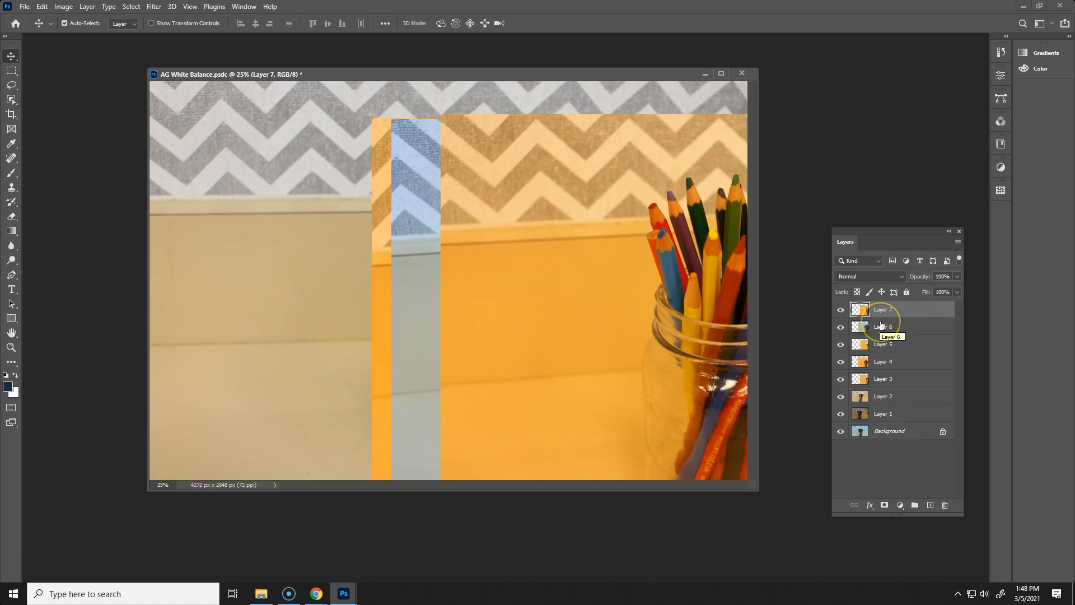
pyautogui.moveTo(871, 448)
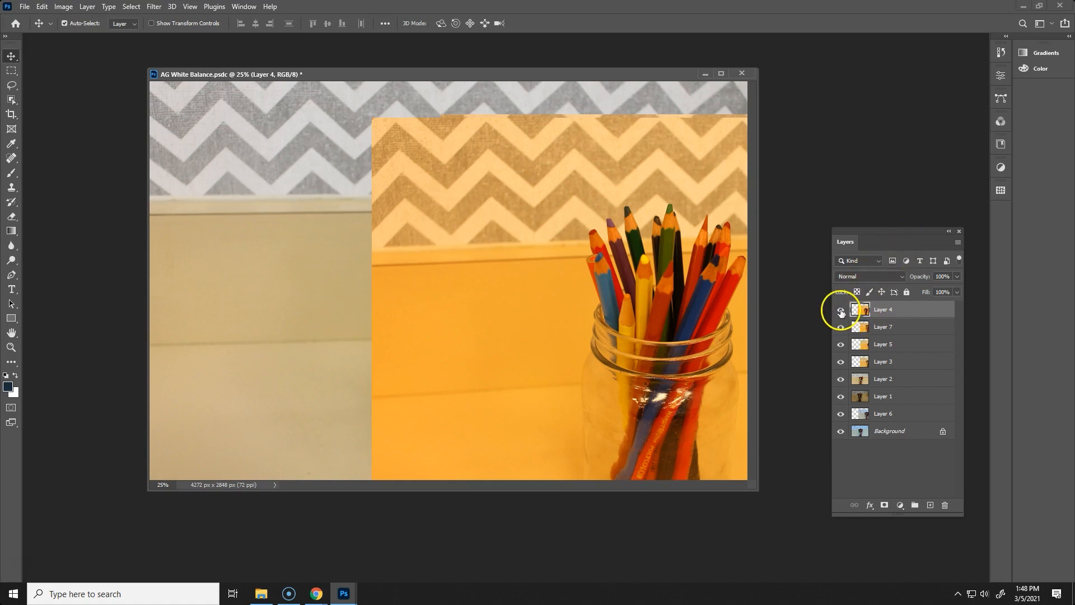
# Hide Layers 4, 5 and 1 so Layer 6's bluish version can be checked against the background
pyautogui.click(840, 344)
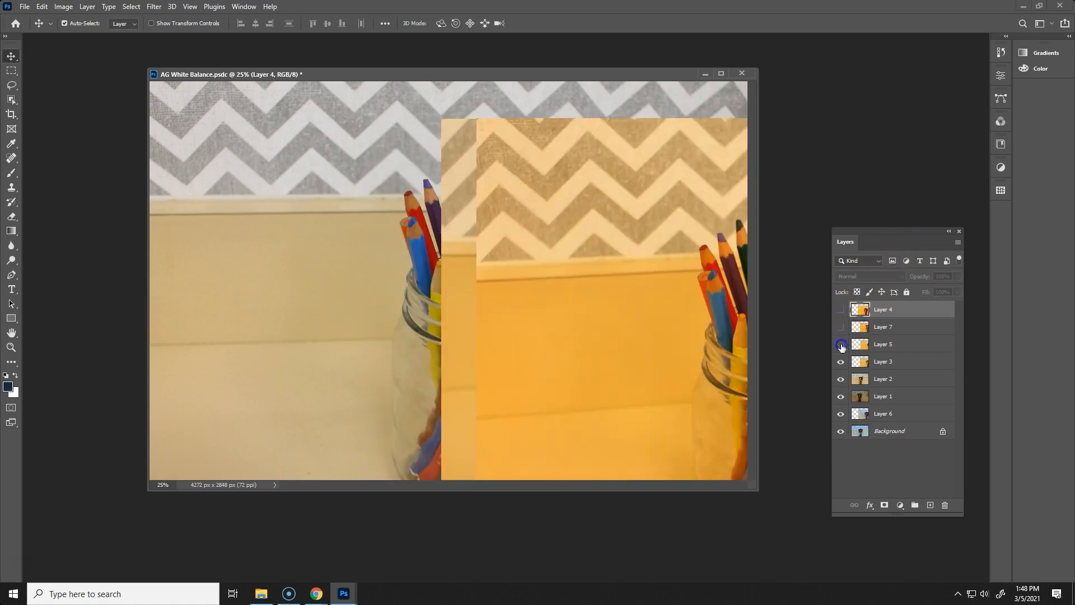
pyautogui.click(841, 344)
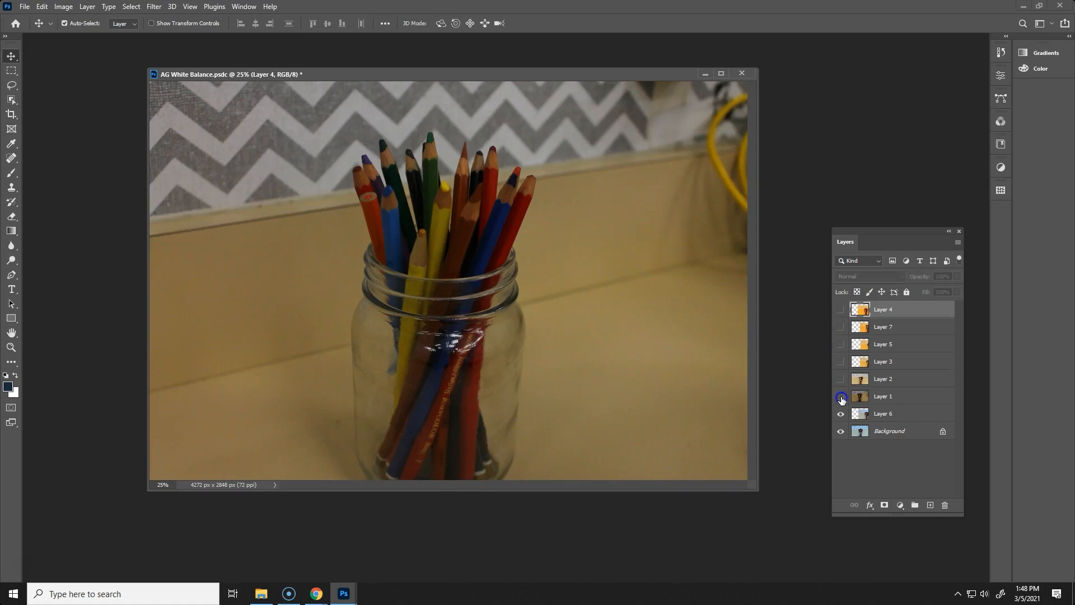
pyautogui.click(841, 413)
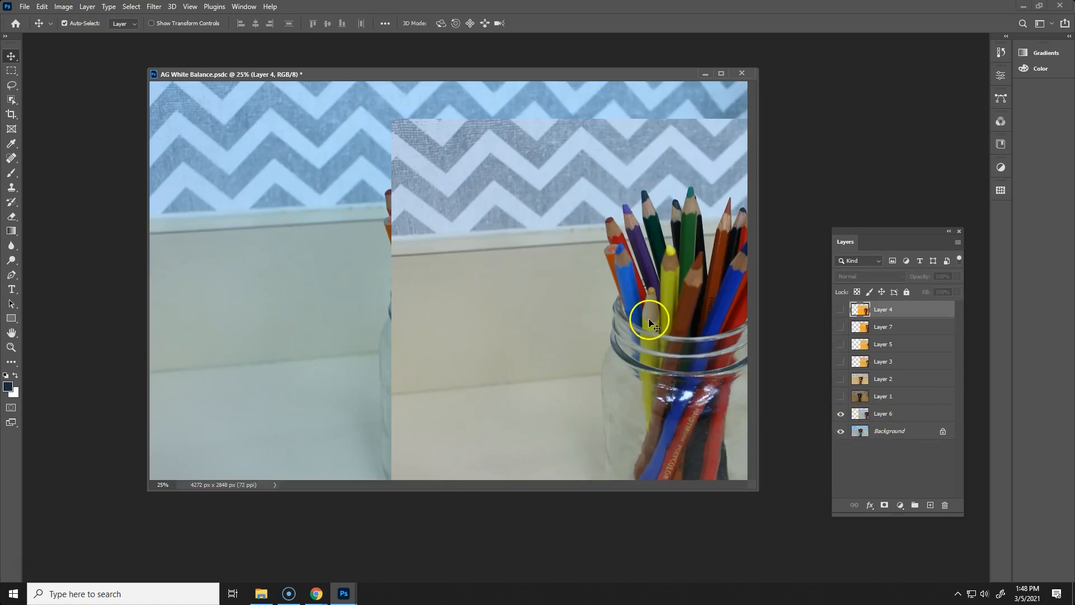
pyautogui.click(891, 413)
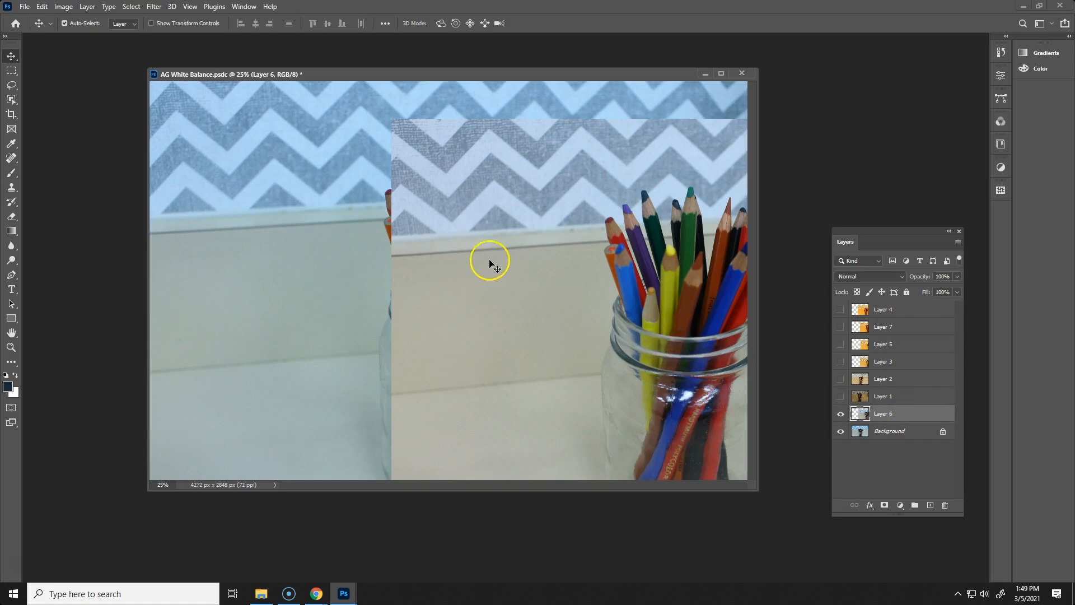
pyautogui.moveTo(633, 349)
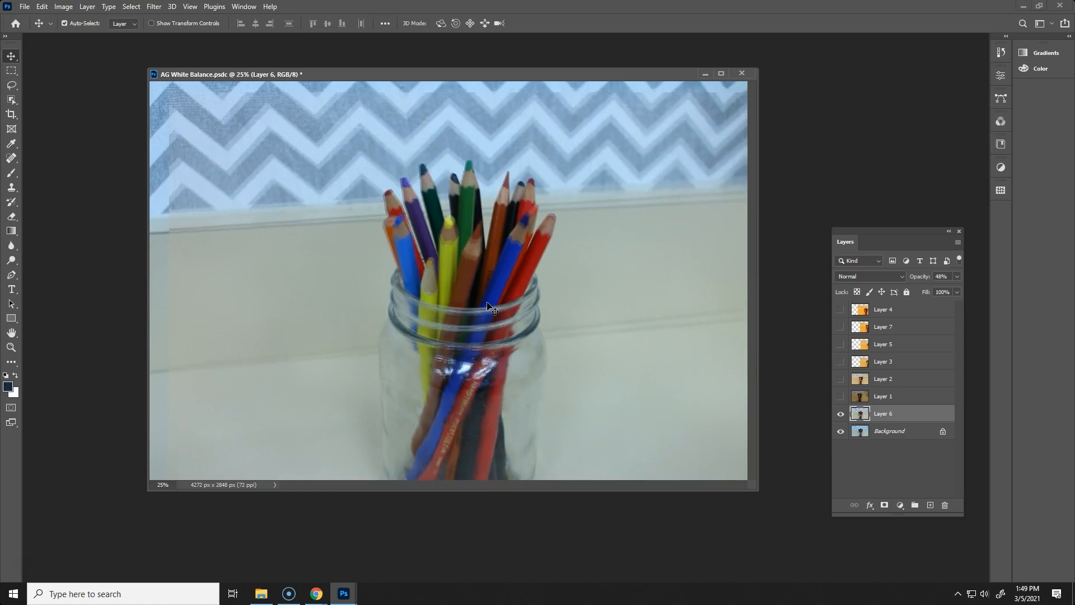
pyautogui.moveTo(977, 264)
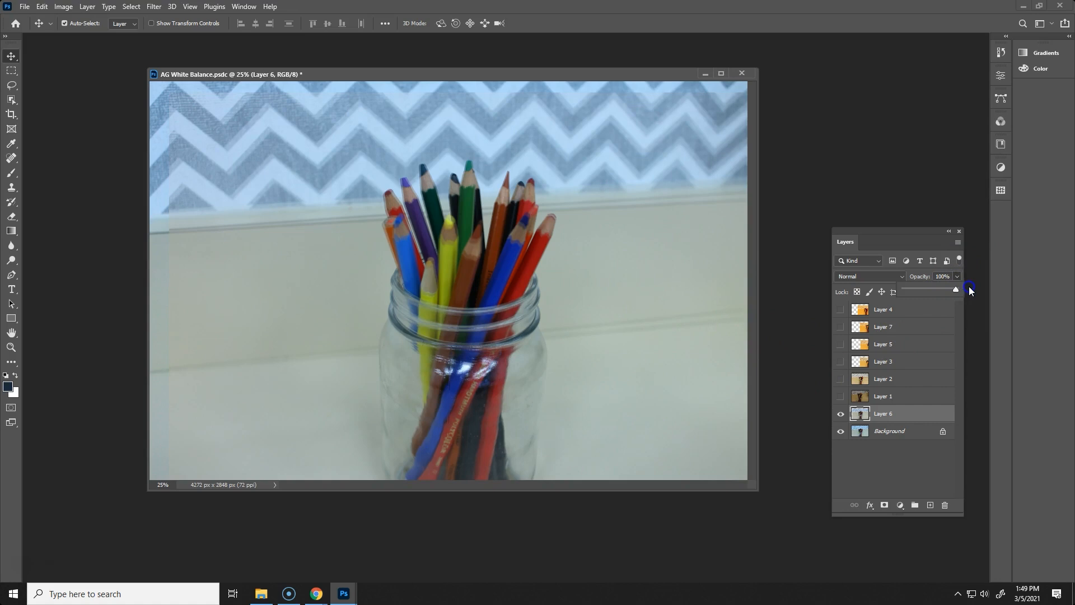
# Restore Layer 6 to full opacity and delete Layer 1 from the stack
pyautogui.click(840, 397)
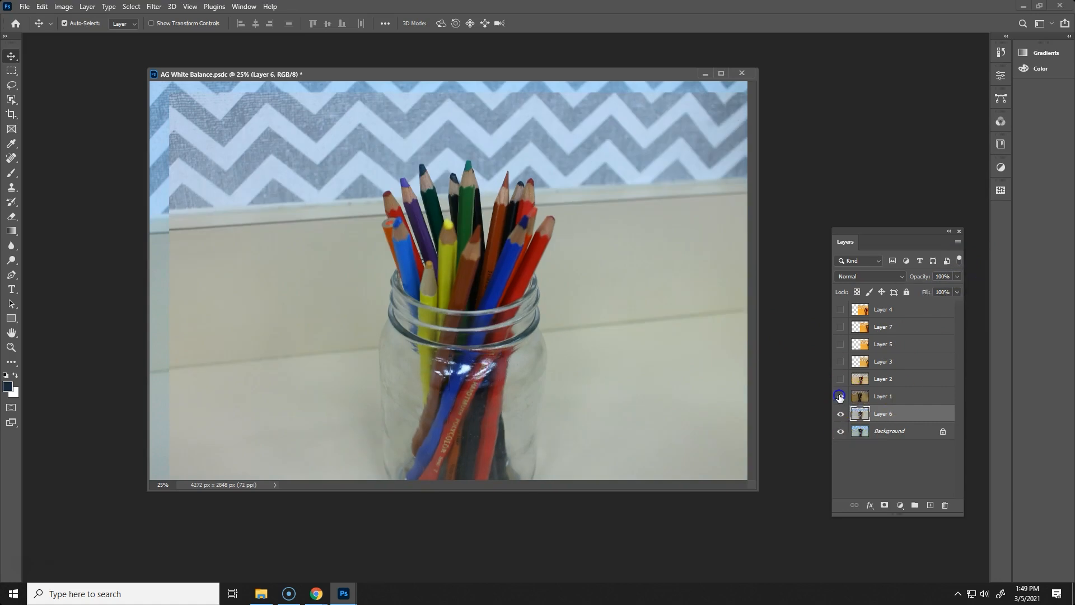
pyautogui.click(838, 395)
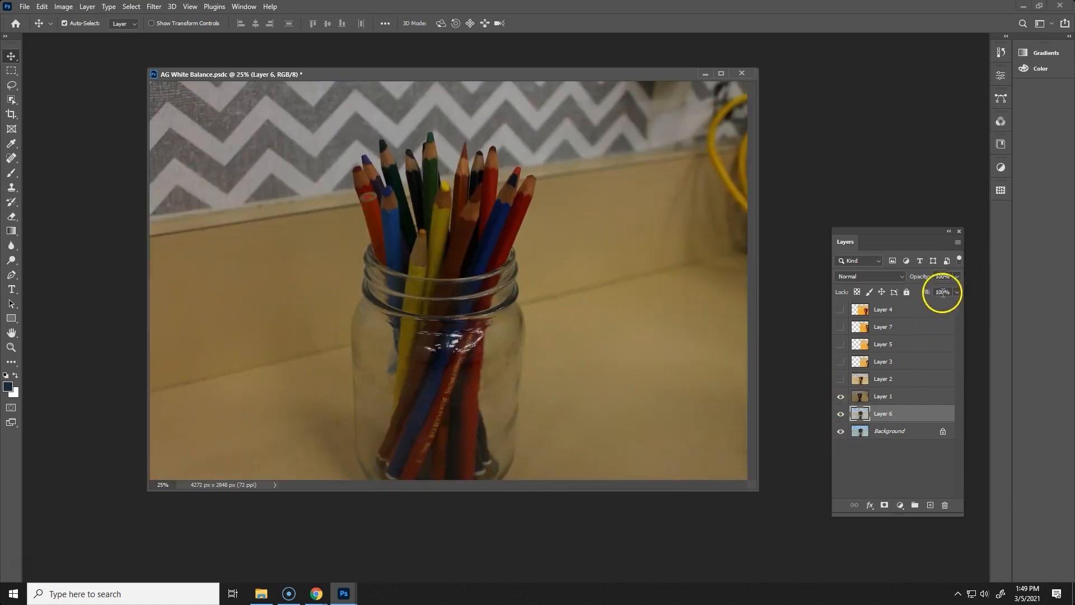
pyautogui.moveTo(958, 279)
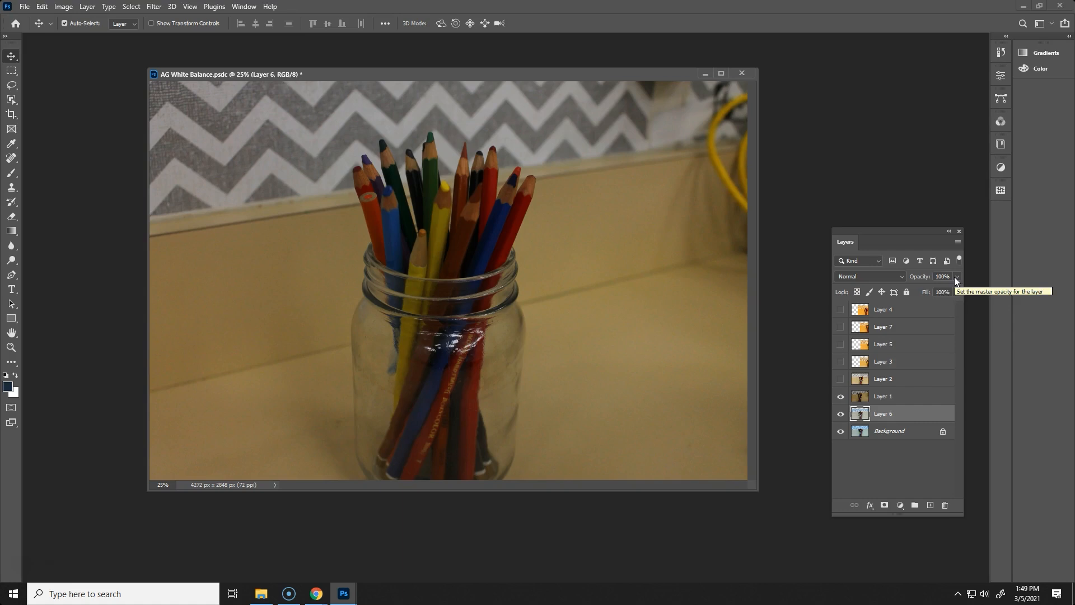
pyautogui.click(891, 395)
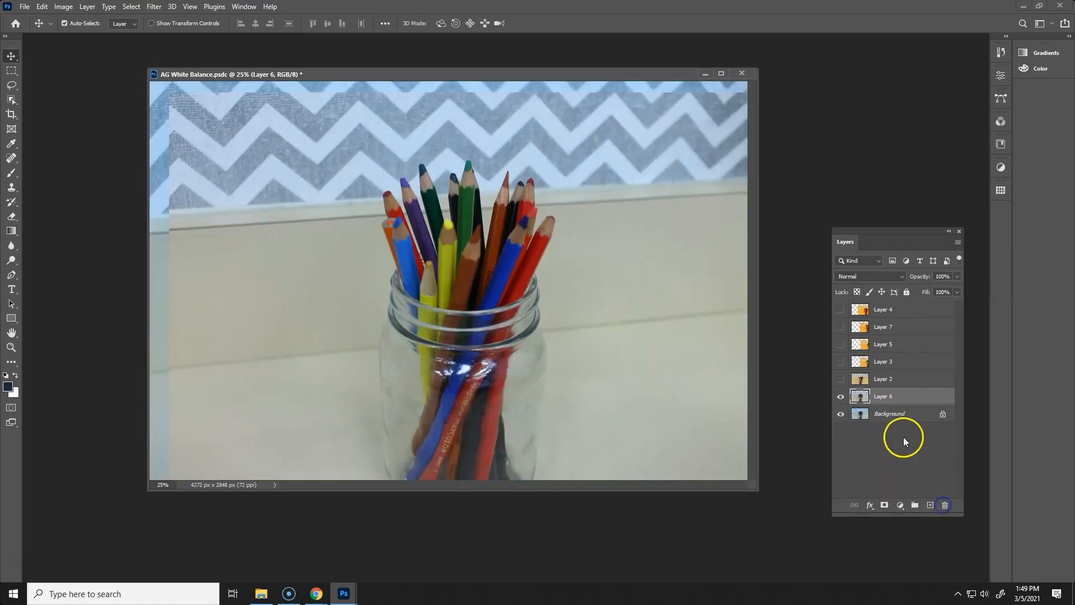
# Make the warmer Layers 3, 5 and 7 visible and tune Layer 7's opacity for an increasingly orange jar
pyautogui.click(840, 379)
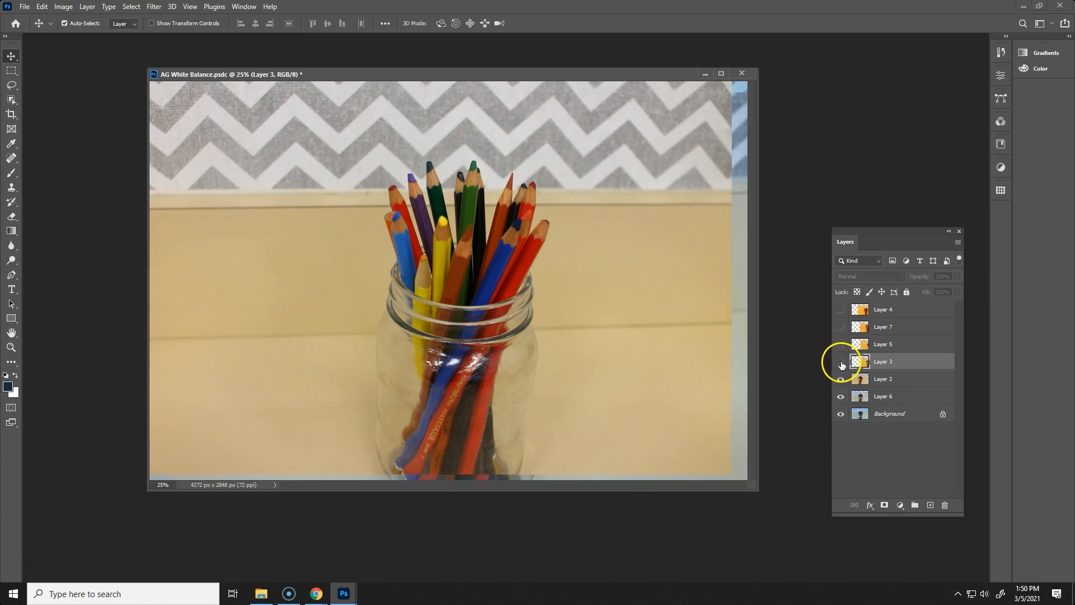
pyautogui.click(840, 362)
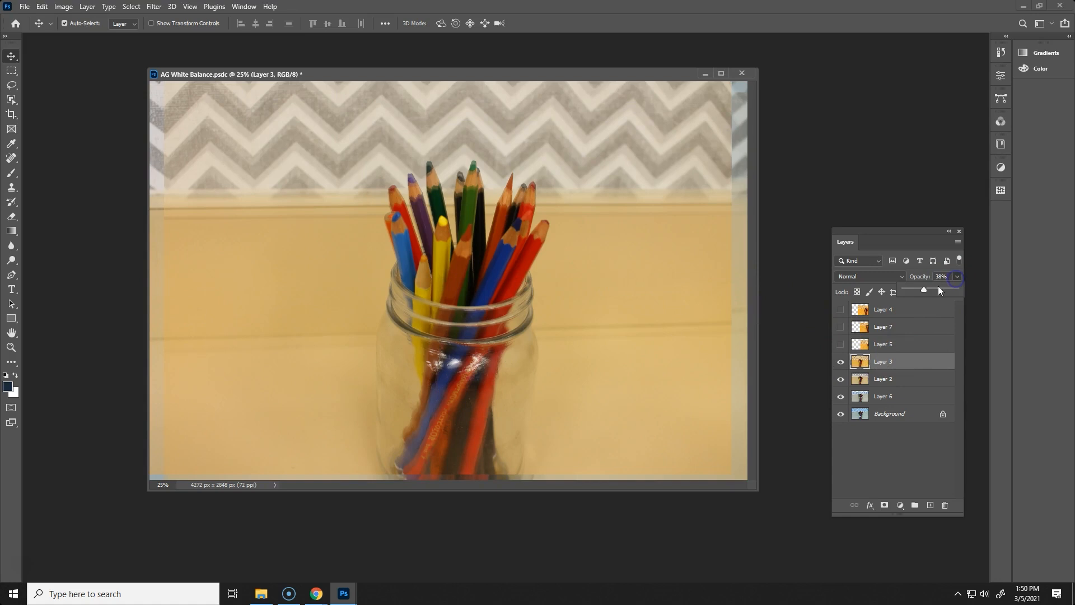
pyautogui.click(884, 344)
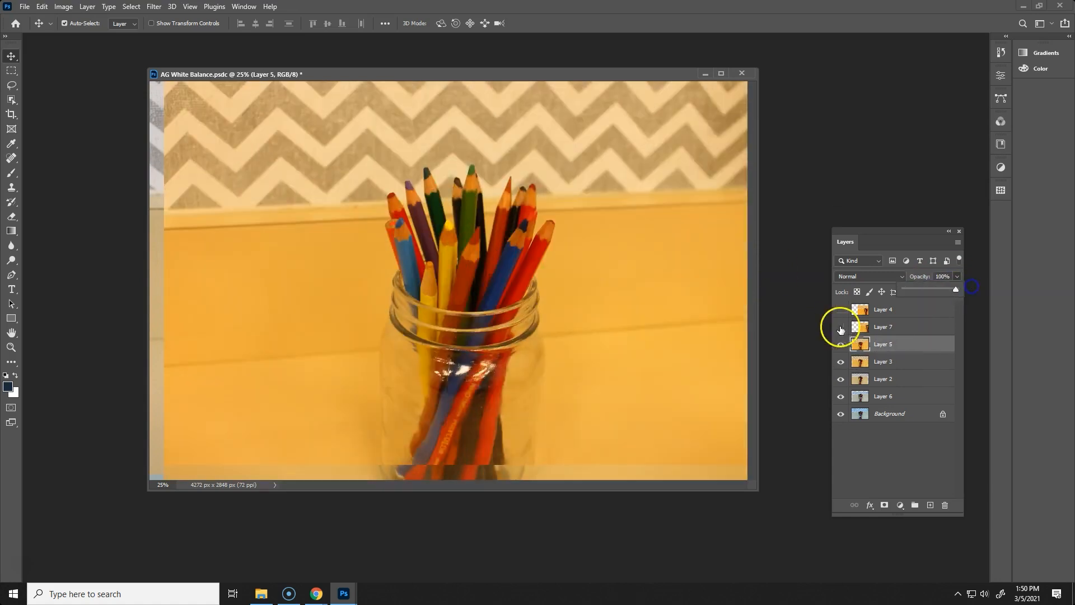
pyautogui.click(841, 326)
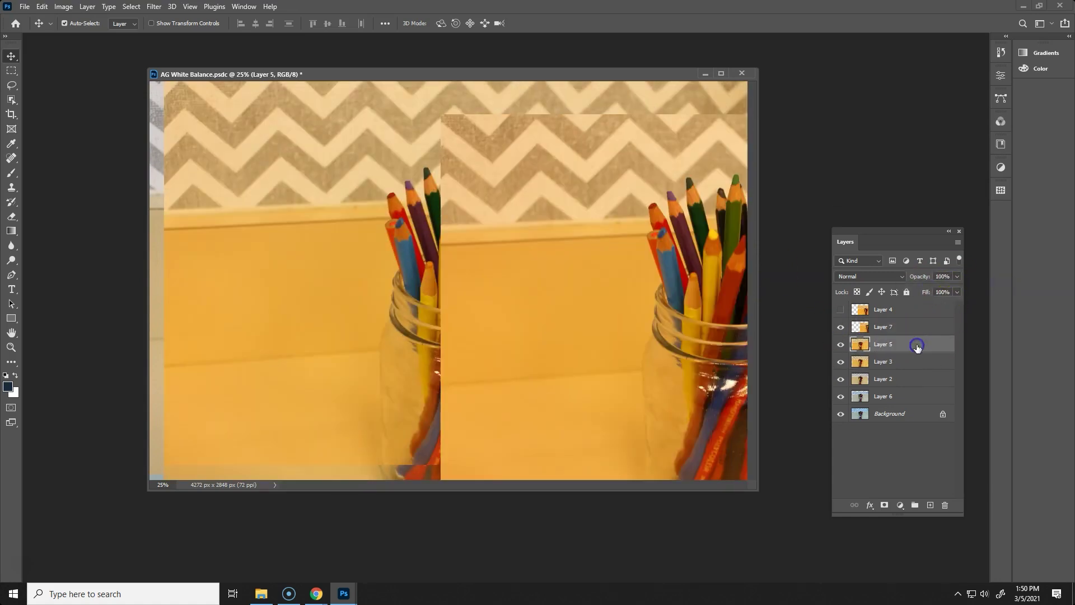
pyautogui.moveTo(908, 326)
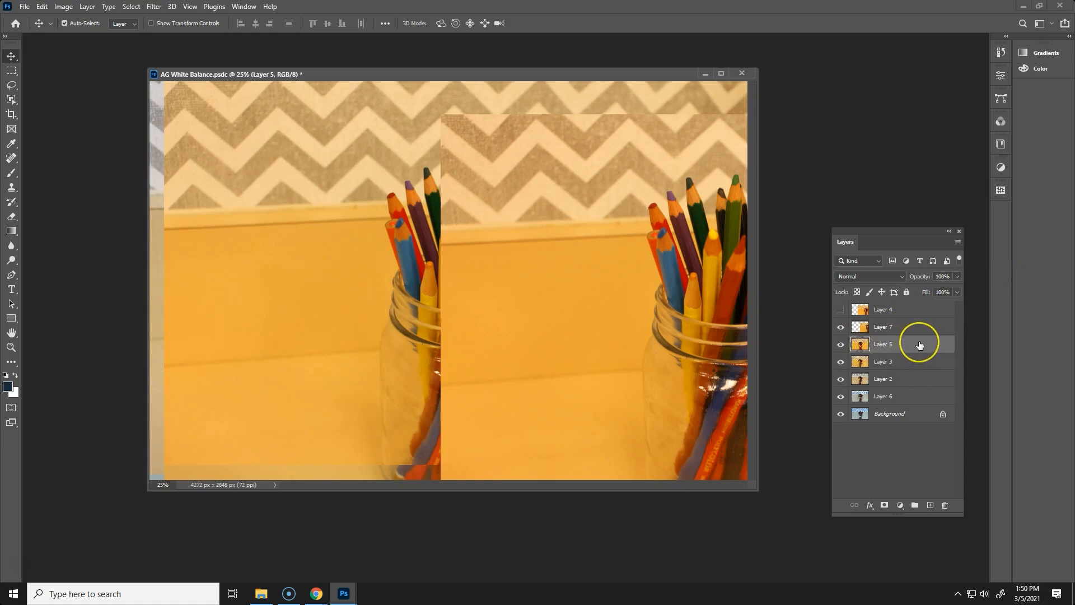
pyautogui.moveTo(897, 335)
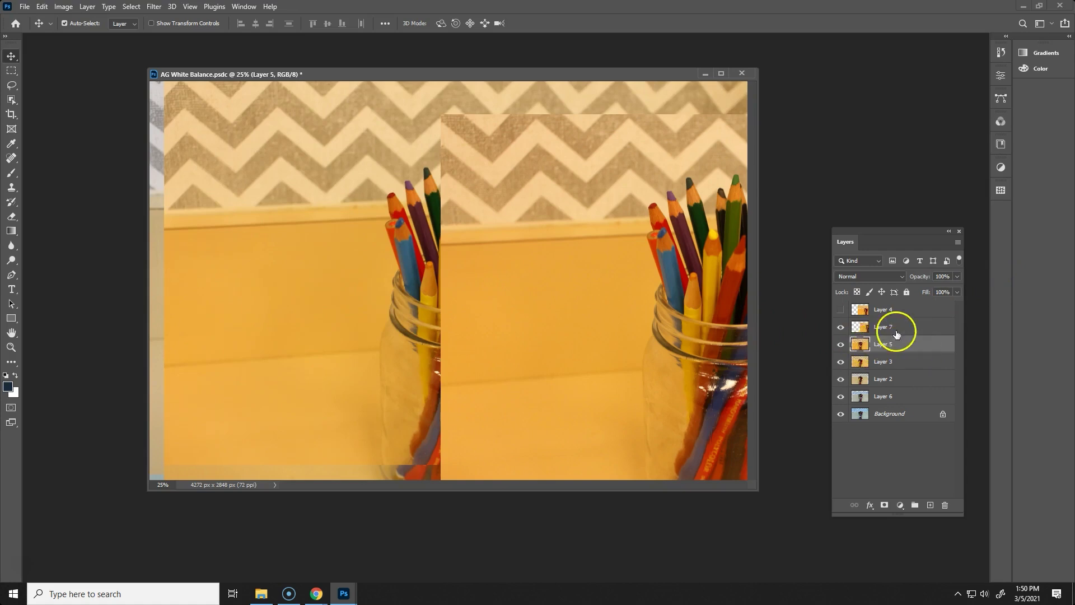
pyautogui.click(883, 326)
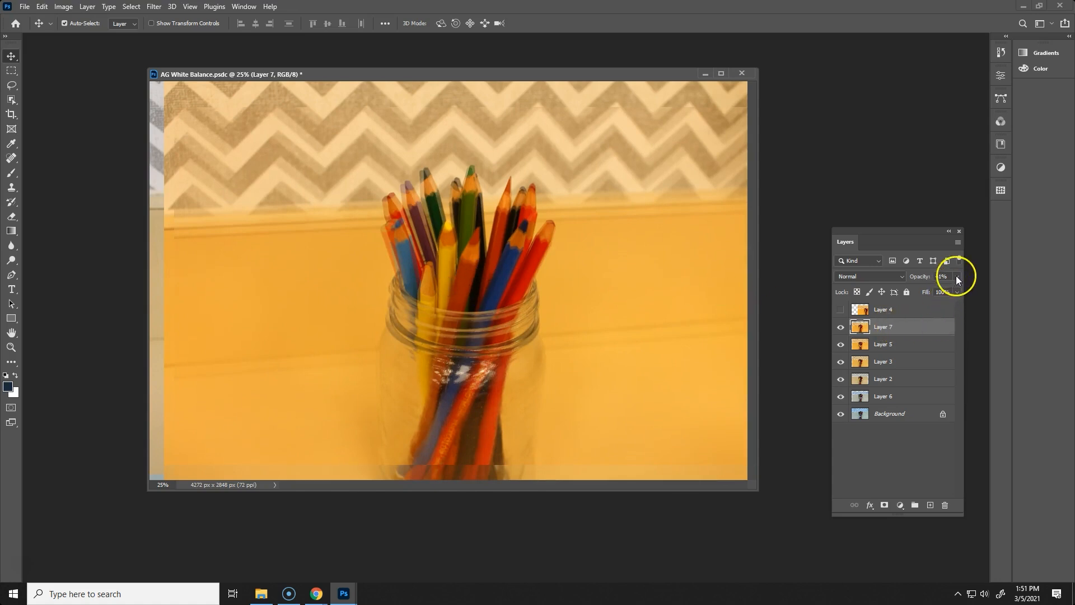
pyautogui.click(942, 276)
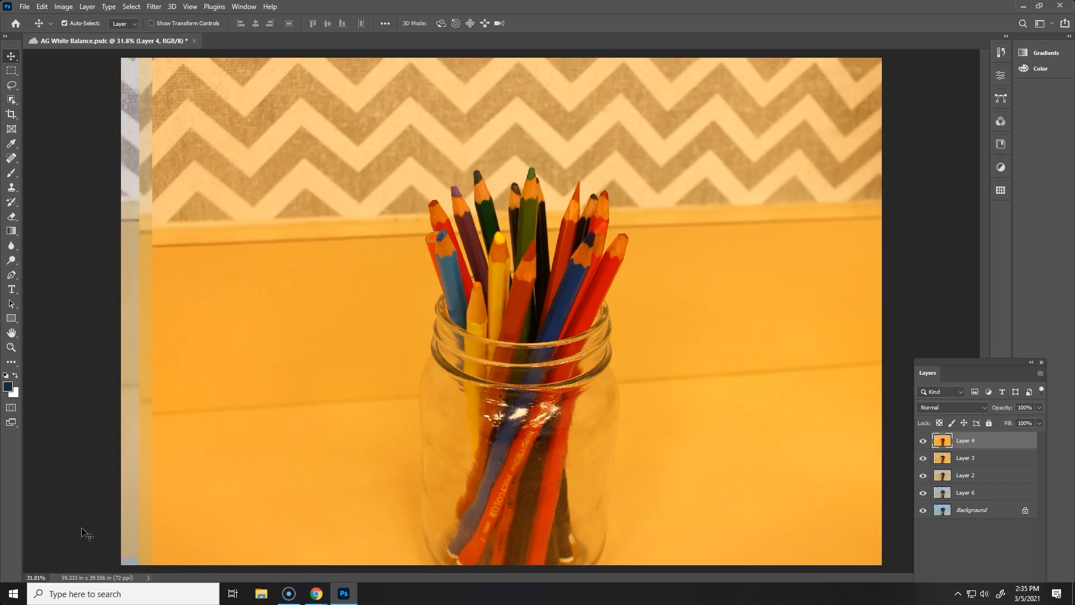
pyautogui.moveTo(80, 390)
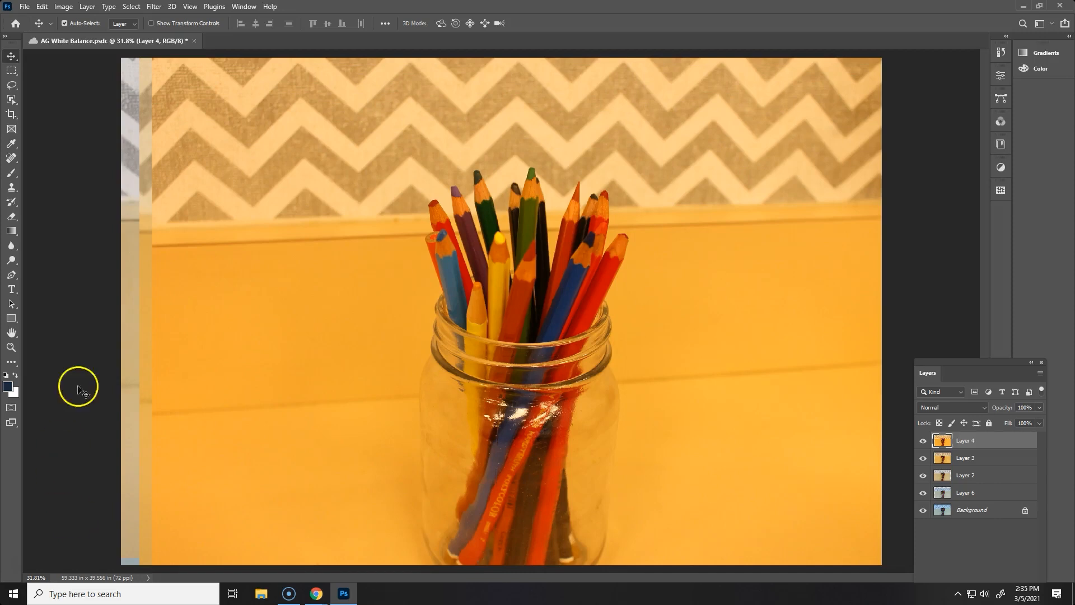
pyautogui.moveTo(278, 191)
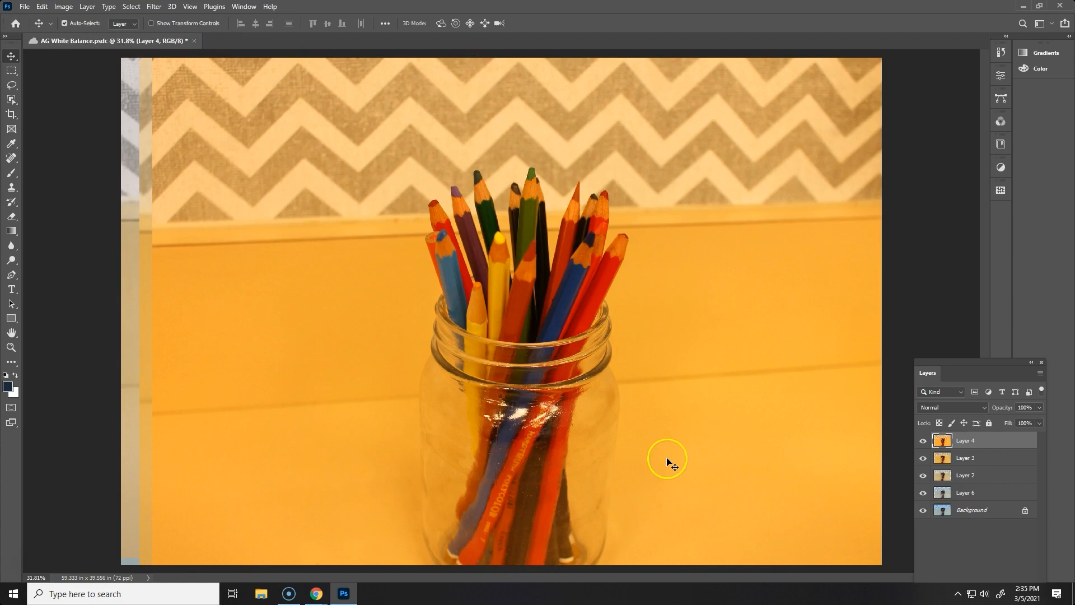
pyautogui.moveTo(971, 505)
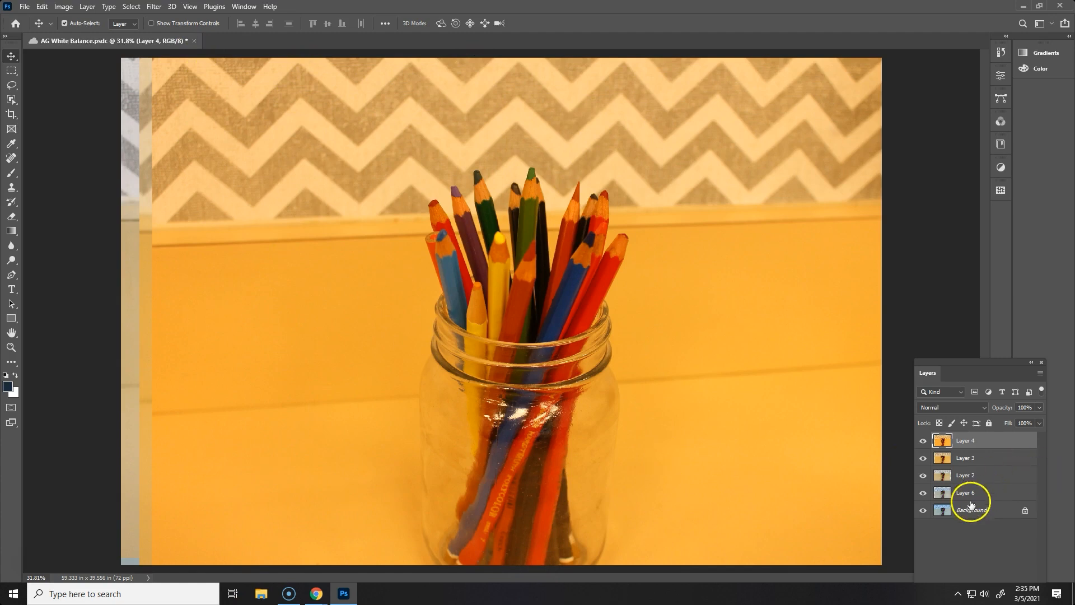
pyautogui.click(966, 440)
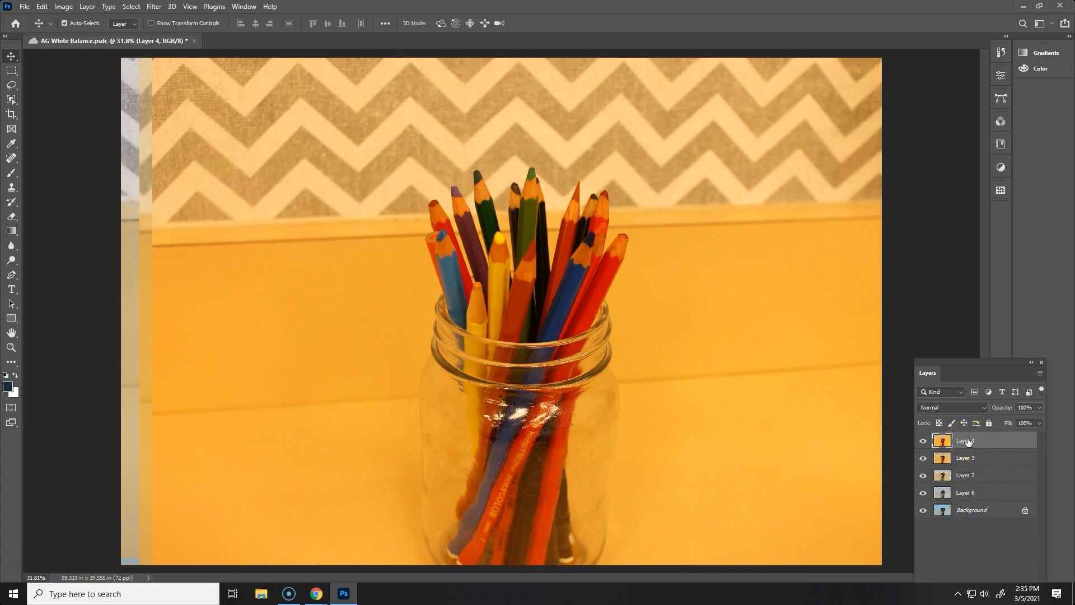
pyautogui.moveTo(965, 440)
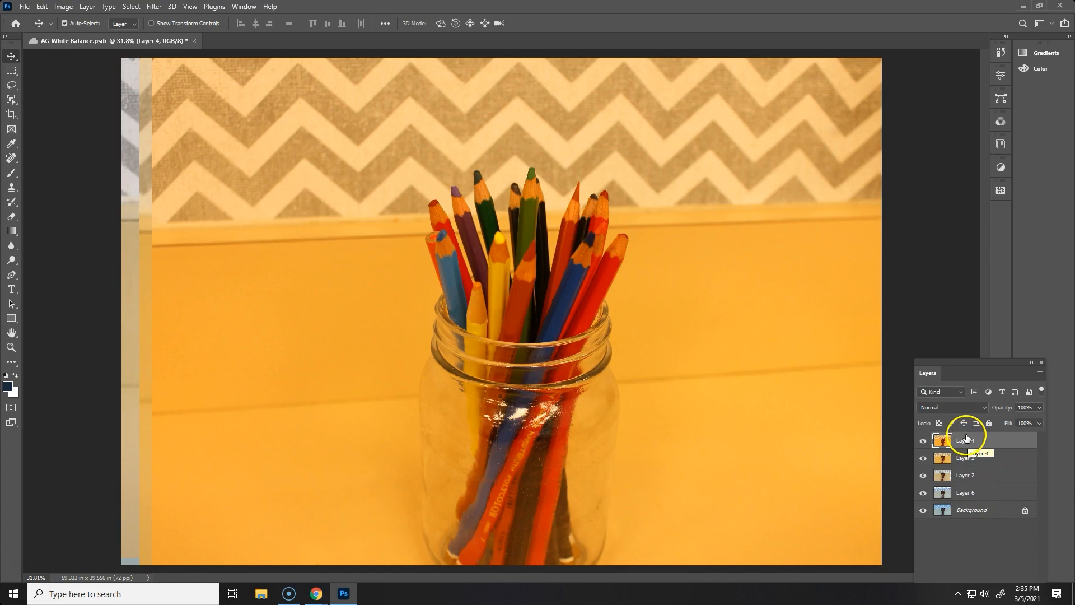
pyautogui.moveTo(133, 319)
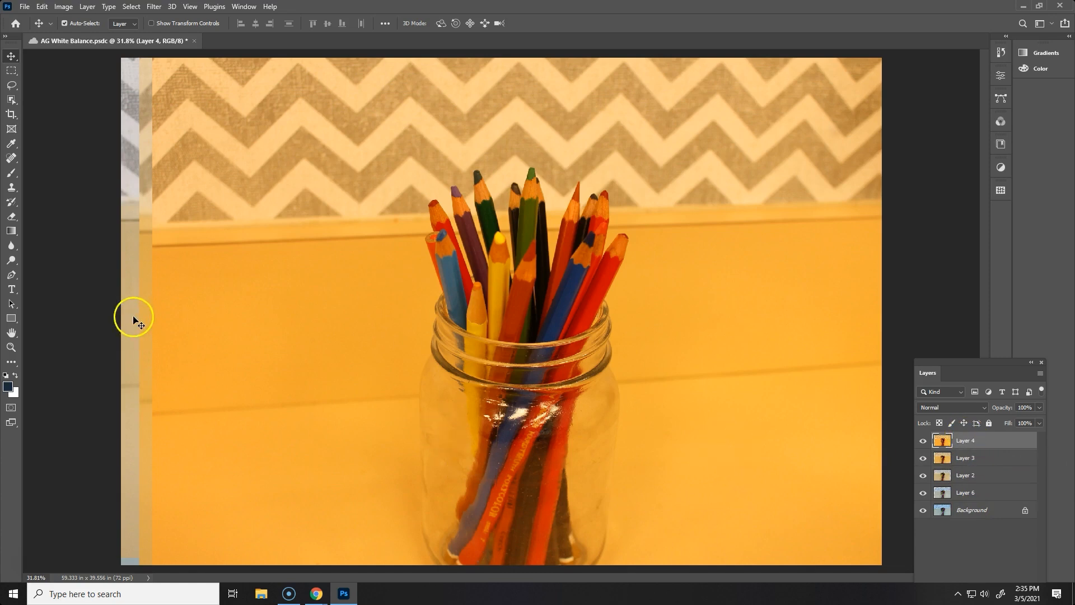
pyautogui.moveTo(141, 301)
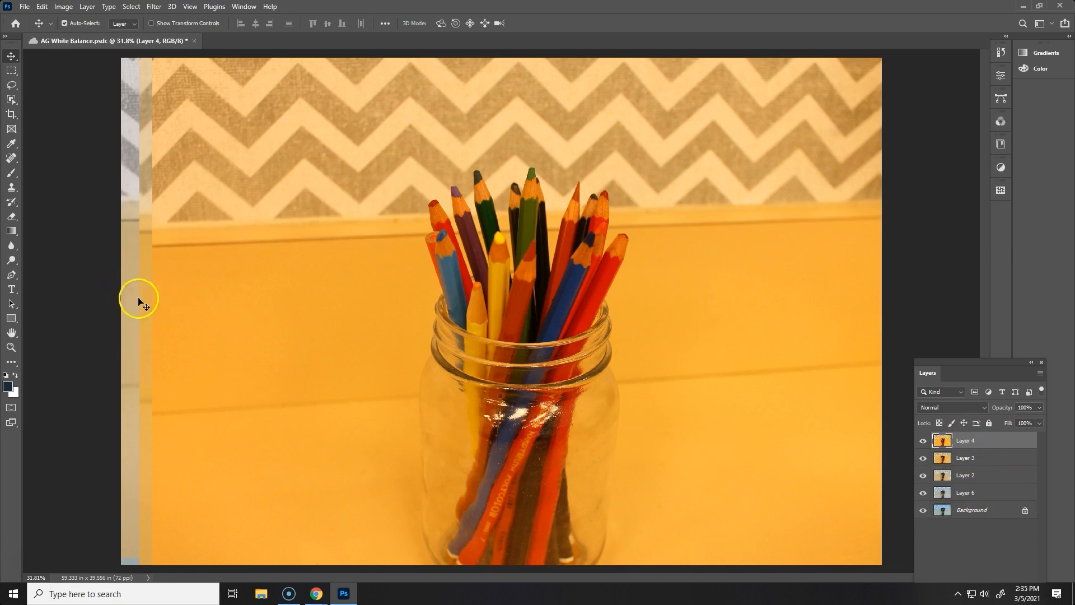
pyautogui.moveTo(135, 563)
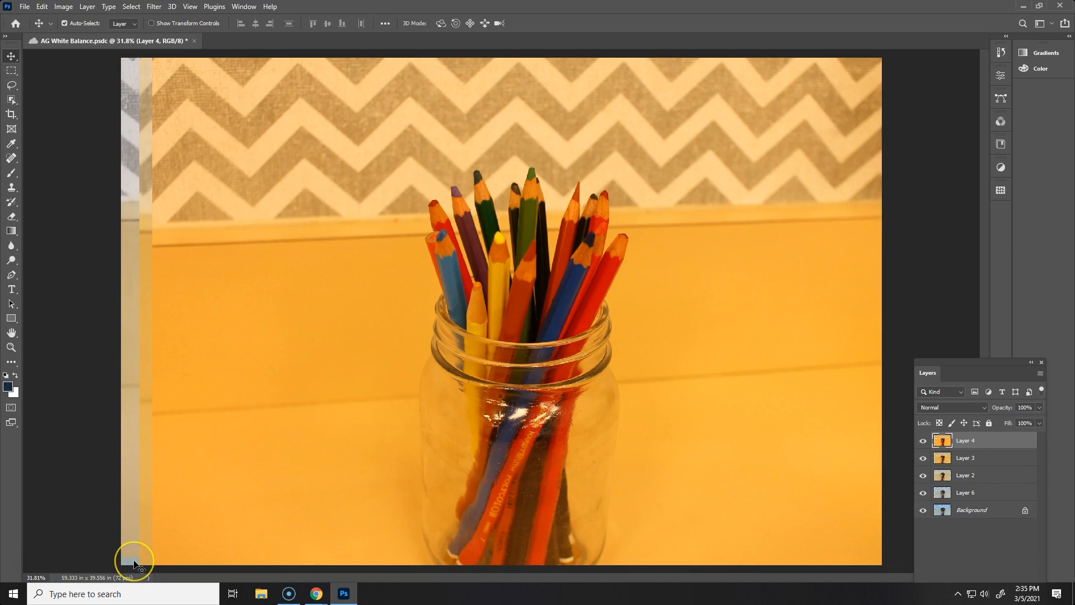
pyautogui.moveTo(140, 539)
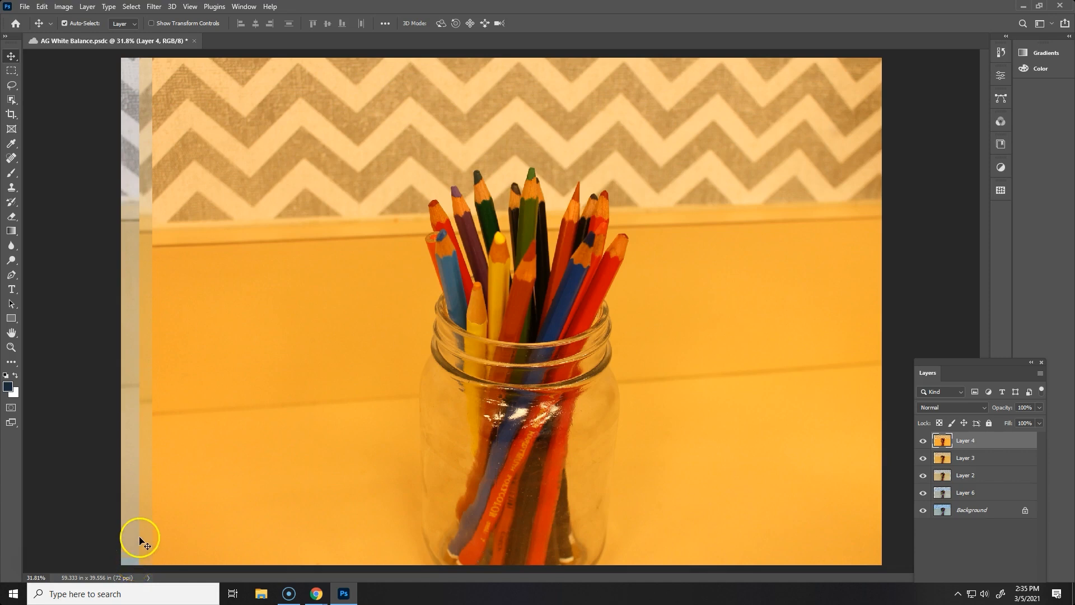
pyautogui.moveTo(642, 498)
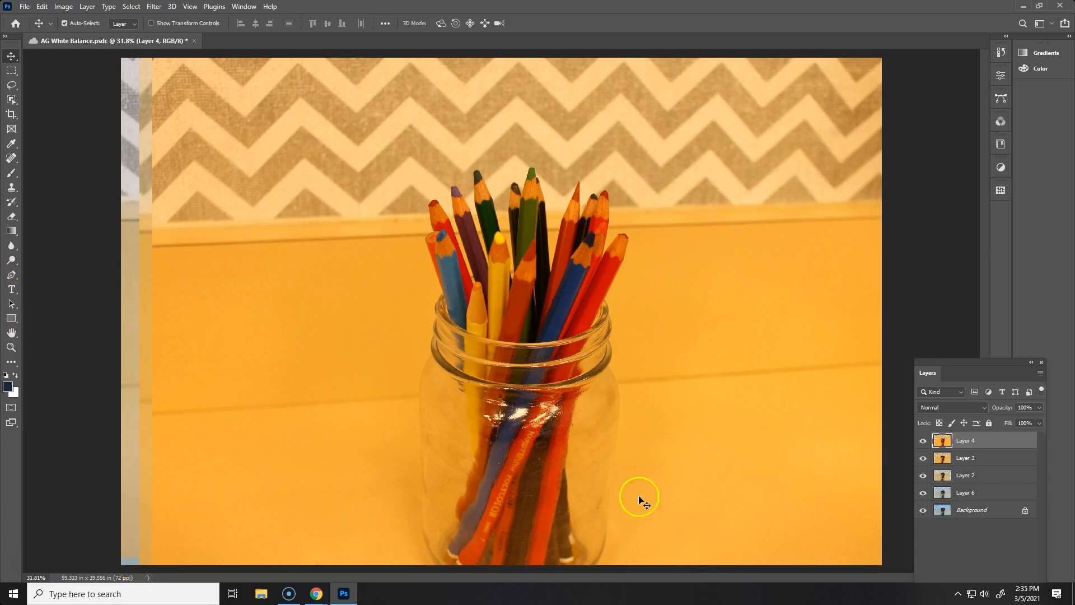
pyautogui.moveTo(53, 126)
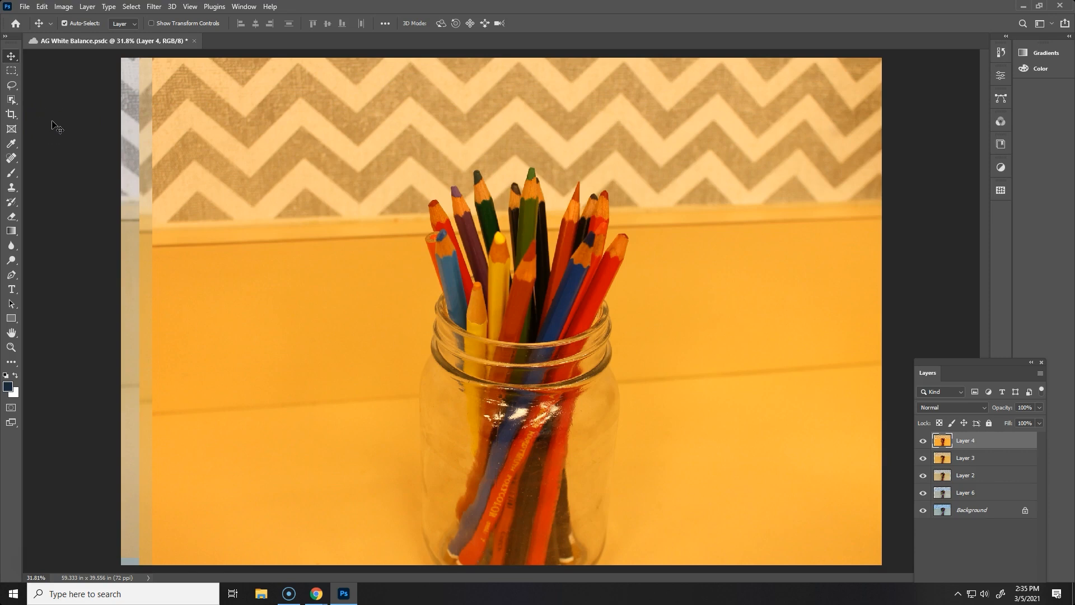
pyautogui.moveTo(12, 115)
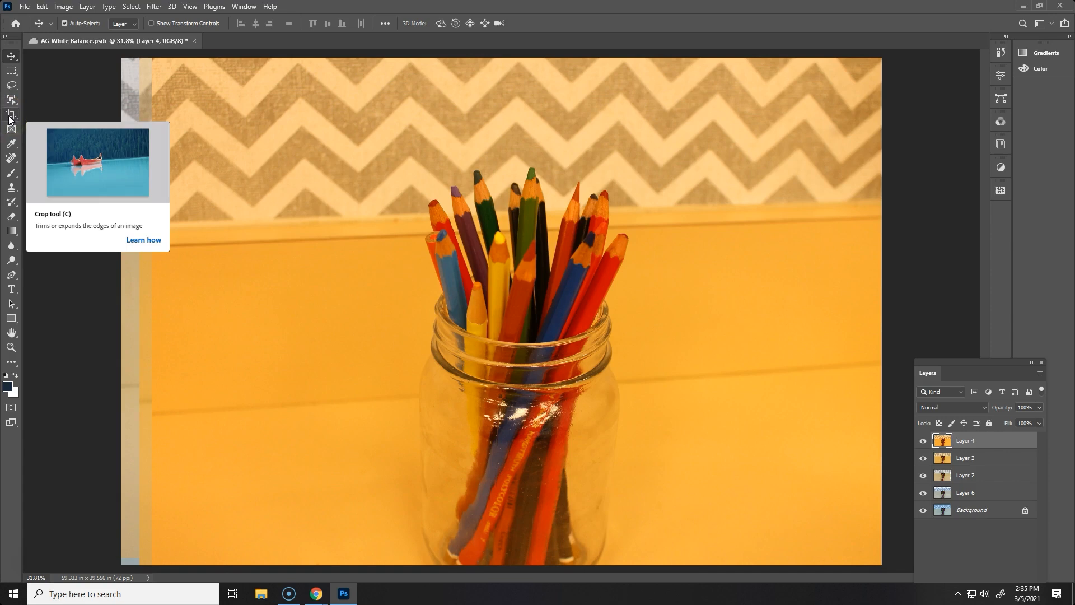
# Set a W x H x Resolution crop 5 in wide and tighten the crop frame around the pencil jar
pyautogui.click(12, 113)
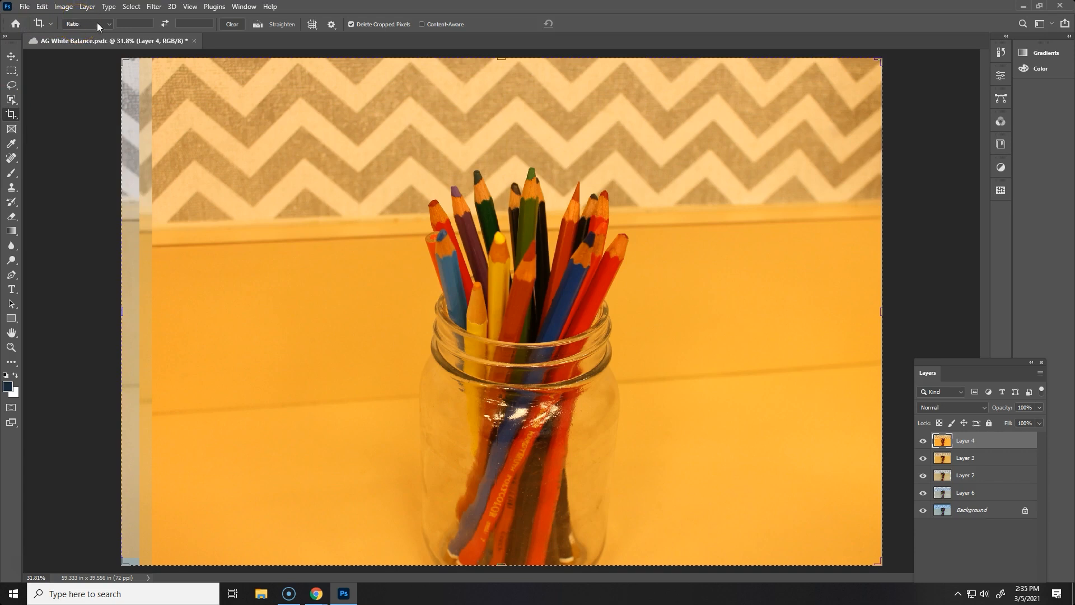
pyautogui.click(88, 24)
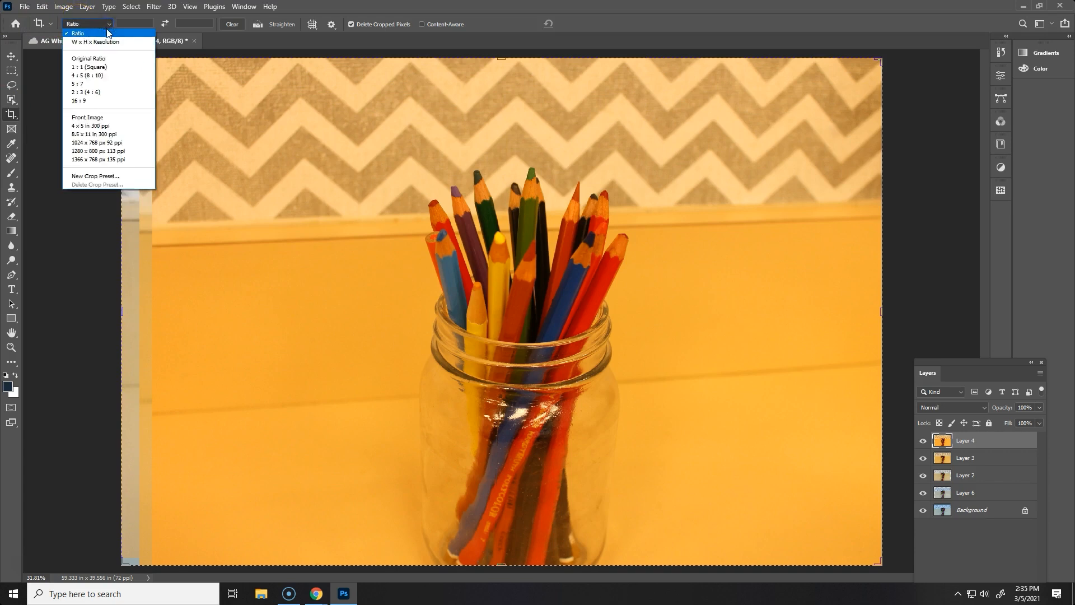
pyautogui.moveTo(97, 41)
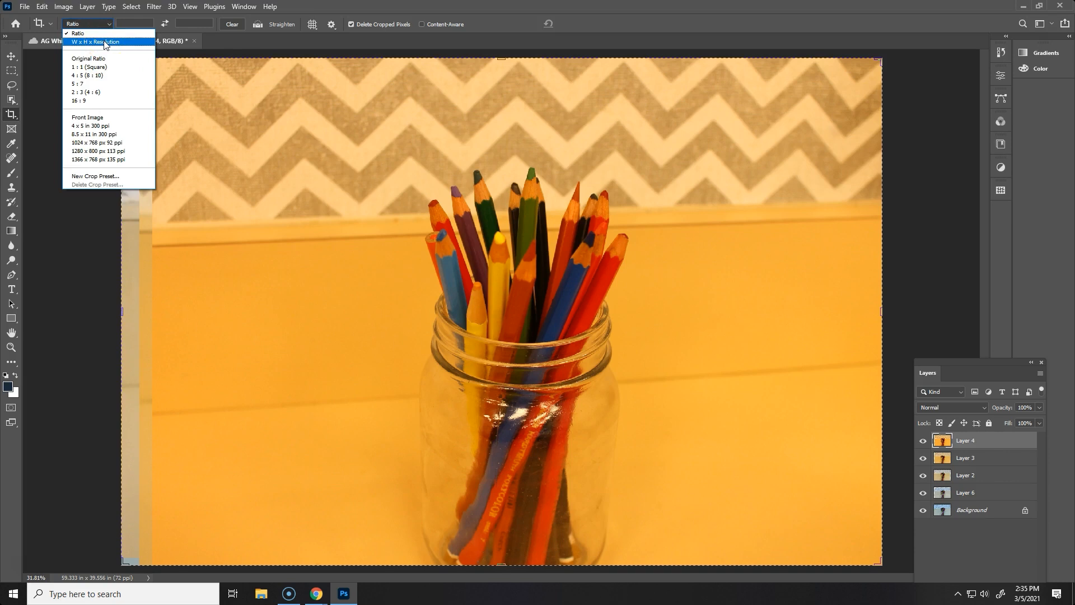
pyautogui.click(96, 41)
pyautogui.write('5')
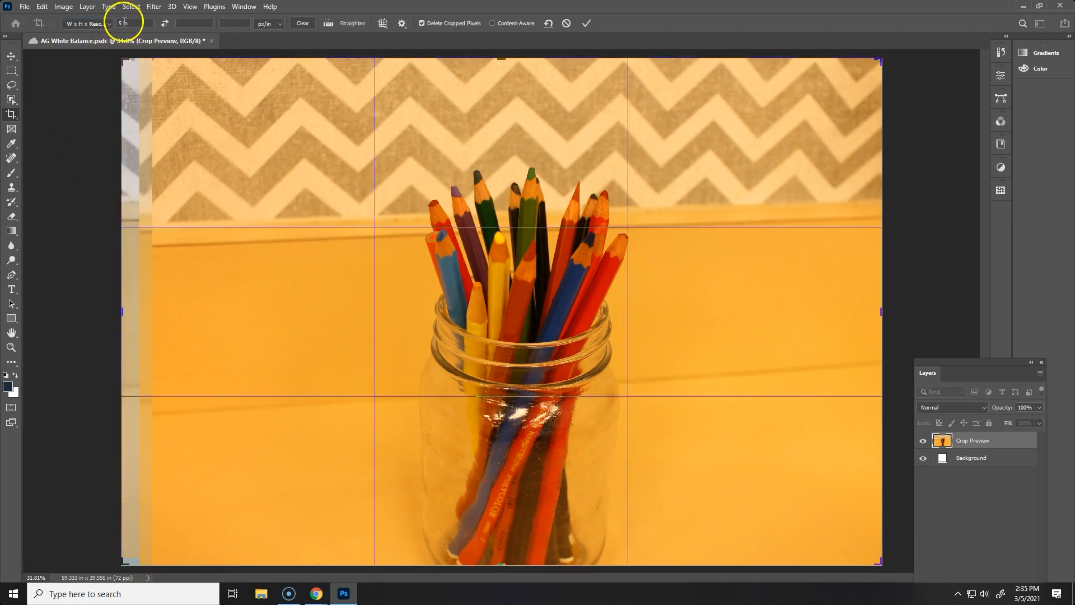
pyautogui.click(130, 24)
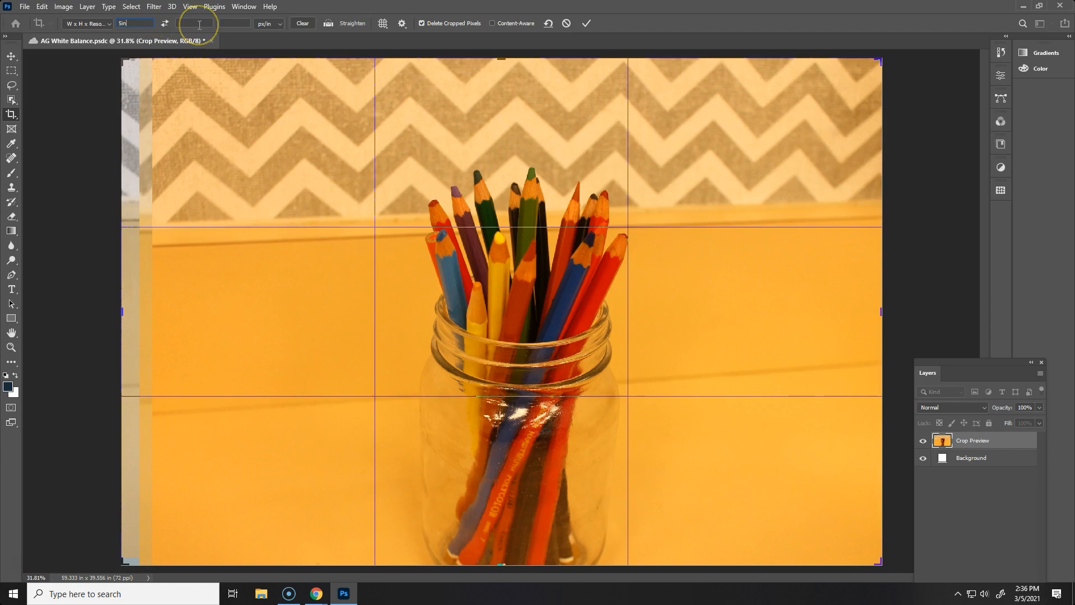
pyautogui.moveTo(236, 23)
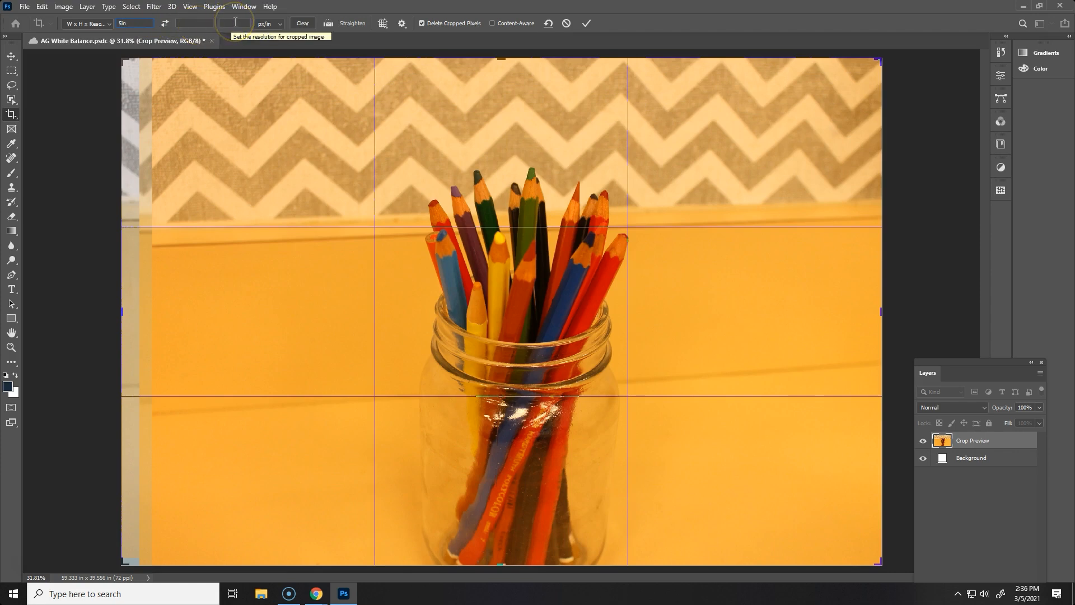
pyautogui.moveTo(199, 73)
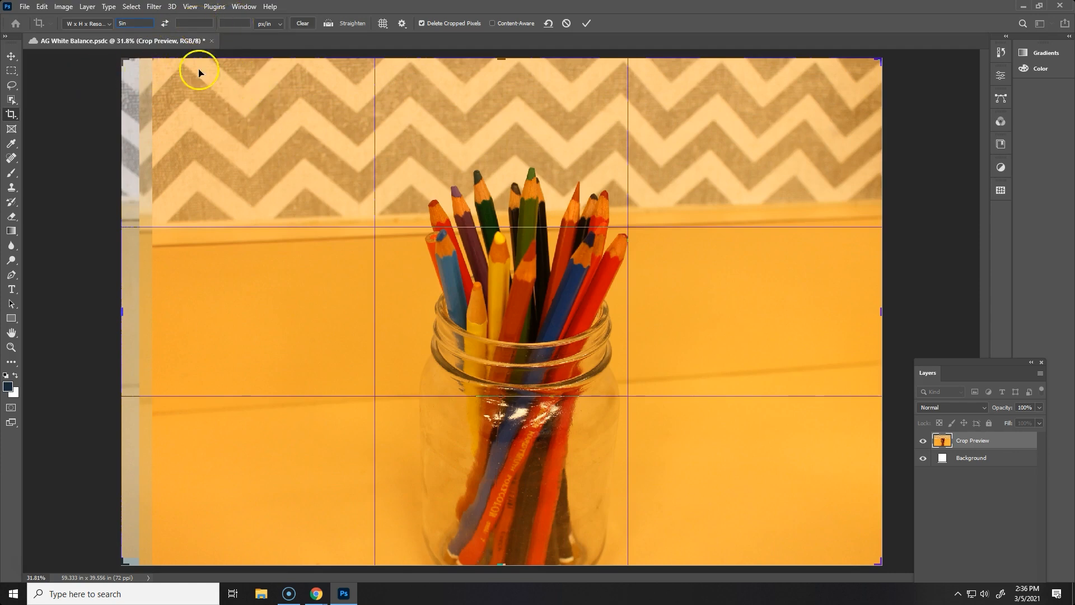
pyautogui.moveTo(125, 63); pyautogui.dragTo(177, 69)
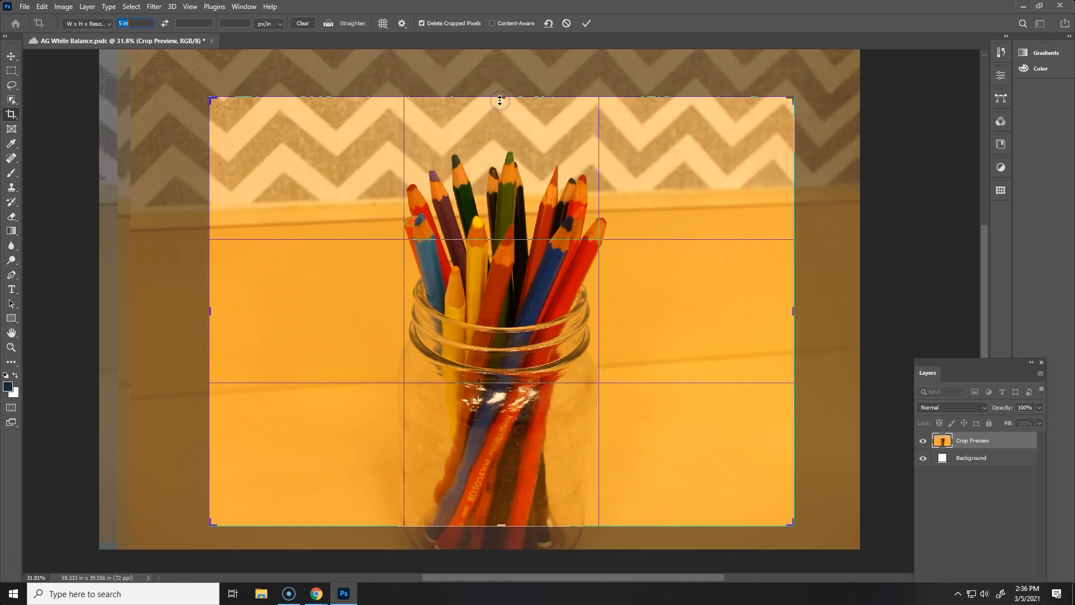
pyautogui.moveTo(453, 233)
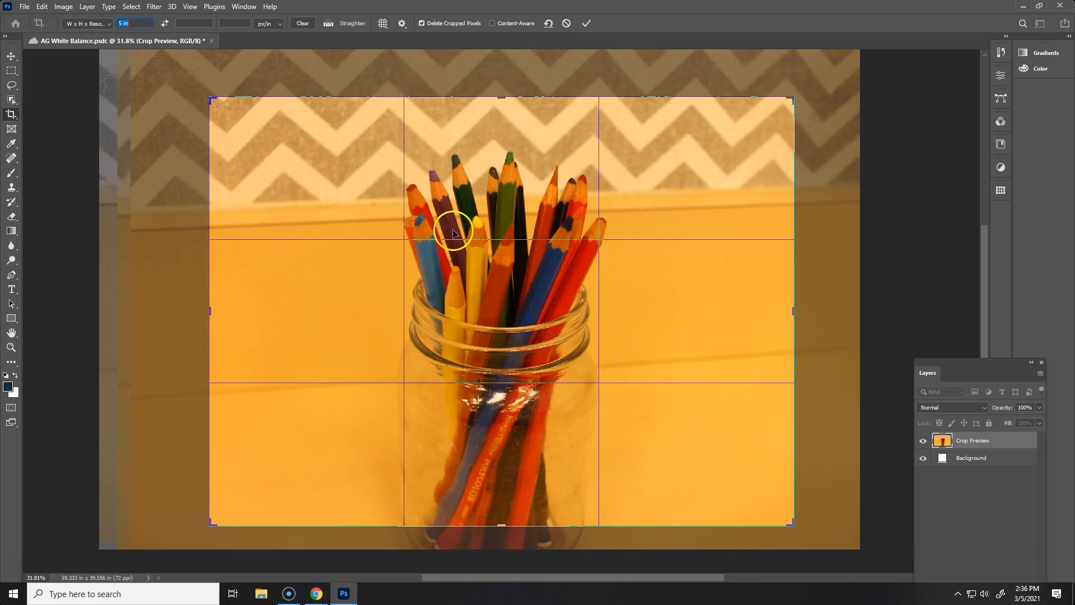
pyautogui.click(584, 23)
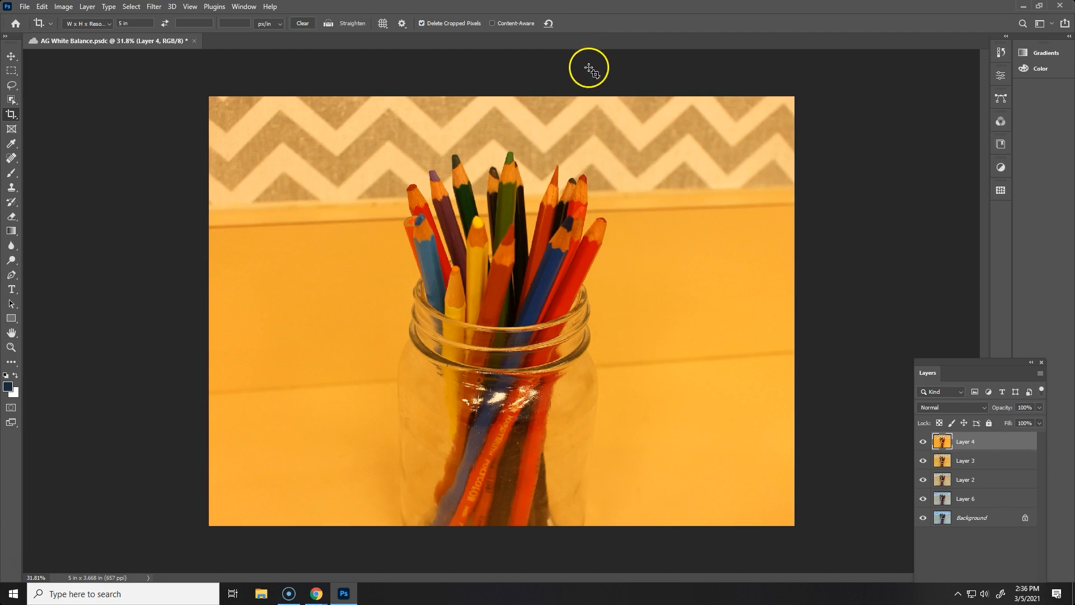
pyautogui.moveTo(583, 86)
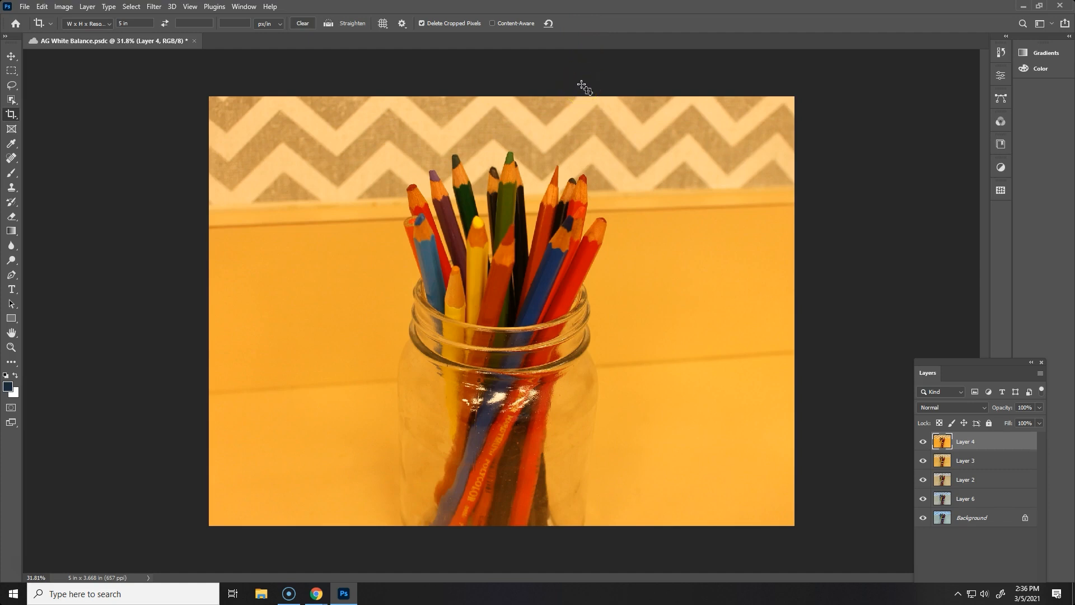
pyautogui.moveTo(381, 97)
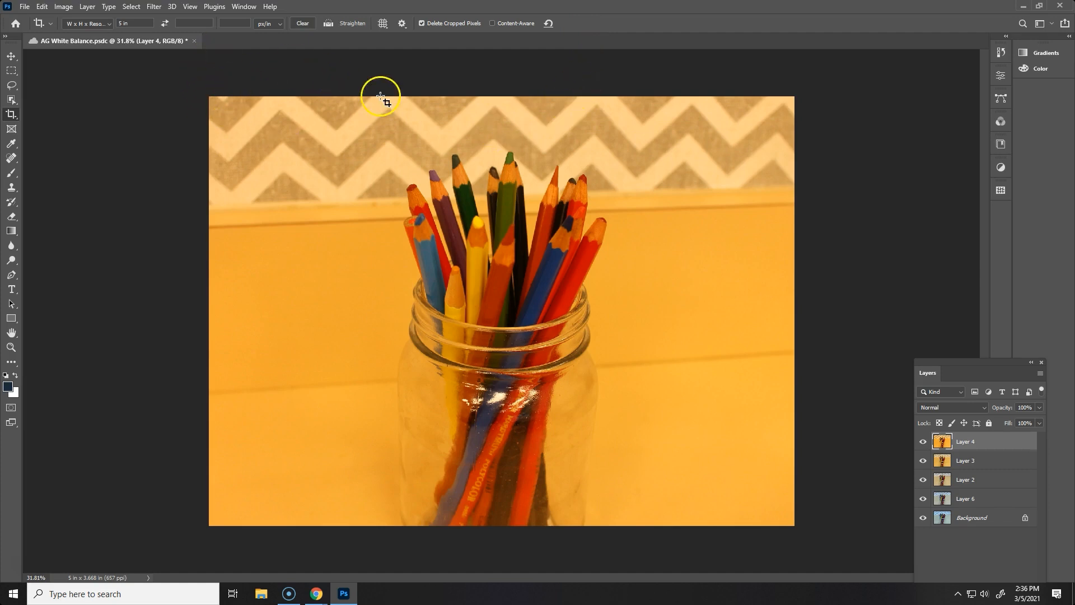
pyautogui.moveTo(770, 81)
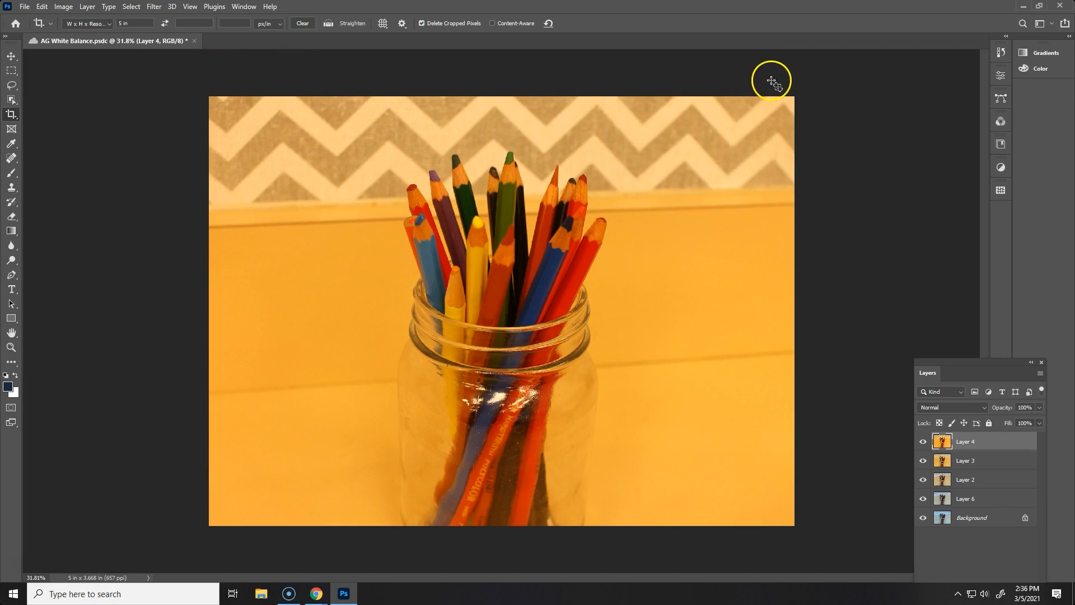
pyautogui.moveTo(750, 58)
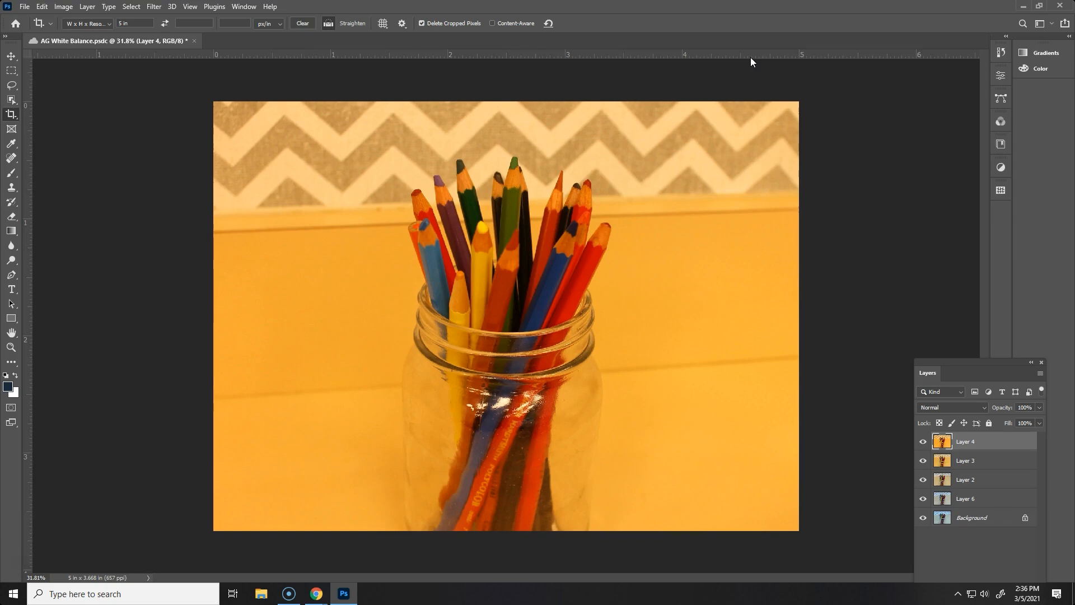
pyautogui.moveTo(349, 56)
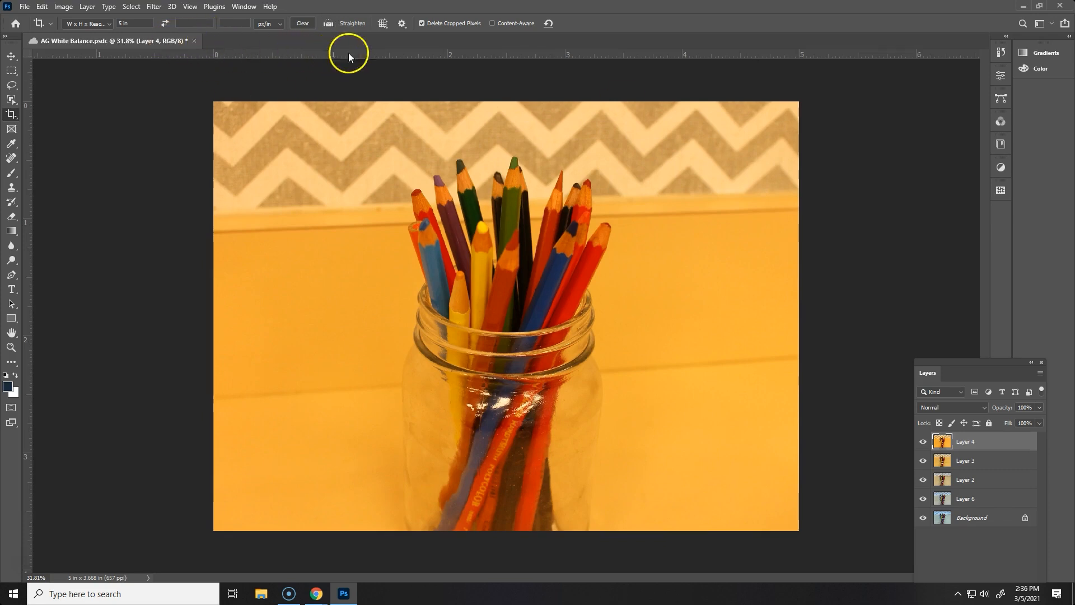
pyautogui.moveTo(773, 55)
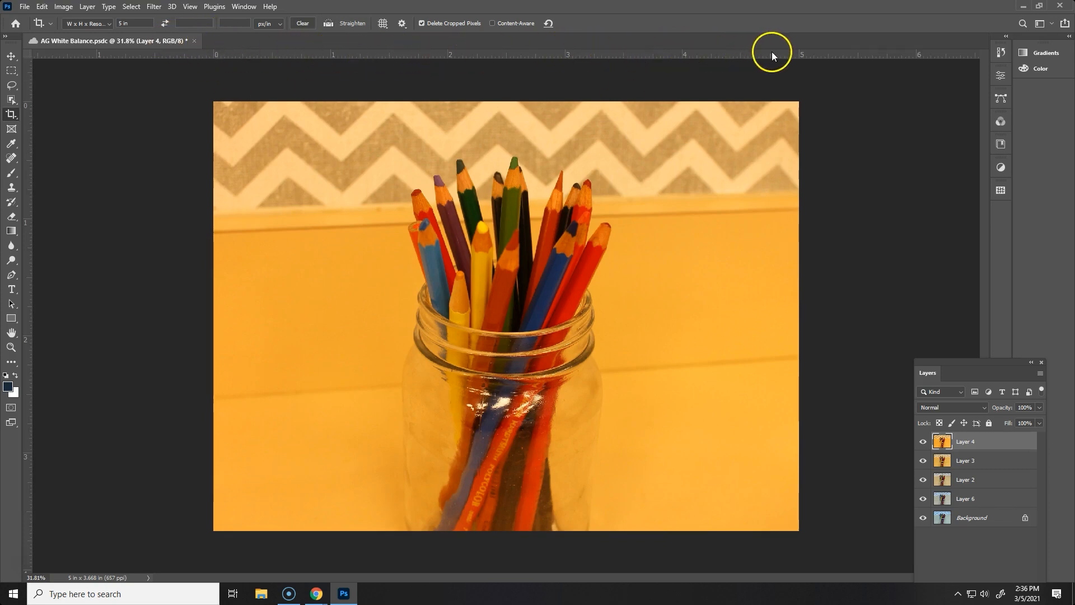
# Save the cropped AG White Balance document with Ctrl+S
pyautogui.press('ctrl+s')
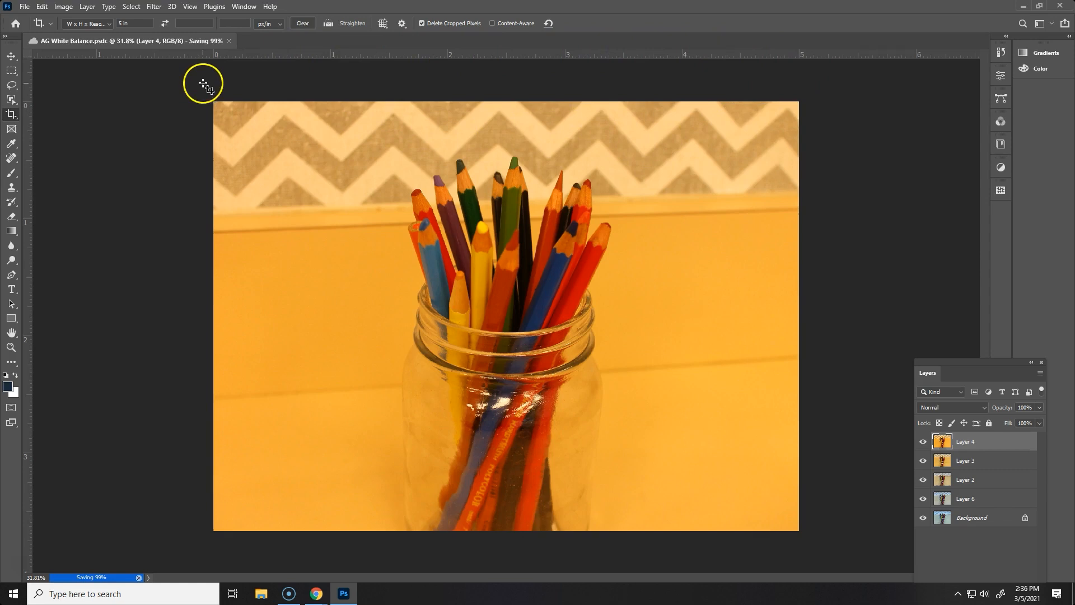
pyautogui.moveTo(180, 92)
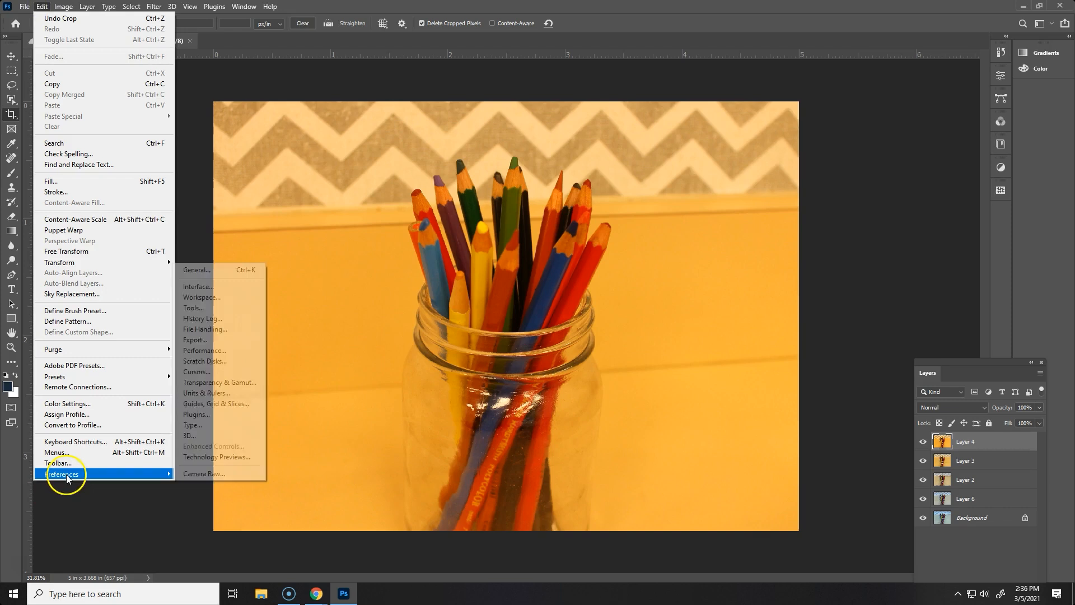
# Set the Units & Rulers preference so rulers measure in pixels
pyautogui.click(317, 202)
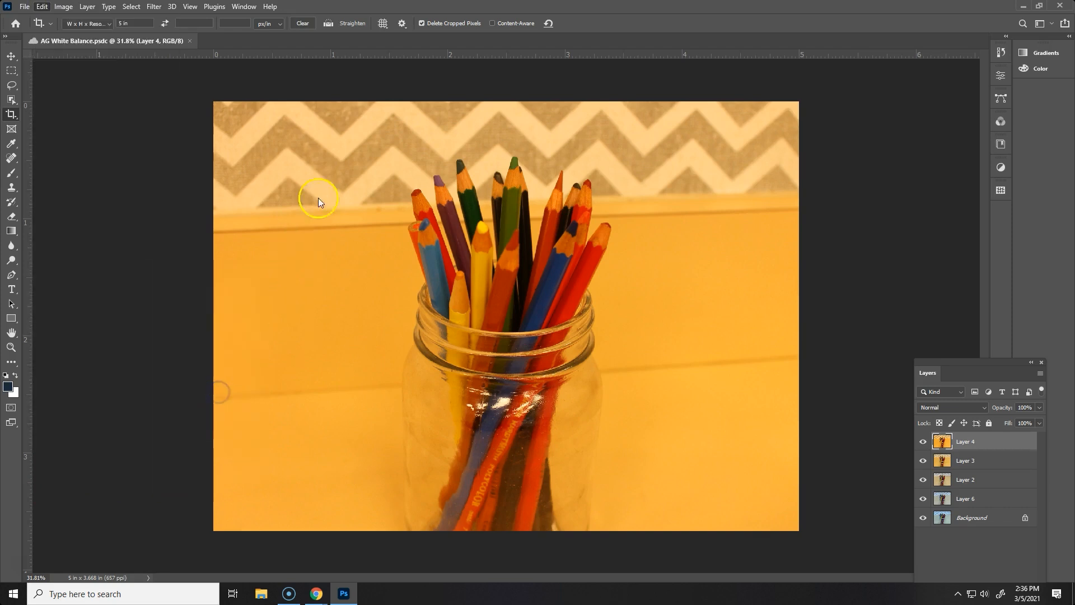
pyautogui.click(388, 107)
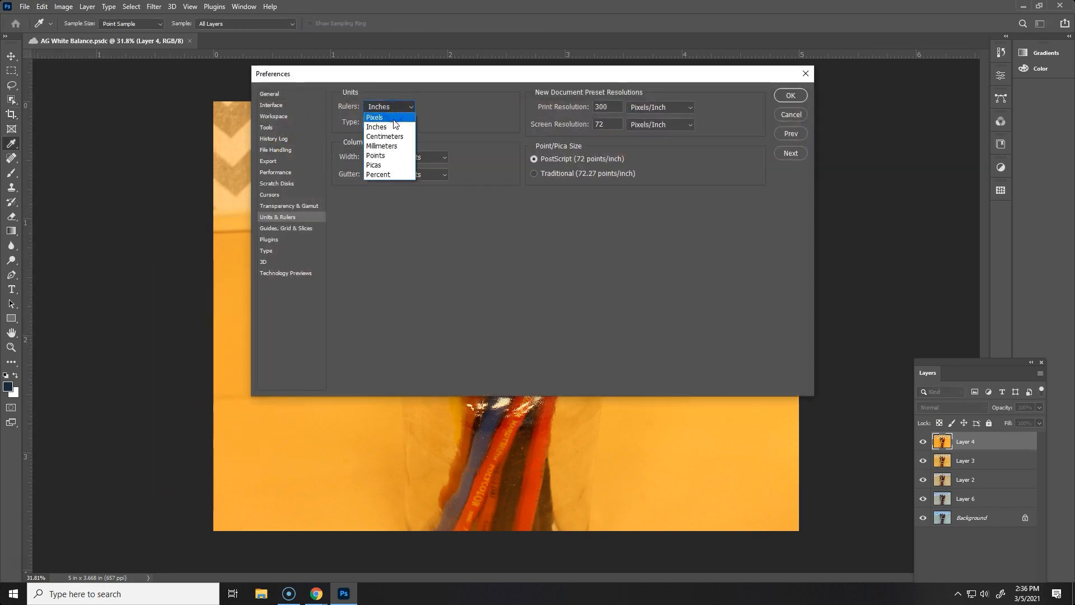
pyautogui.click(375, 117)
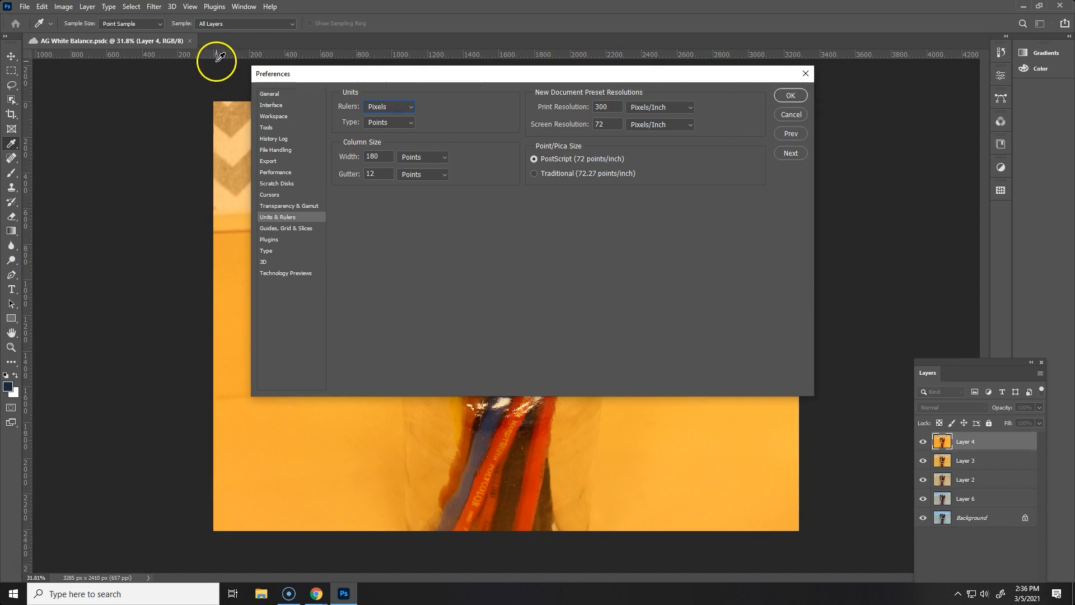
pyautogui.moveTo(671, 57)
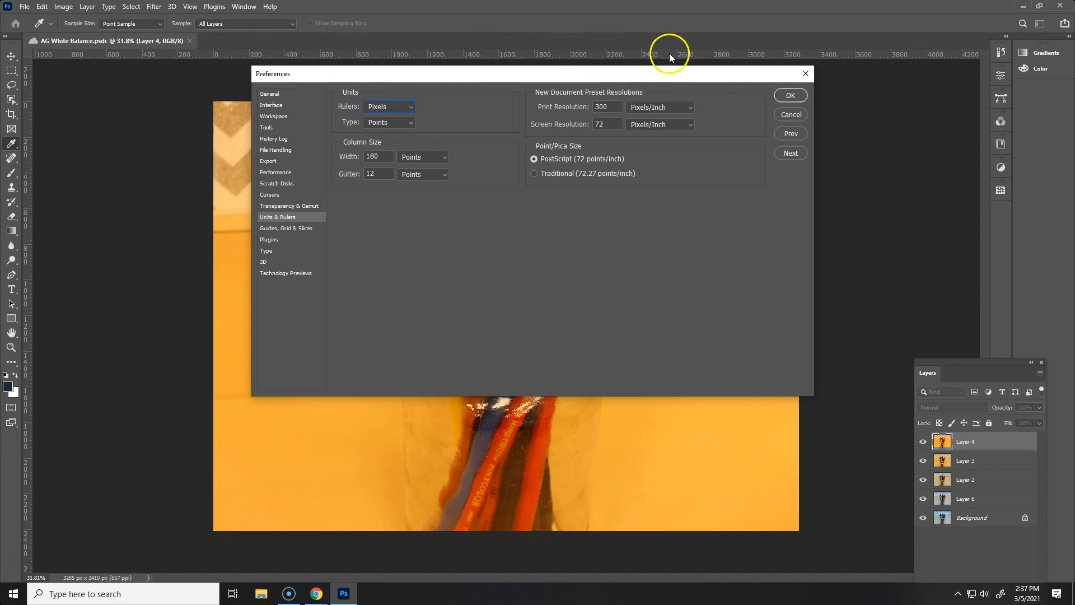
pyautogui.moveTo(829, 57)
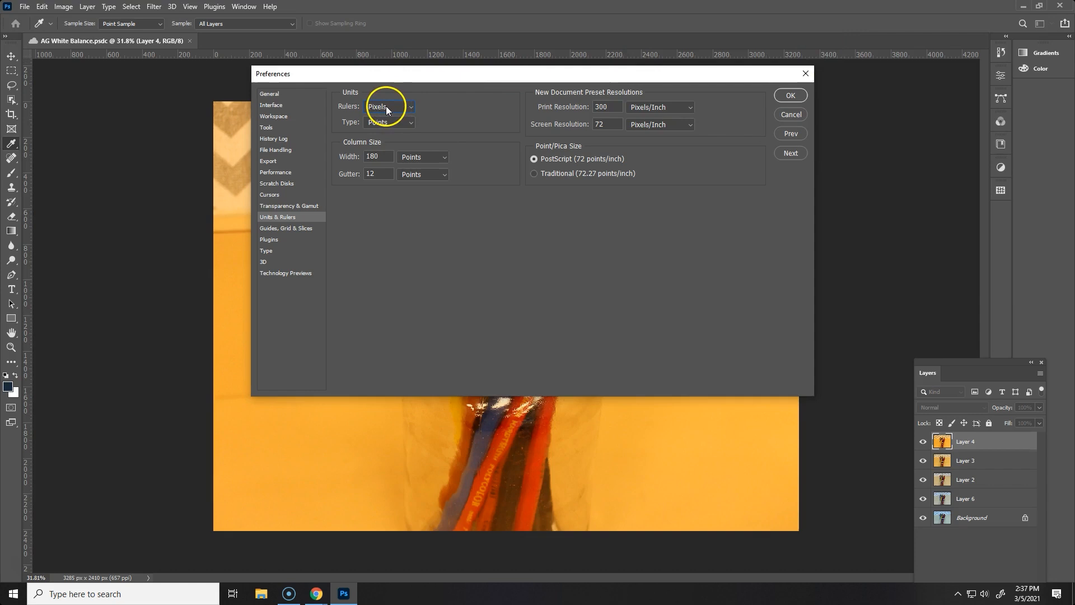
pyautogui.moveTo(609, 174)
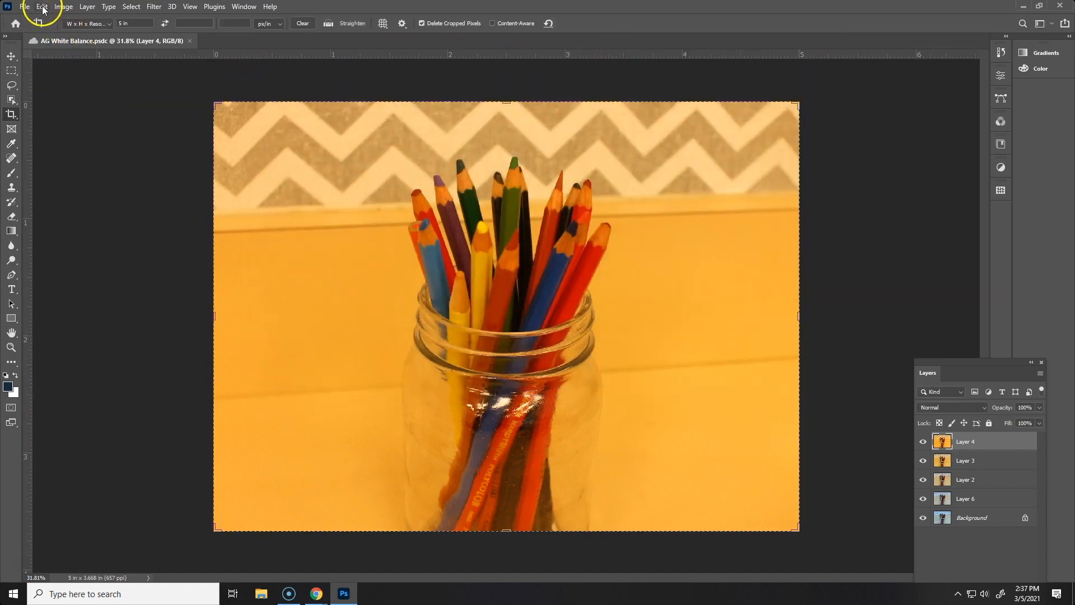
pyautogui.click(42, 7)
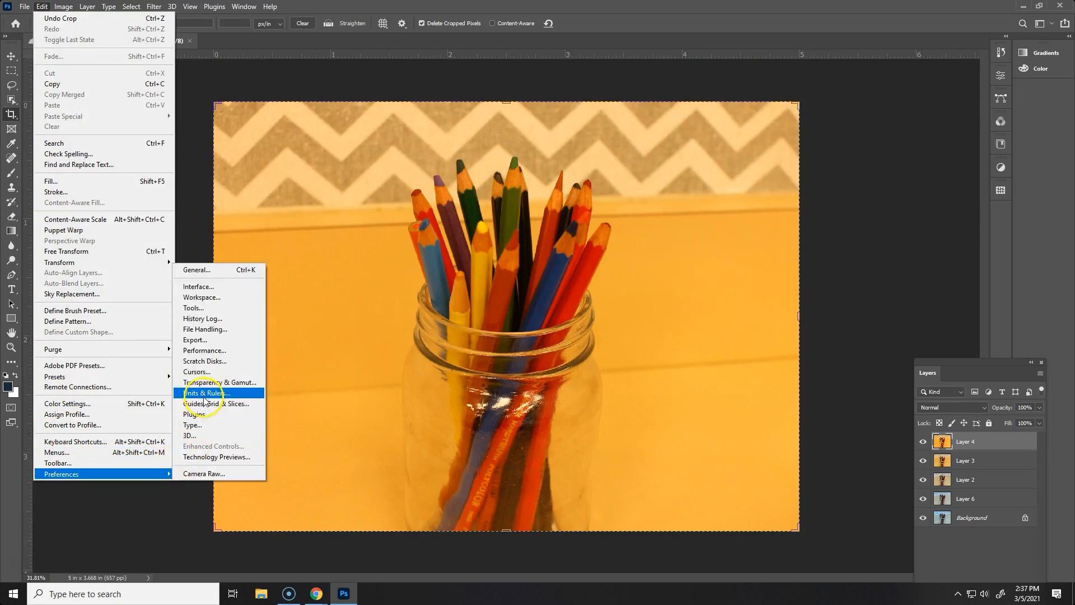
pyautogui.click(286, 264)
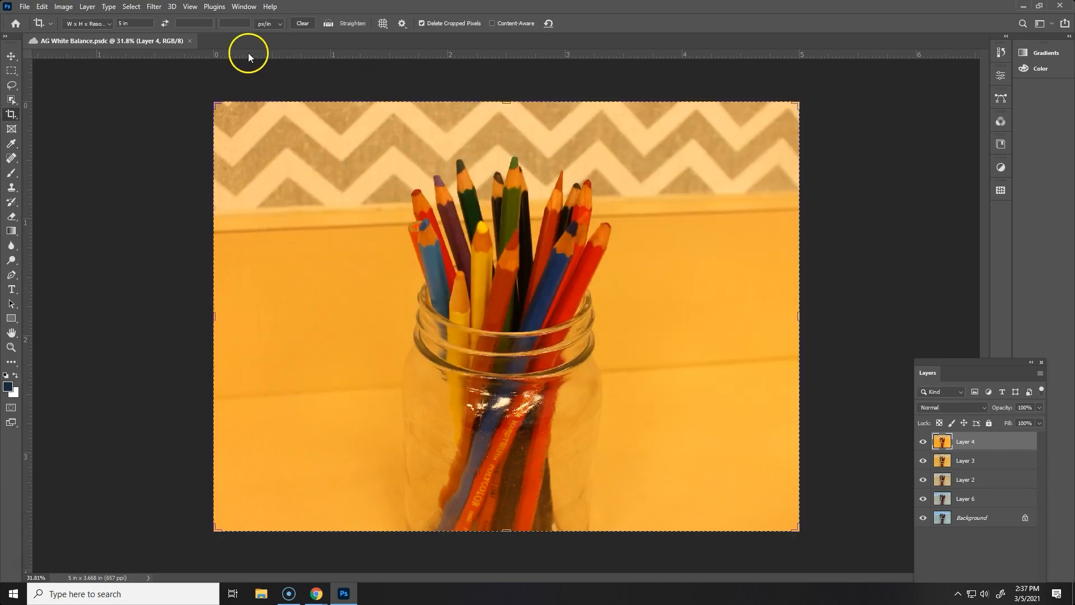
pyautogui.moveTo(335, 280)
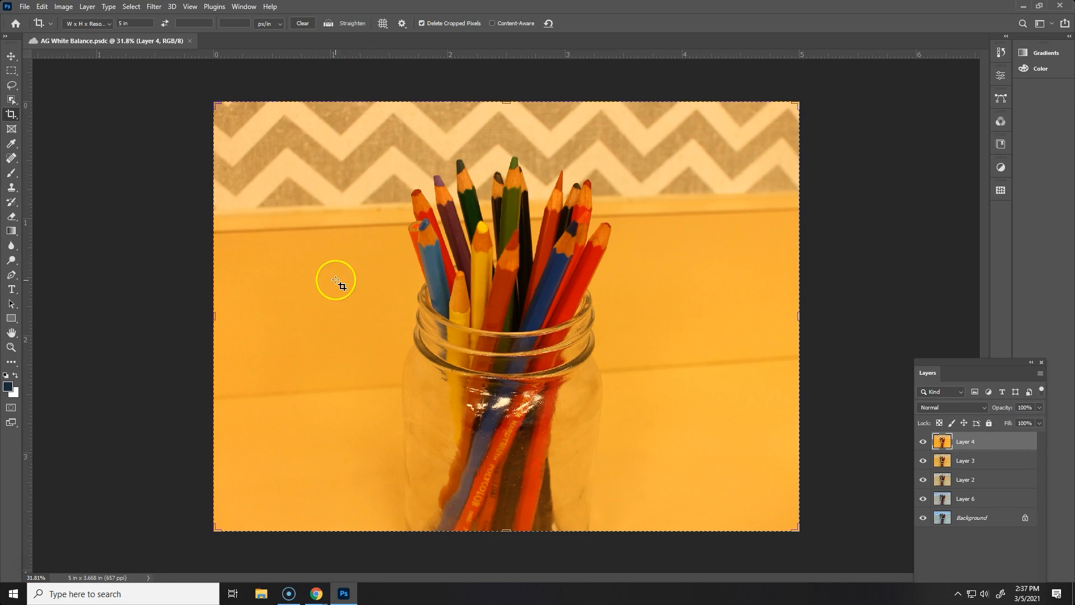
pyautogui.moveTo(588, 274)
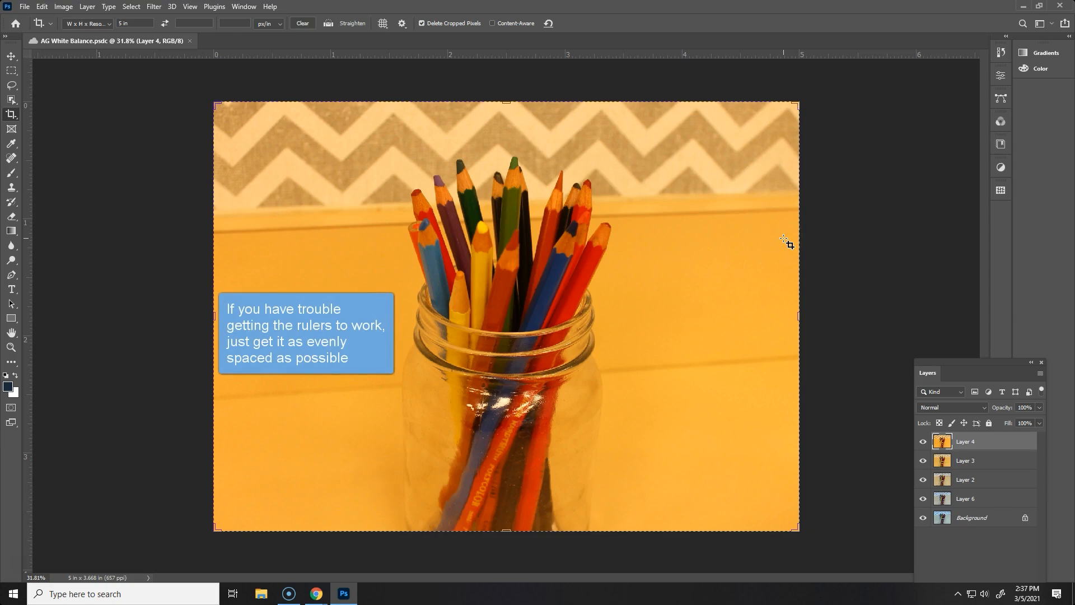
pyautogui.moveTo(845, 263)
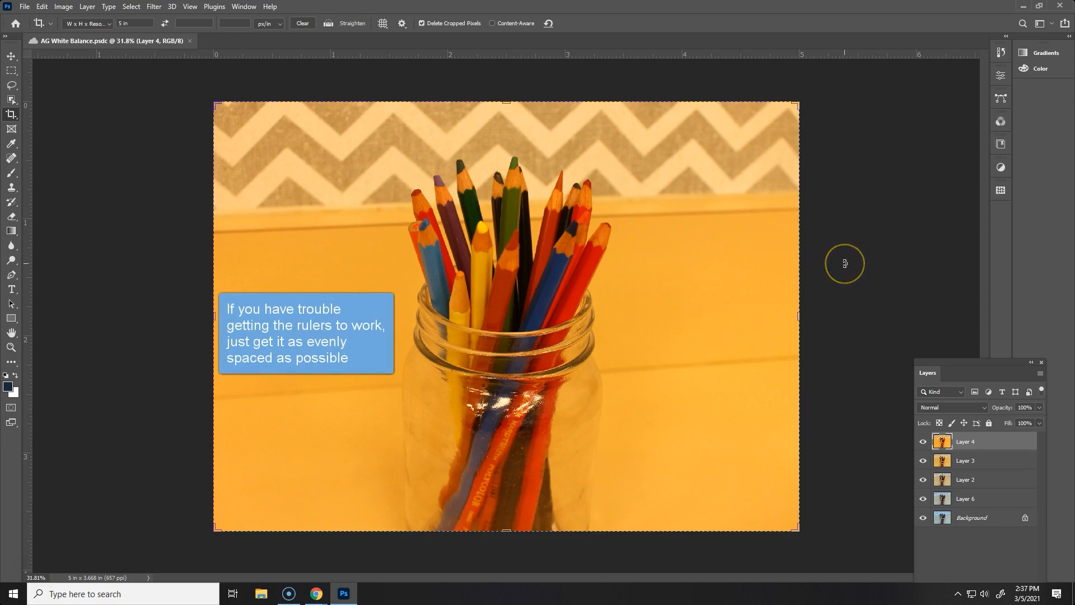
pyautogui.moveTo(896, 320)
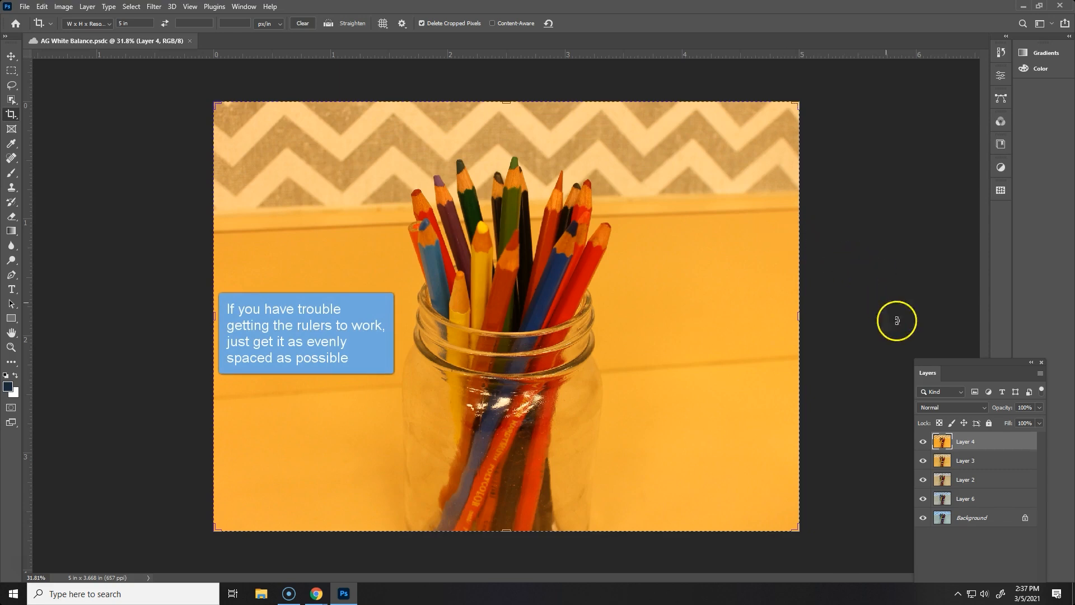
pyautogui.moveTo(973, 523)
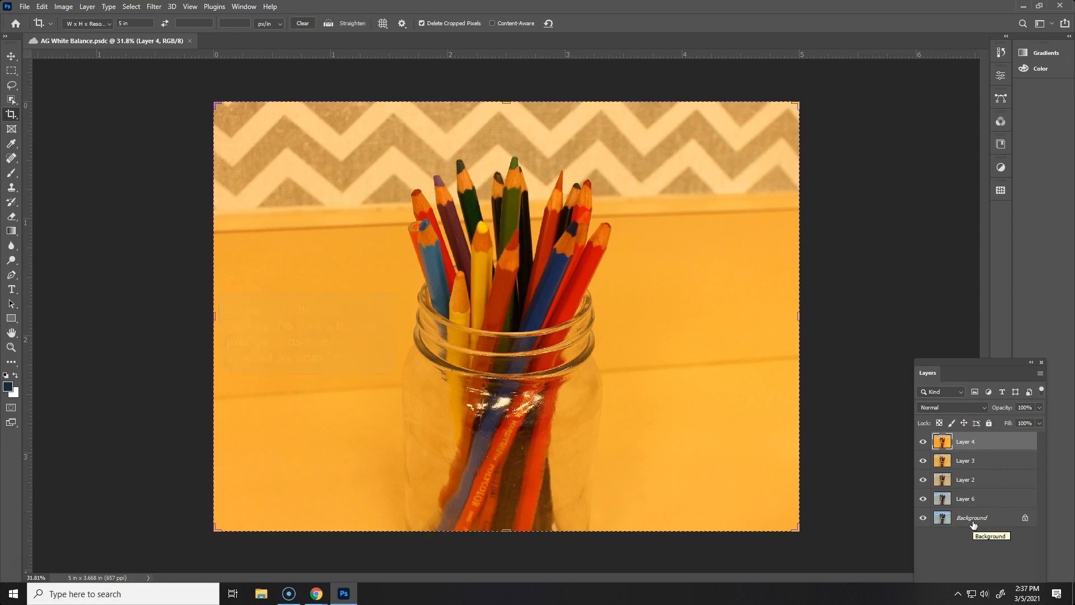
pyautogui.moveTo(704, 61)
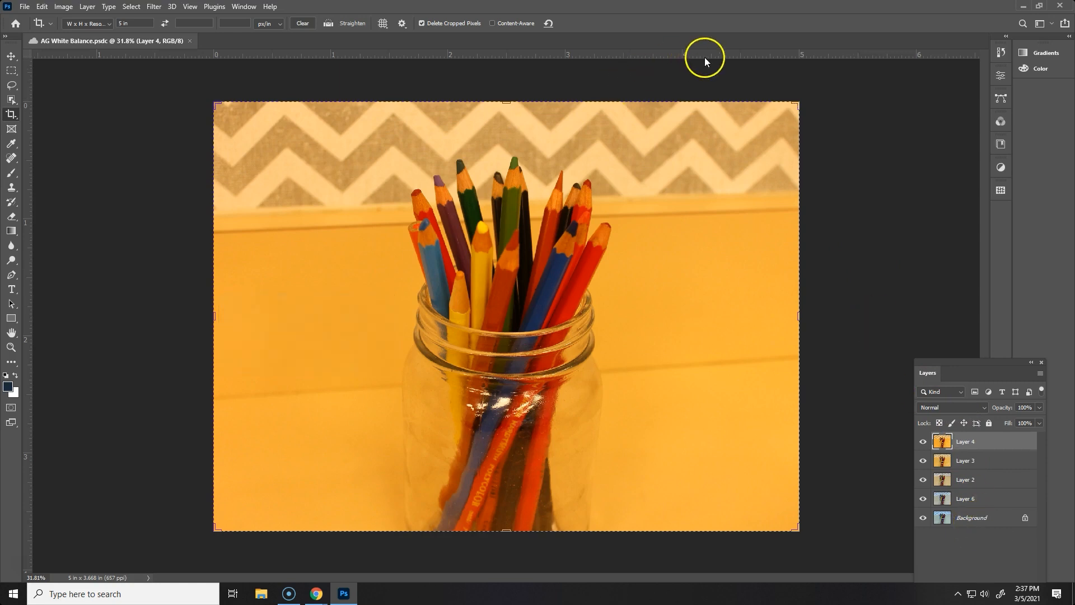
pyautogui.moveTo(697, 55)
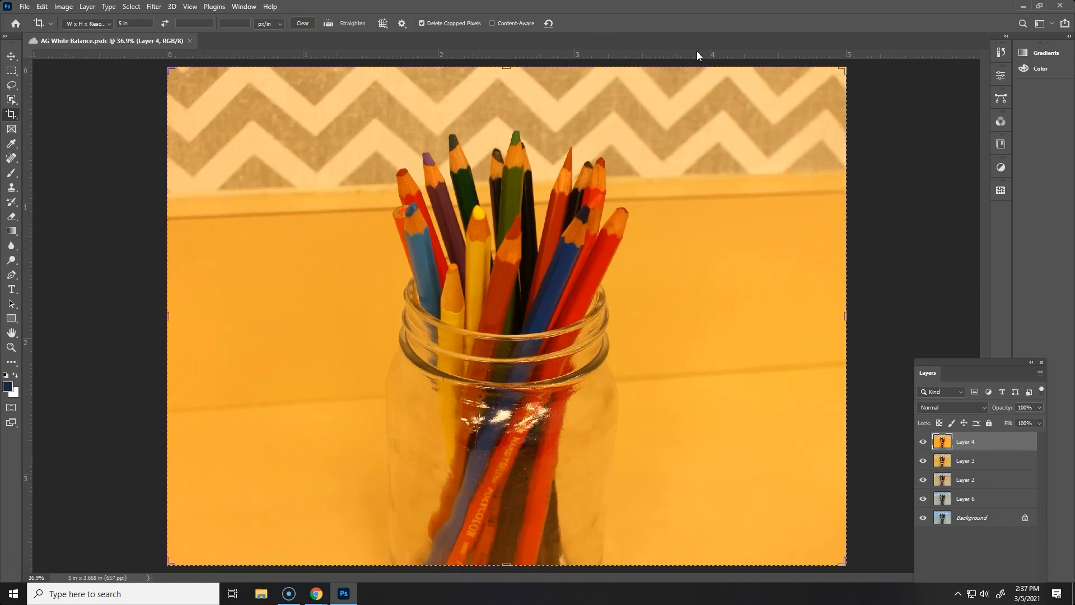
pyautogui.moveTo(30, 50)
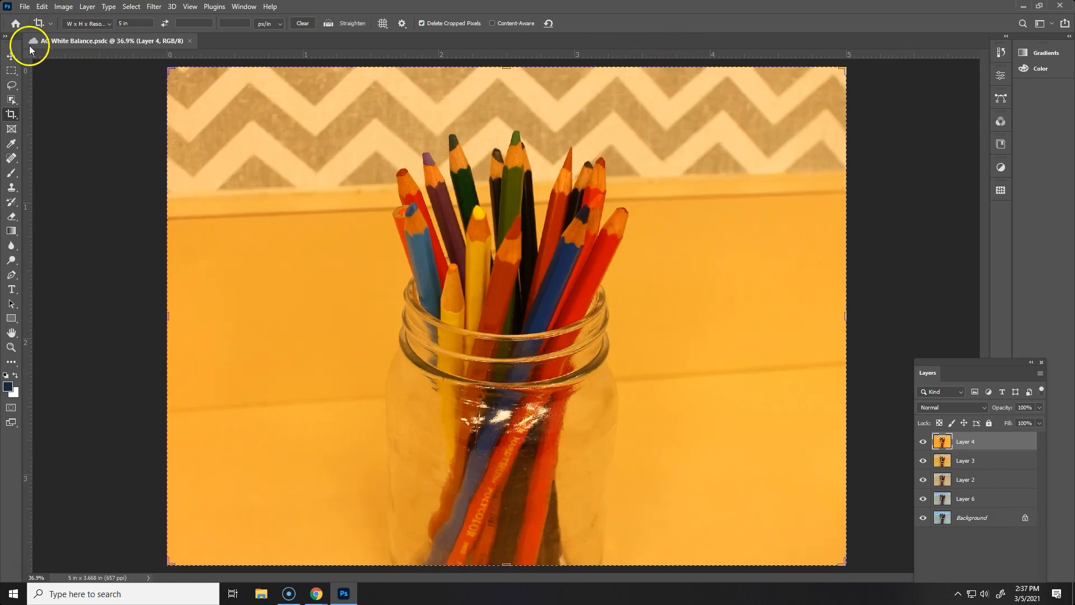
# Switch to the Move tool, committing the pending 5-inch crop
pyautogui.click(11, 56)
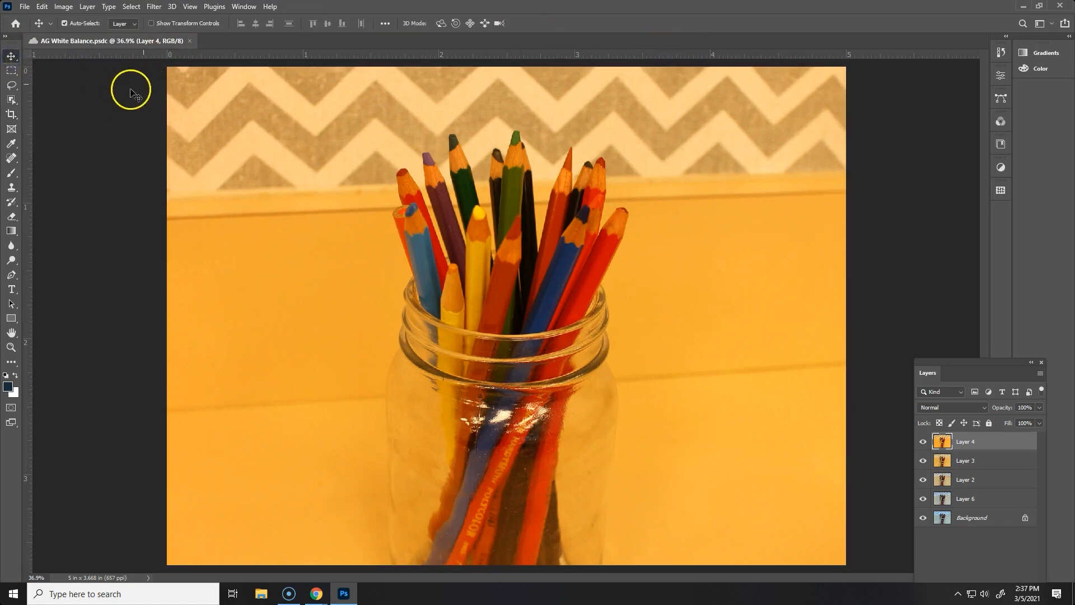
pyautogui.moveTo(237, 176)
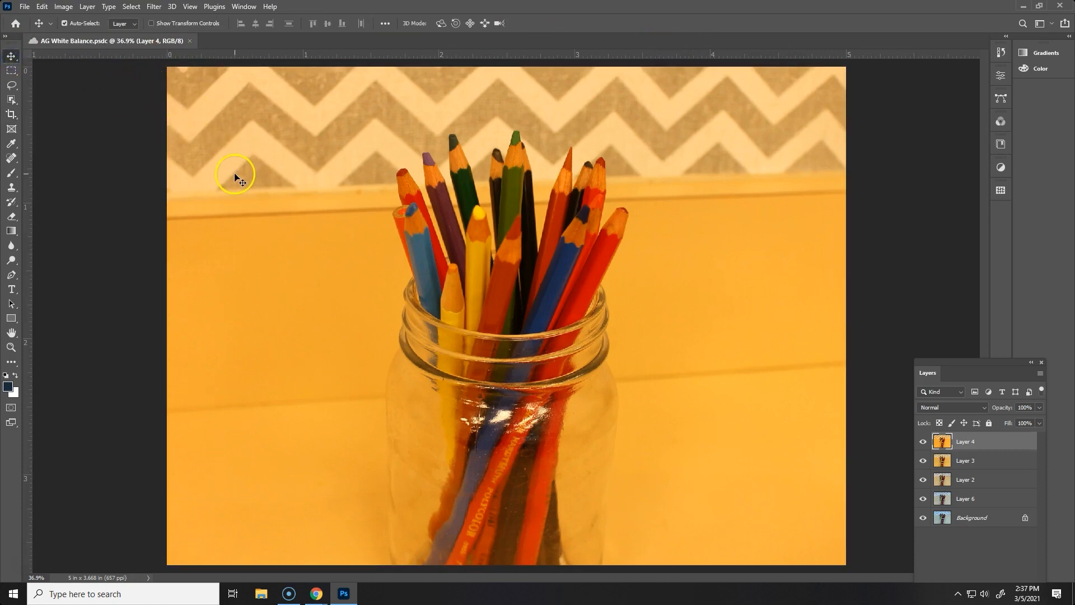
pyautogui.moveTo(218, 62)
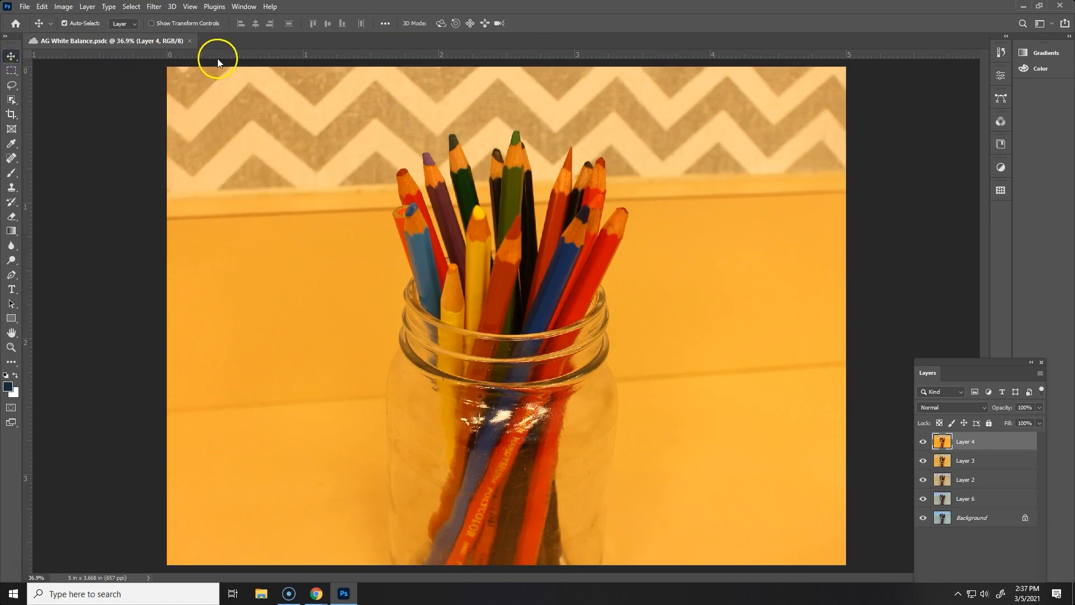
pyautogui.moveTo(46, 172)
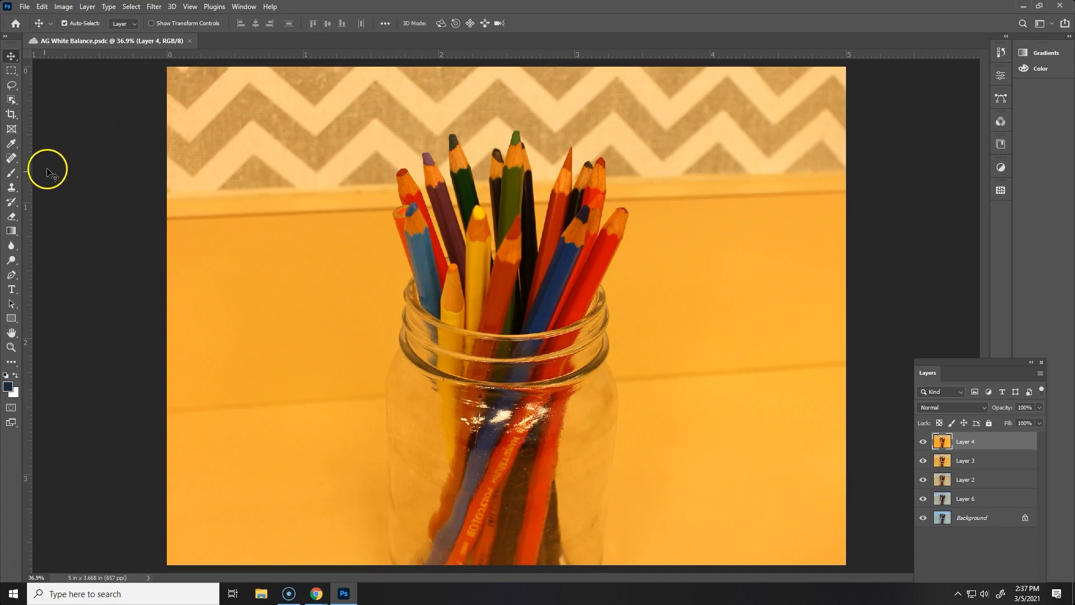
pyautogui.moveTo(23, 192)
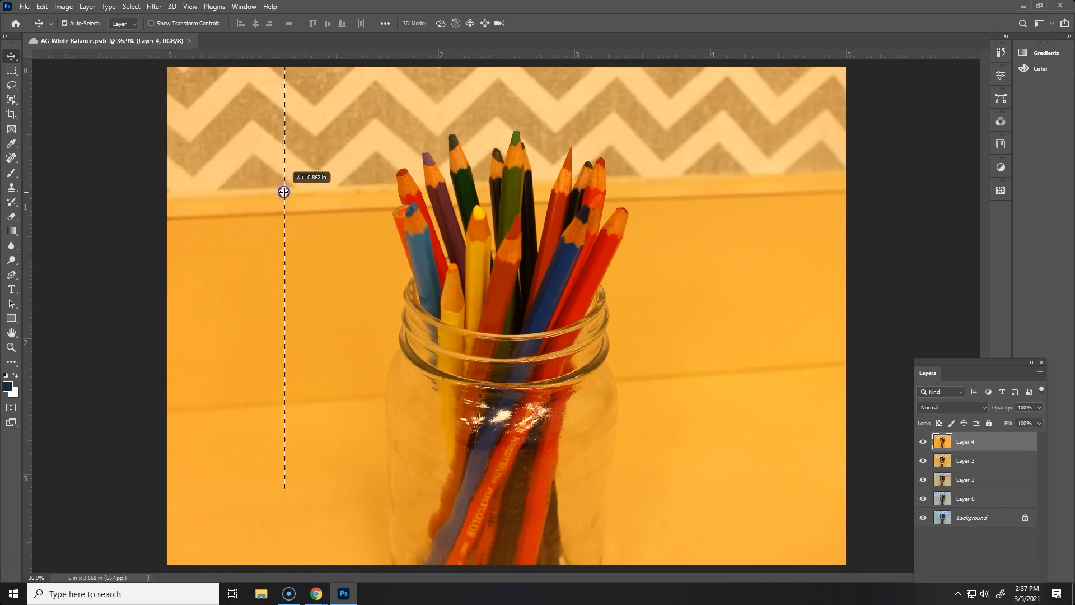
# Drag out a vertical guide near the one-inch mark and return the stray horizontal guide to the ruler
pyautogui.moveTo(284, 191); pyautogui.dragTo(305, 191)
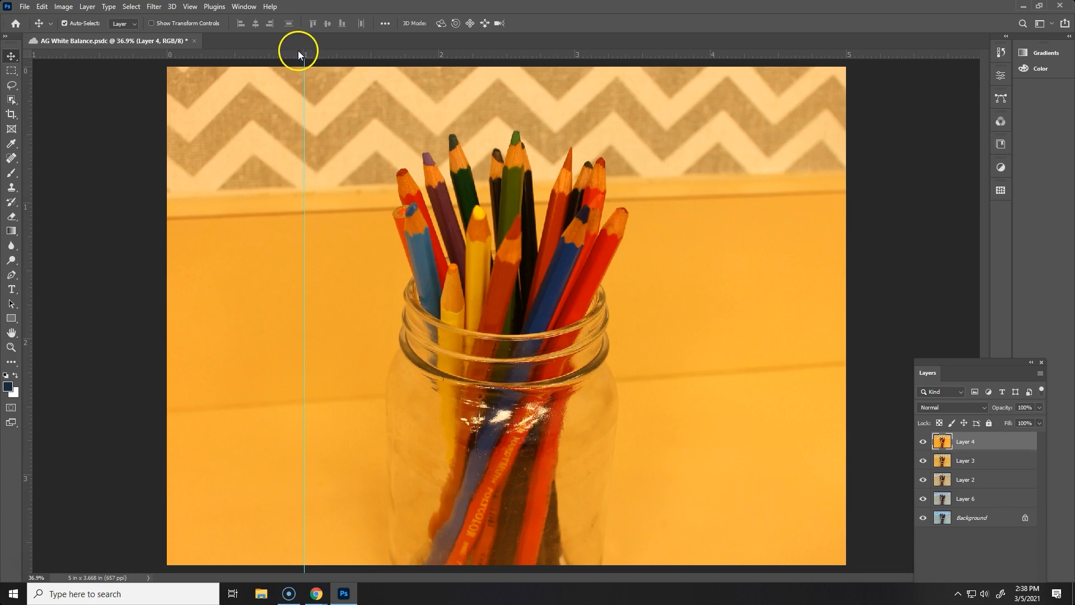
pyautogui.moveTo(300, 162)
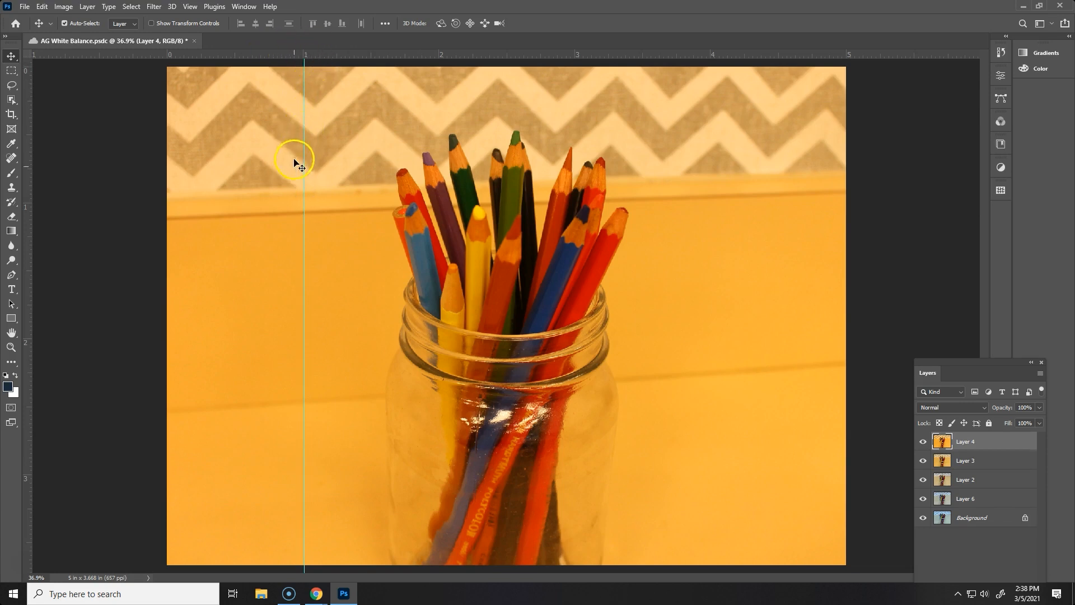
pyautogui.moveTo(327, 261)
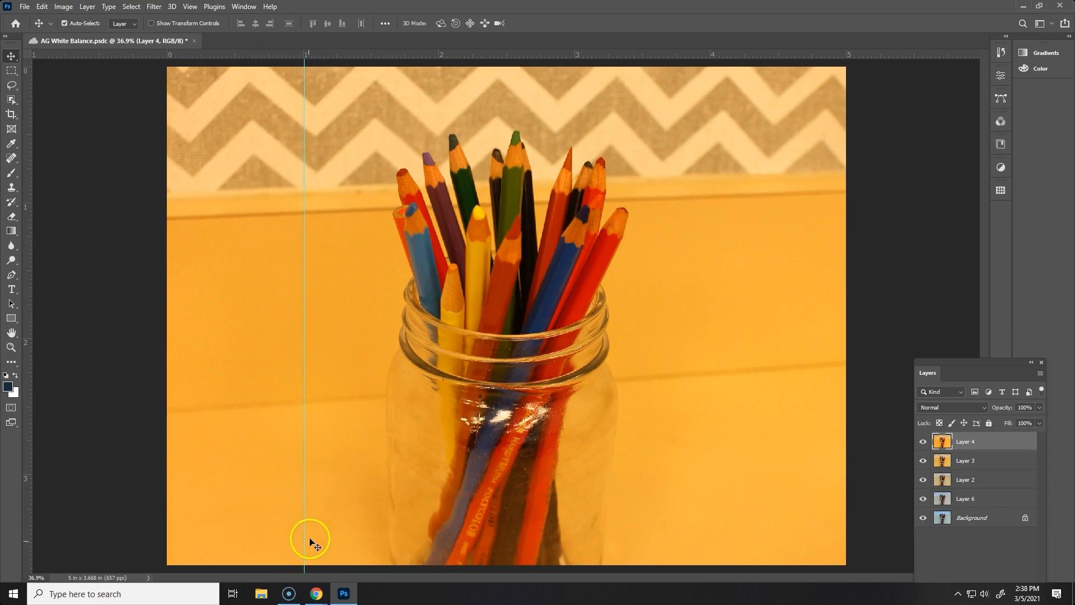
pyautogui.moveTo(288, 410)
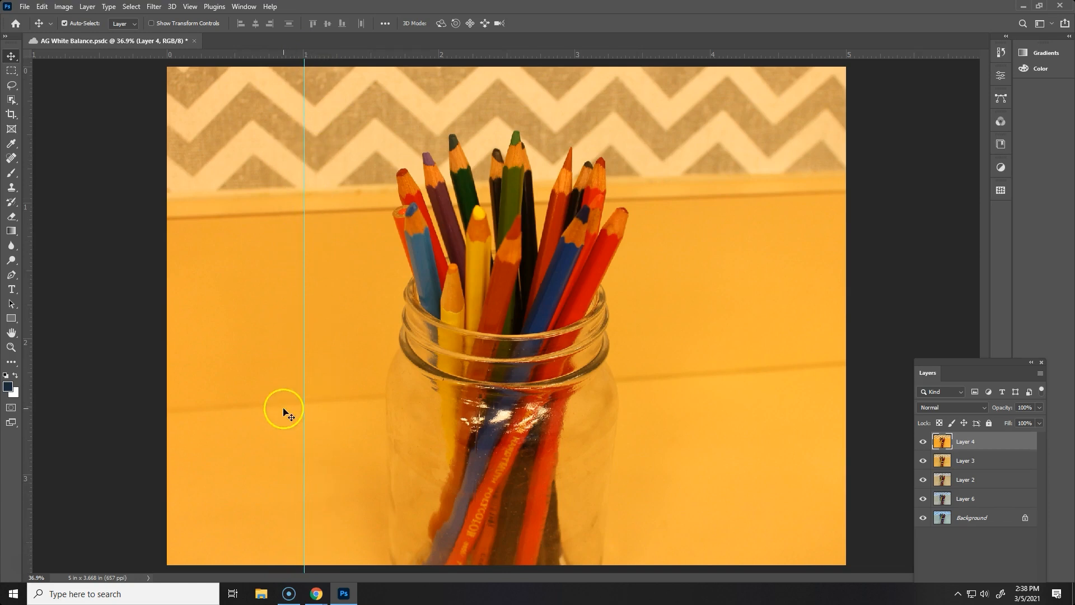
pyautogui.moveTo(367, 65)
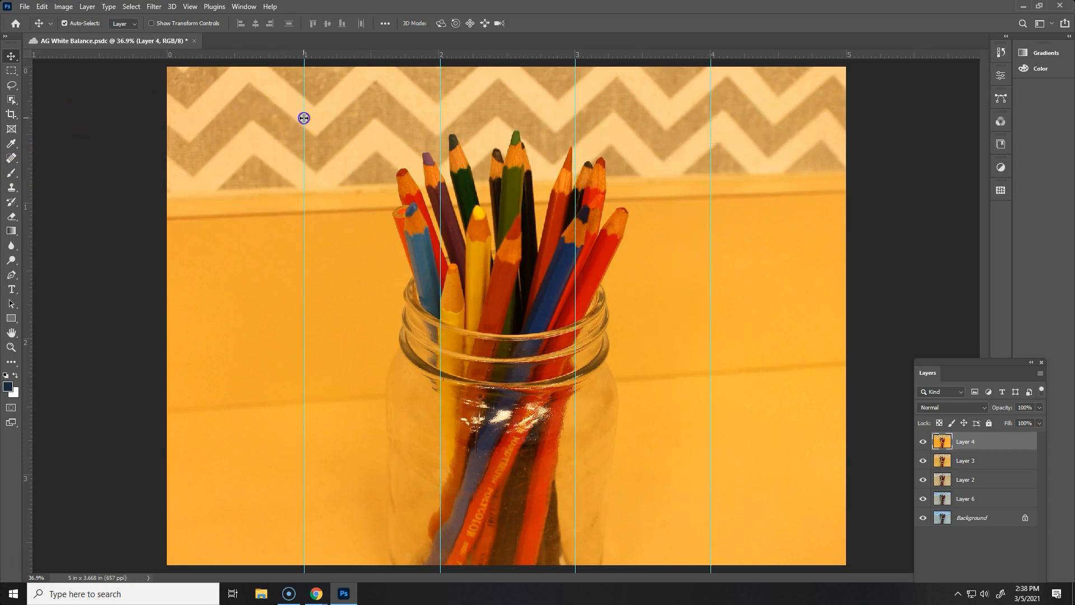
pyautogui.moveTo(441, 118)
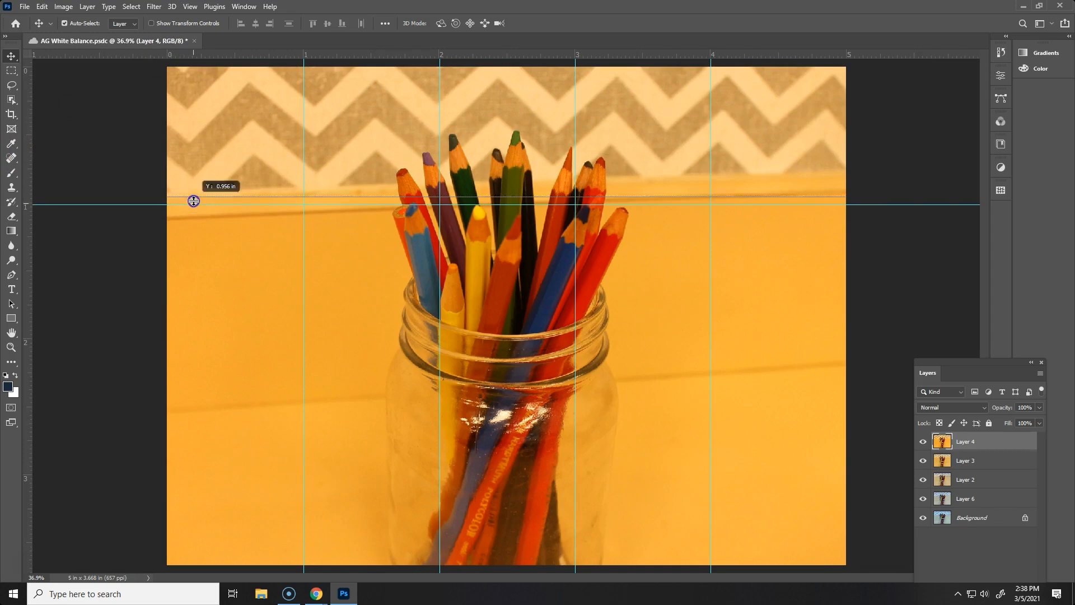
pyautogui.moveTo(193, 201); pyautogui.dragTo(342, 41)
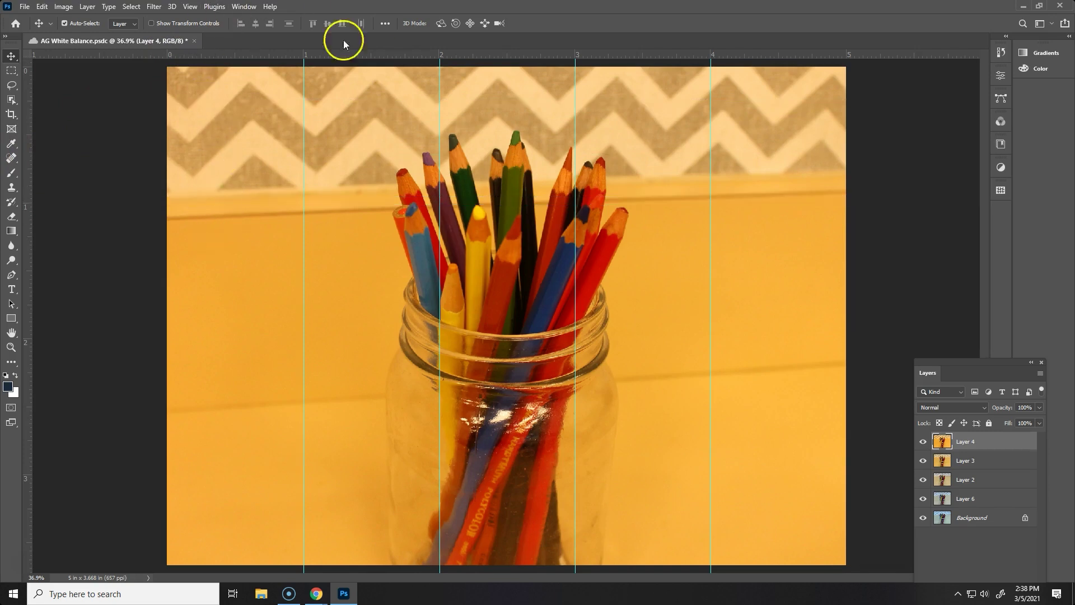
pyautogui.moveTo(303, 397)
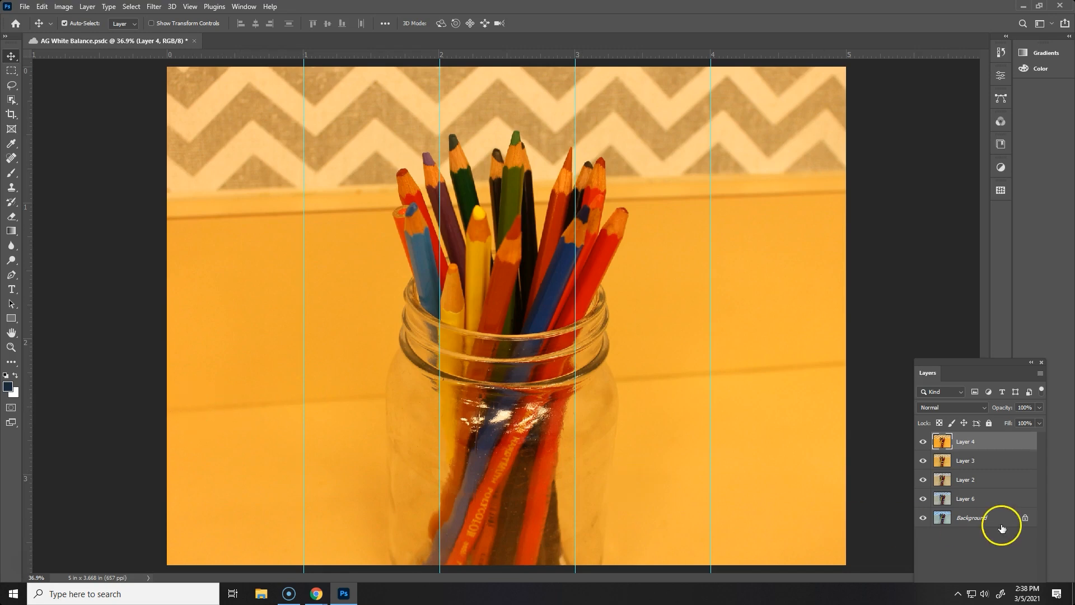
pyautogui.moveTo(999, 536)
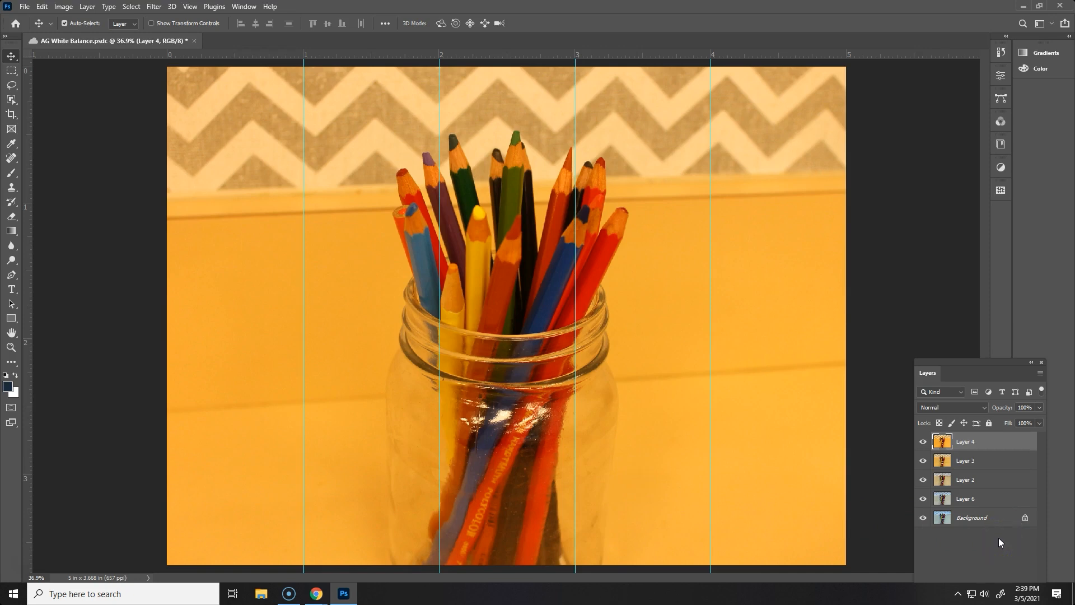
pyautogui.moveTo(945, 537)
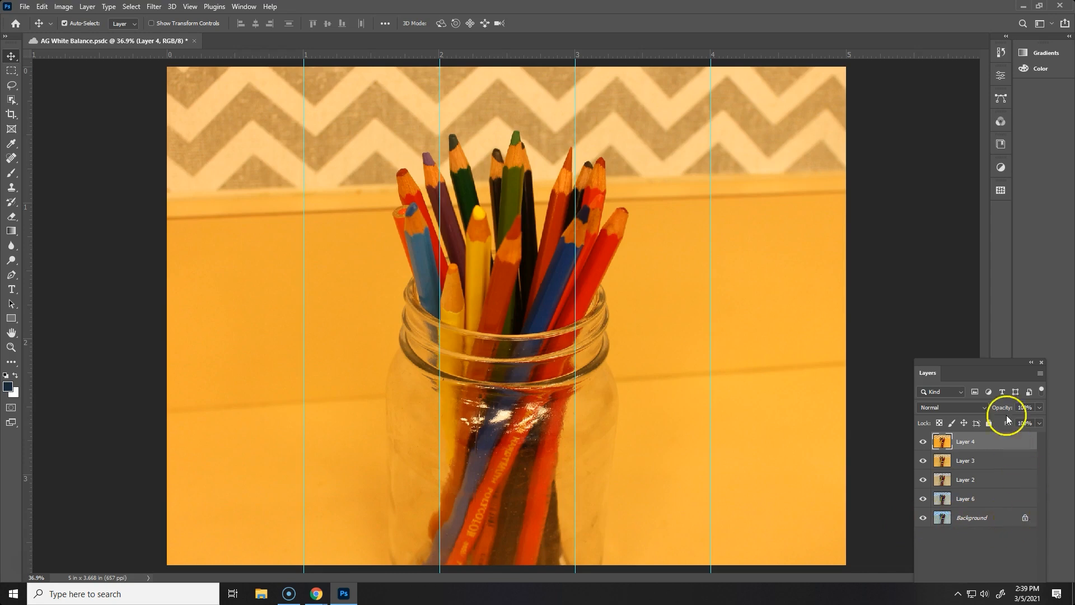
pyautogui.moveTo(960, 361)
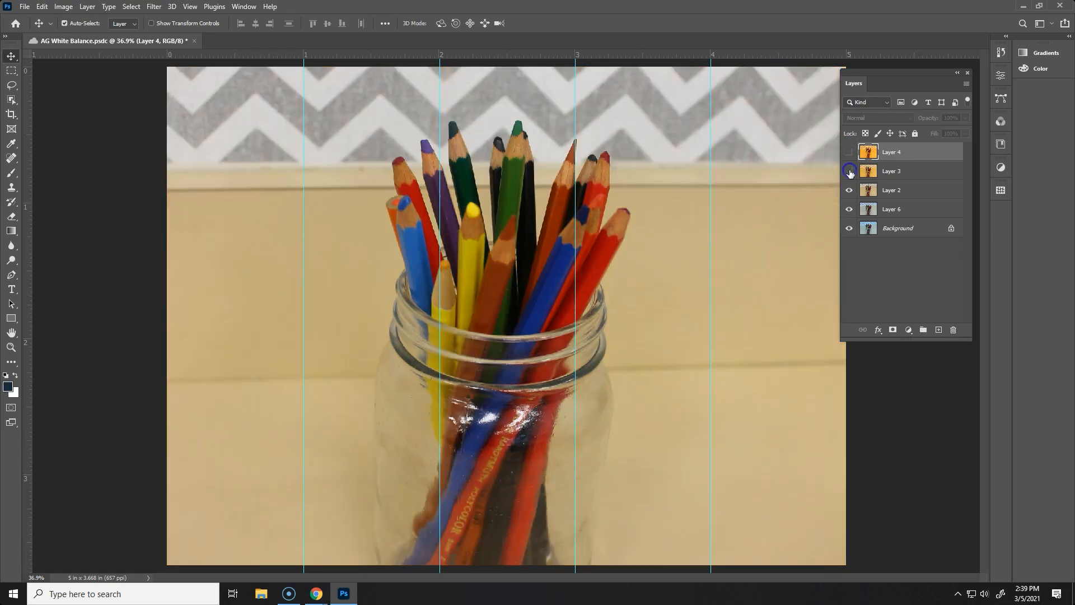
# Hide Layer 3 and Layer 2 and make the cool-toned Layer 6 the active layer
pyautogui.click(849, 171)
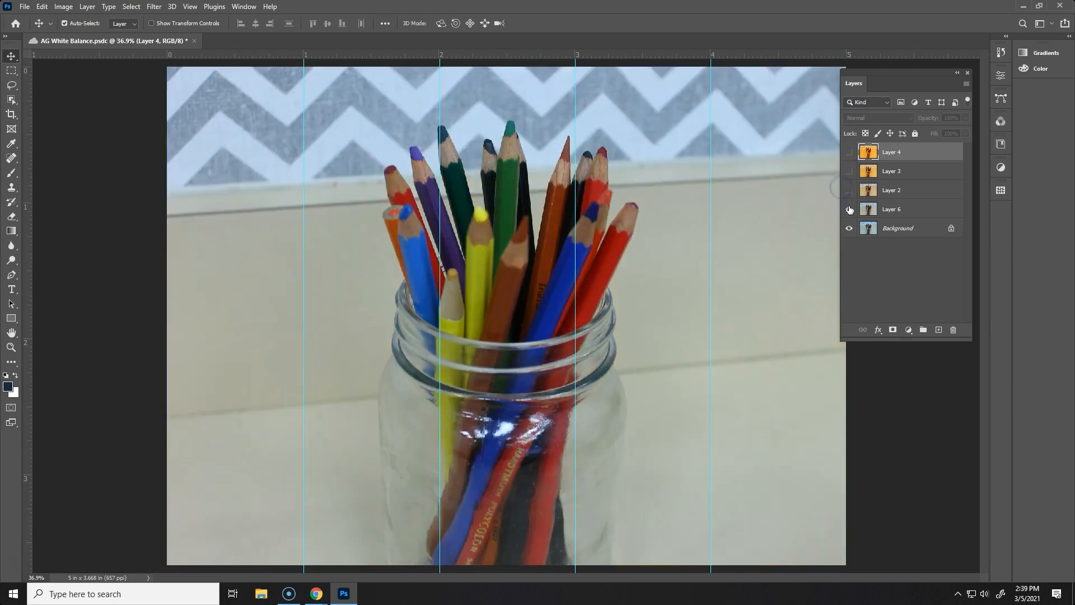
pyautogui.click(849, 210)
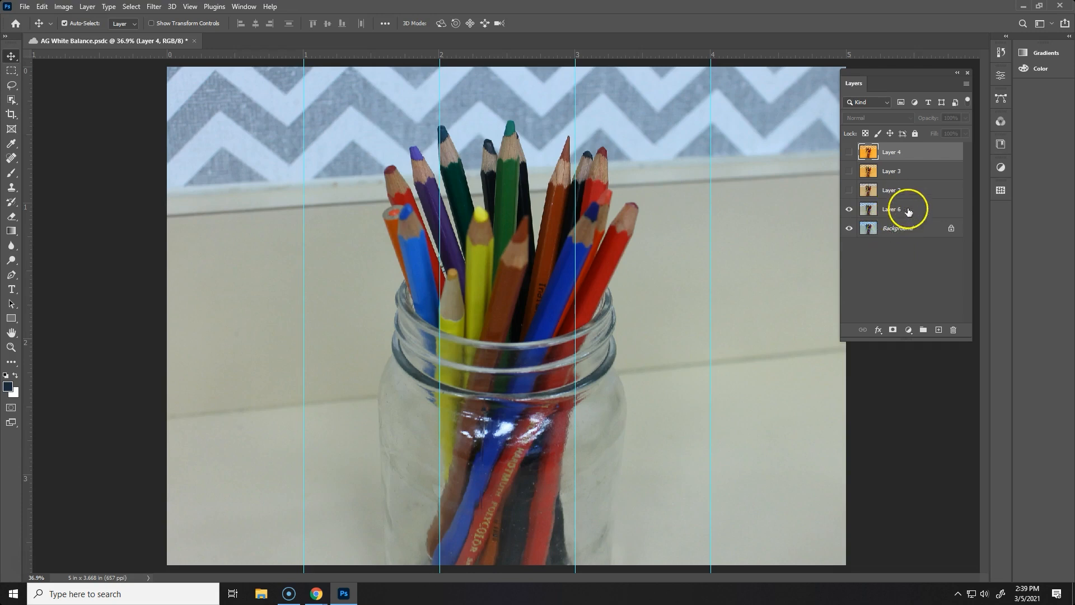
pyautogui.click(895, 208)
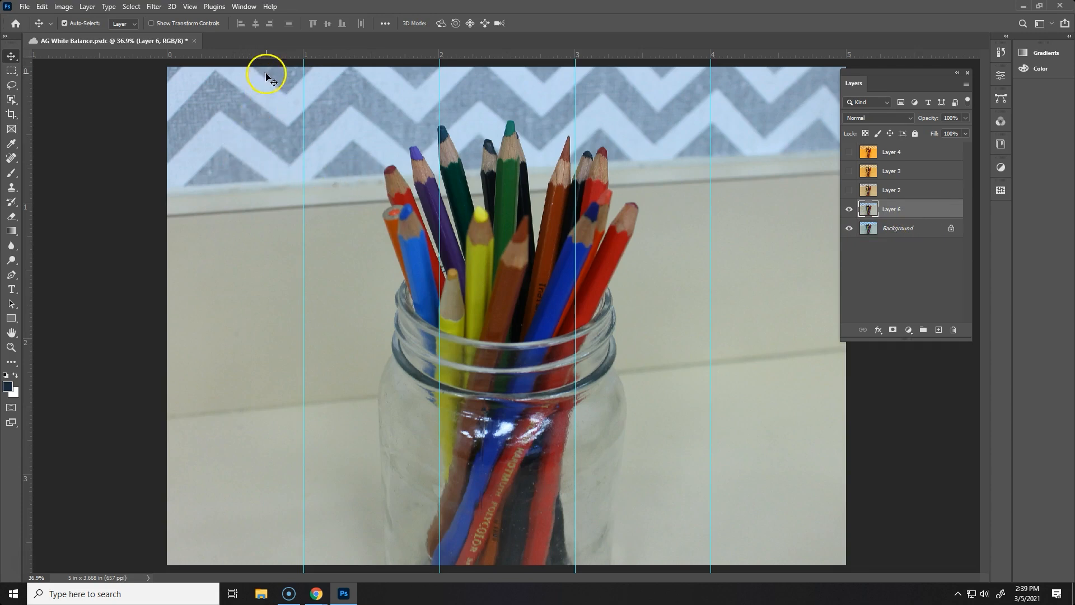
pyautogui.moveTo(264, 103)
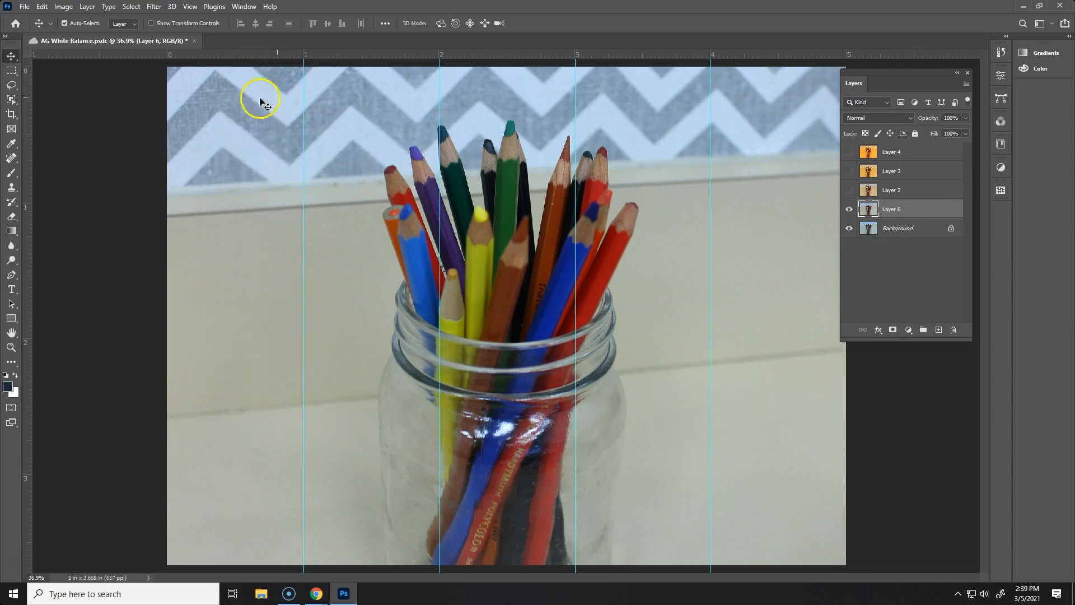
pyautogui.moveTo(365, 68)
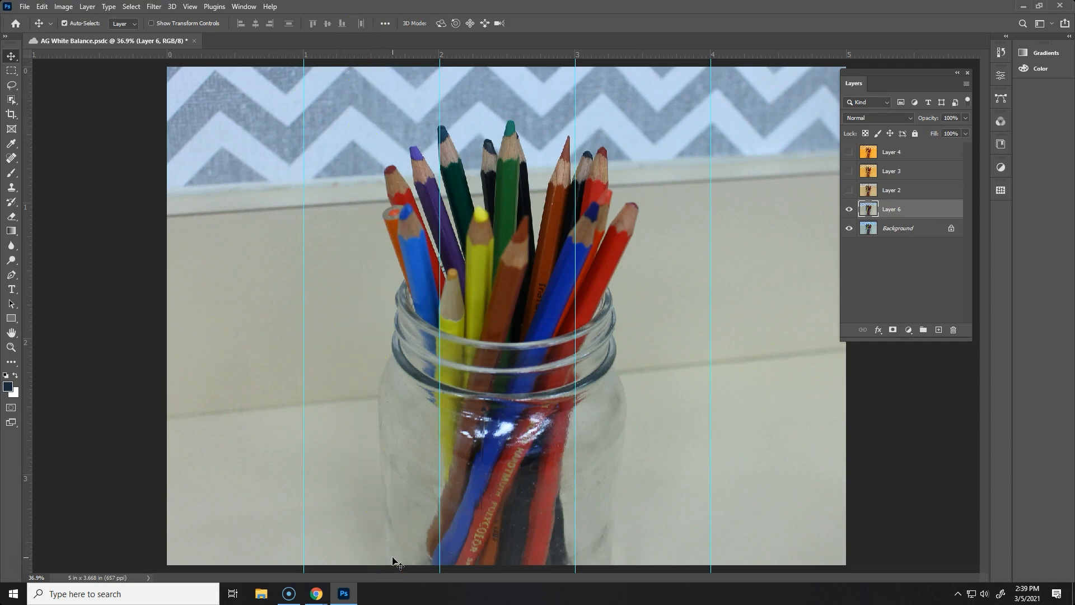
pyautogui.moveTo(775, 430)
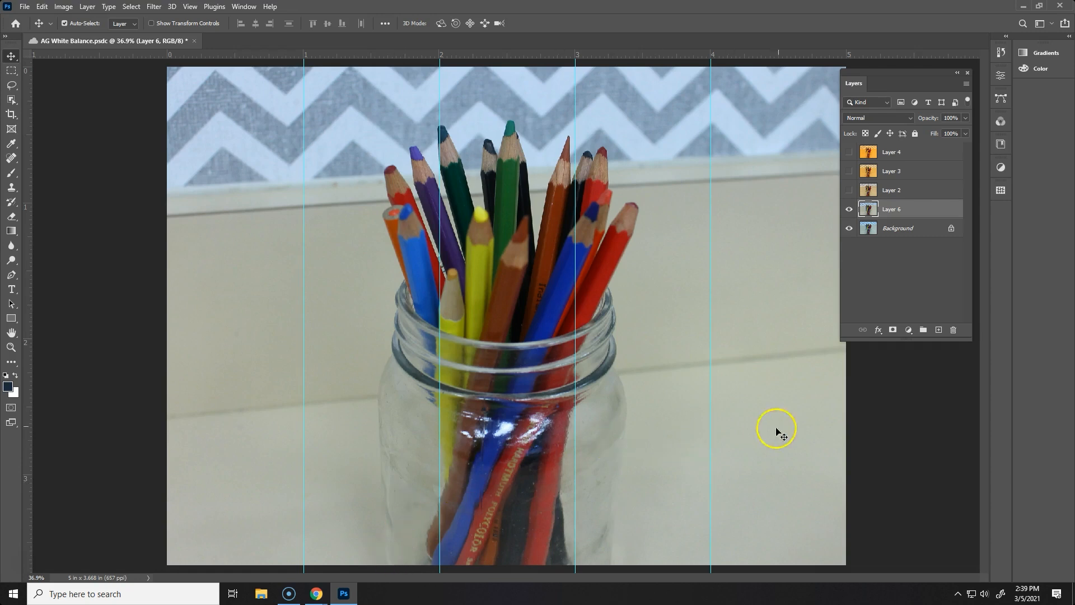
pyautogui.moveTo(449, 136)
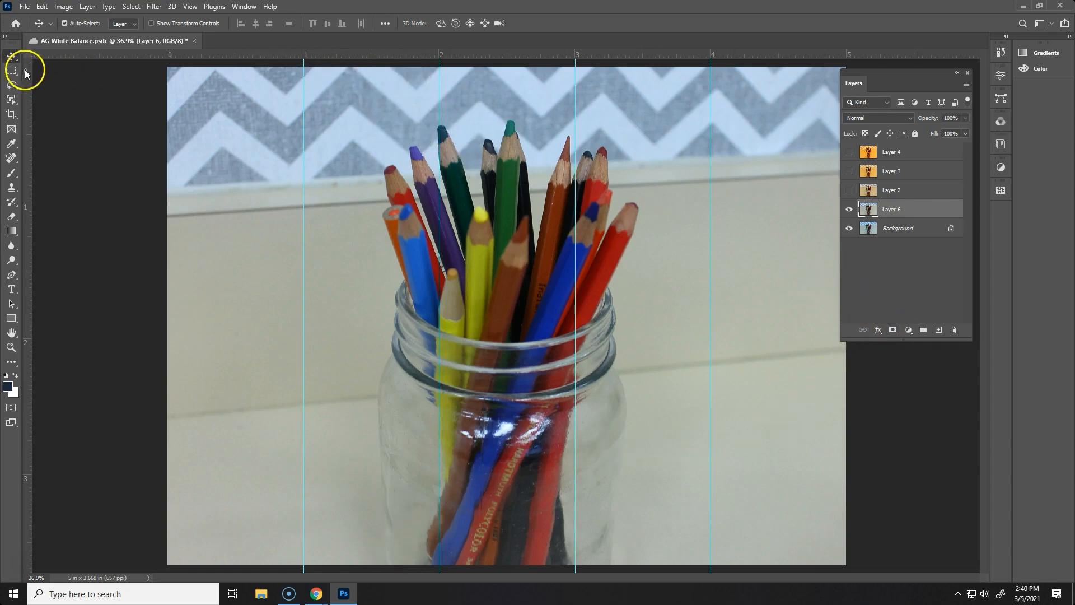
pyautogui.moveTo(11, 71)
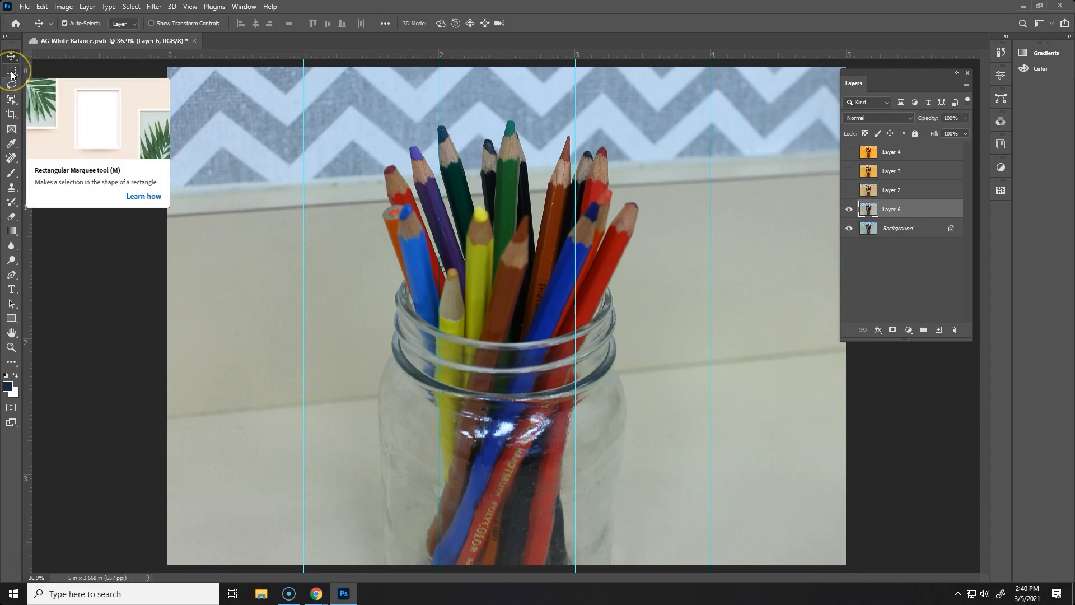
# Marquee-select the strip between the 1-inch and 2-inch guides, top to bottom
pyautogui.click(11, 71)
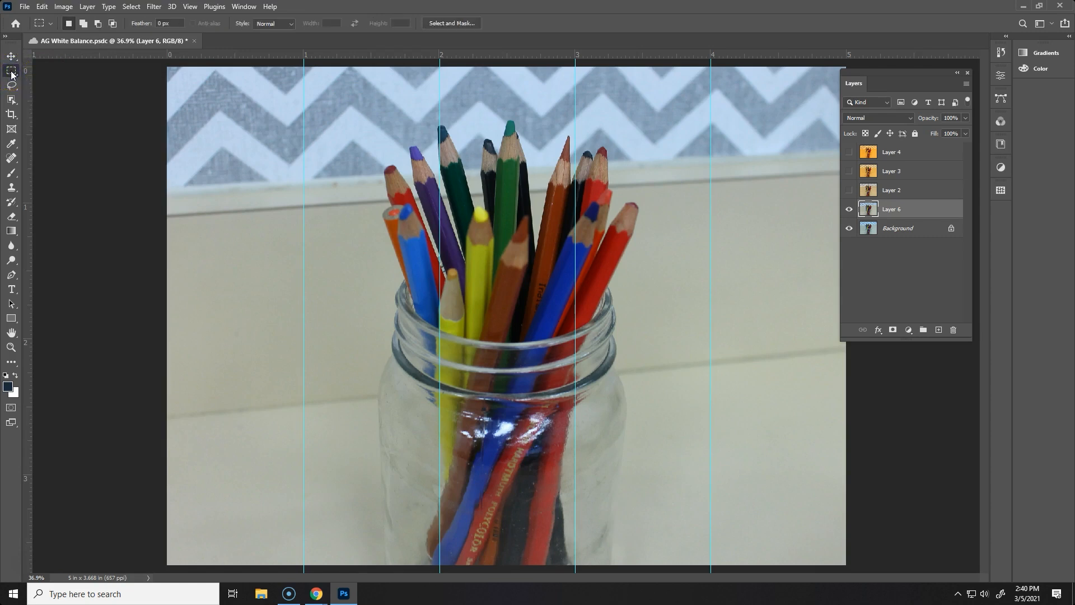
pyautogui.moveTo(304, 63)
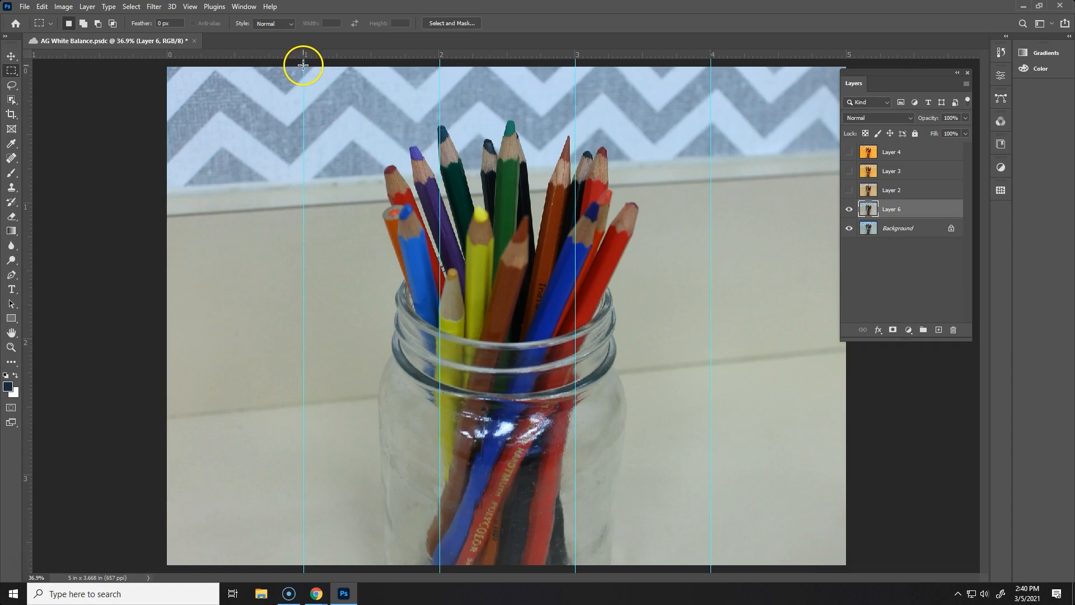
pyautogui.moveTo(304, 65); pyautogui.dragTo(446, 91)
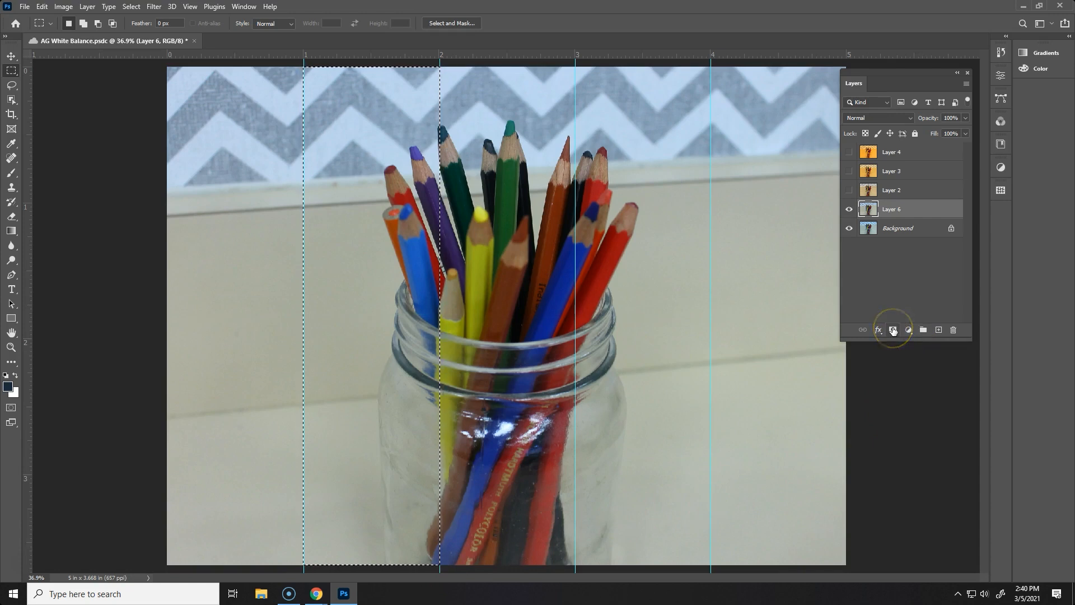
# Mask Layer 6 to the selected strip and rename the layers so the top one reads Layer 5
pyautogui.click(892, 329)
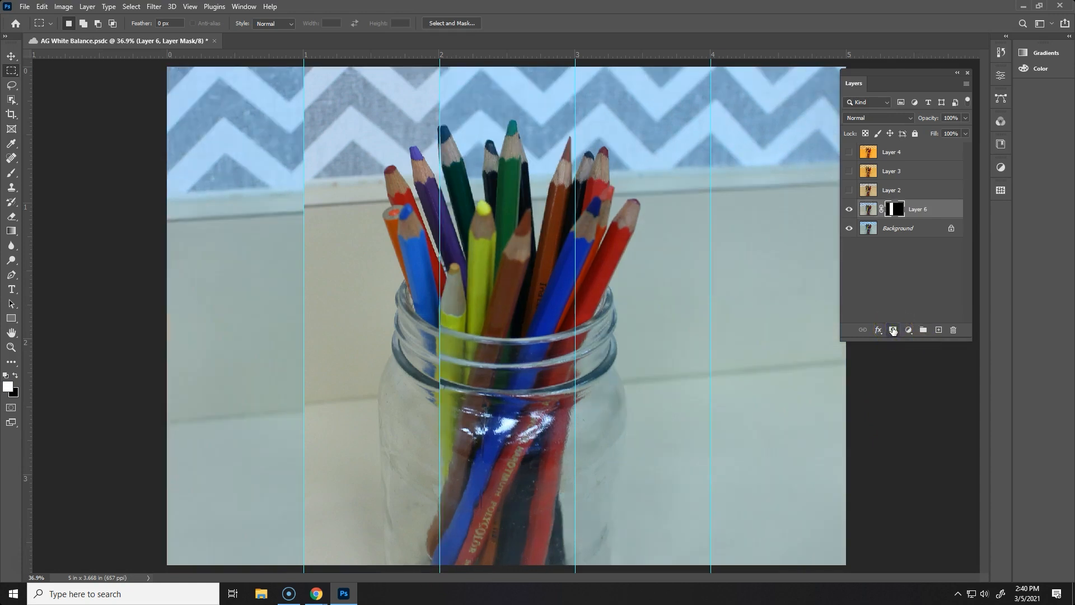
pyautogui.moveTo(891, 209)
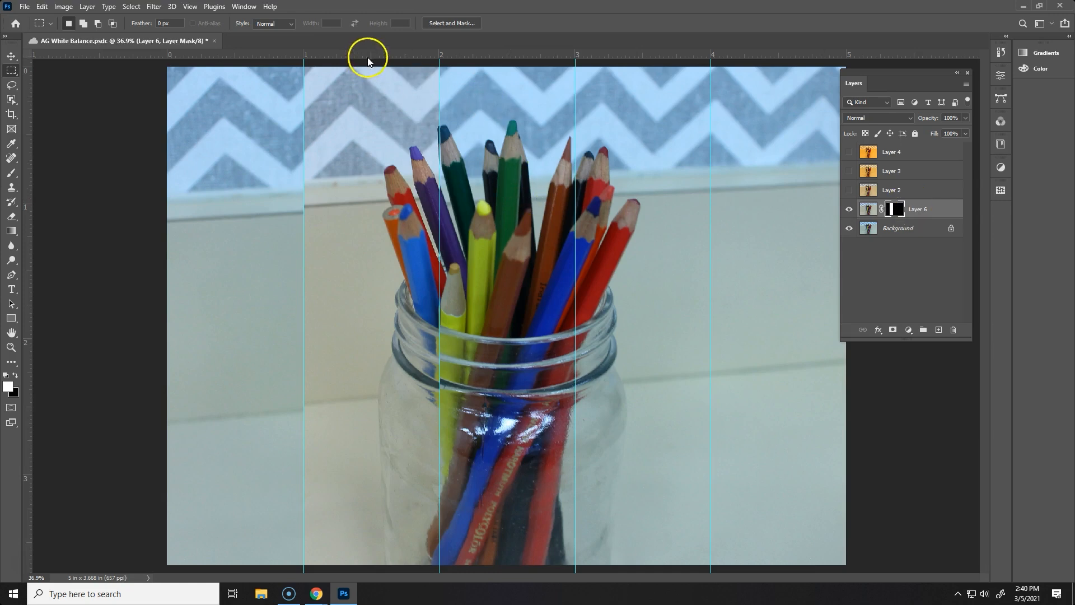
pyautogui.moveTo(371, 270)
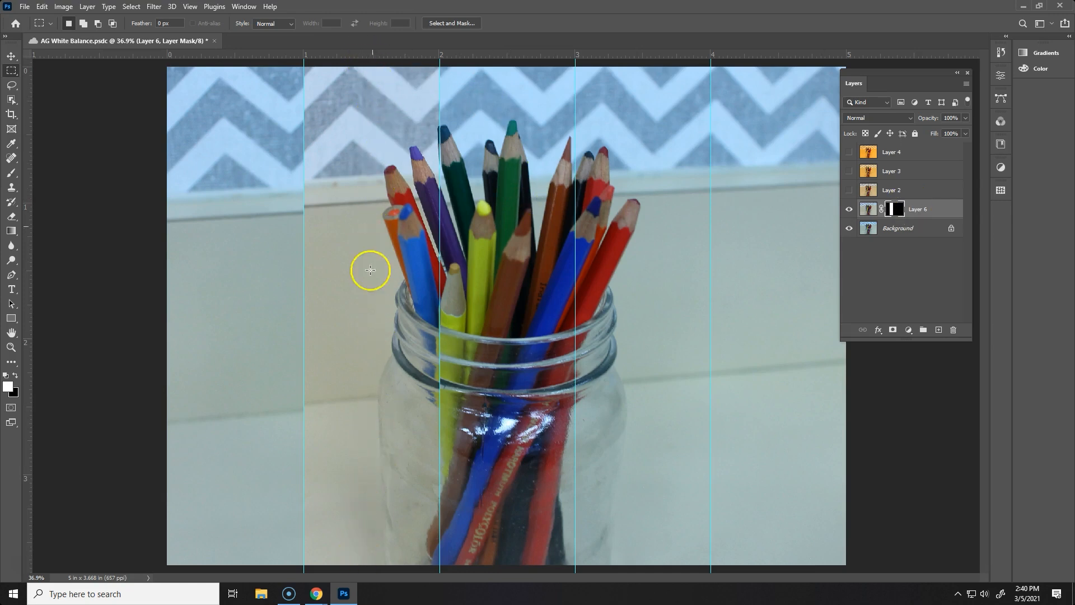
pyautogui.doubleClick(891, 170)
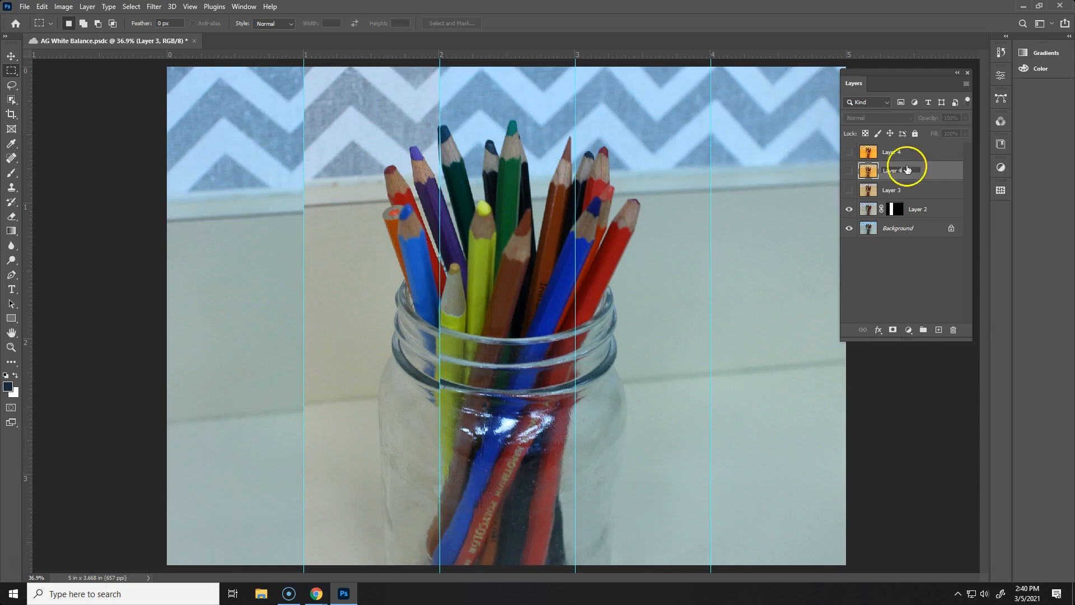
pyautogui.doubleClick(904, 169)
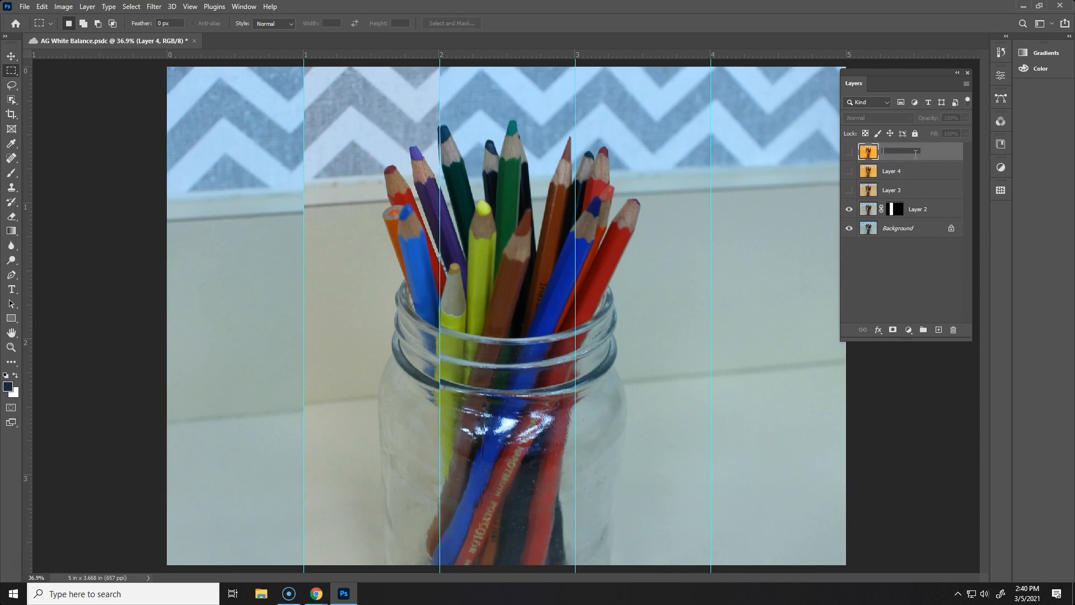
pyautogui.click(911, 190)
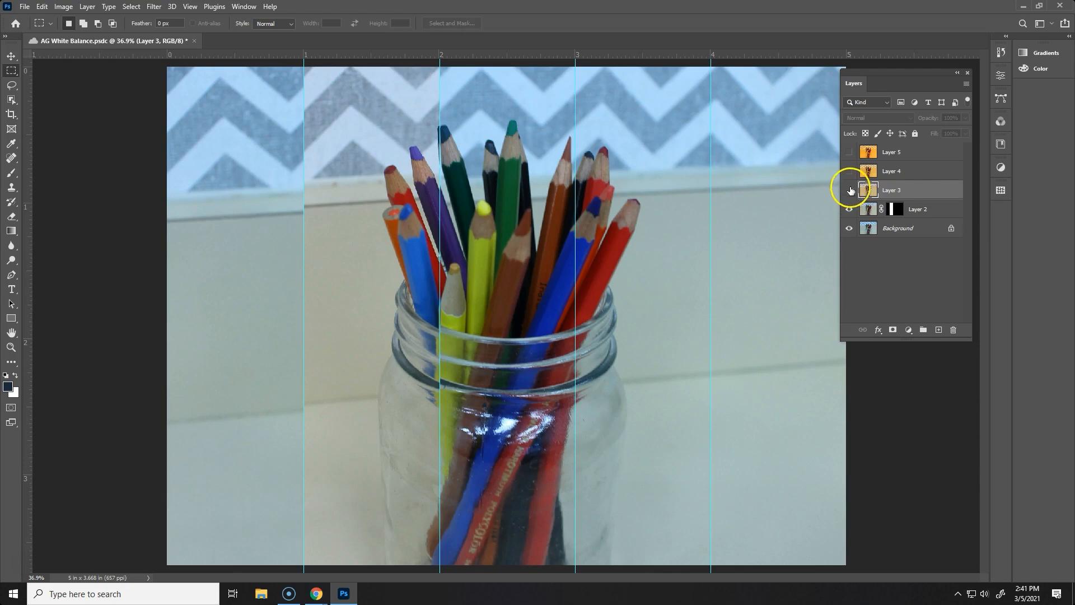
# Show Layer 3 again and mask it to the strip between the second and third guides
pyautogui.click(848, 190)
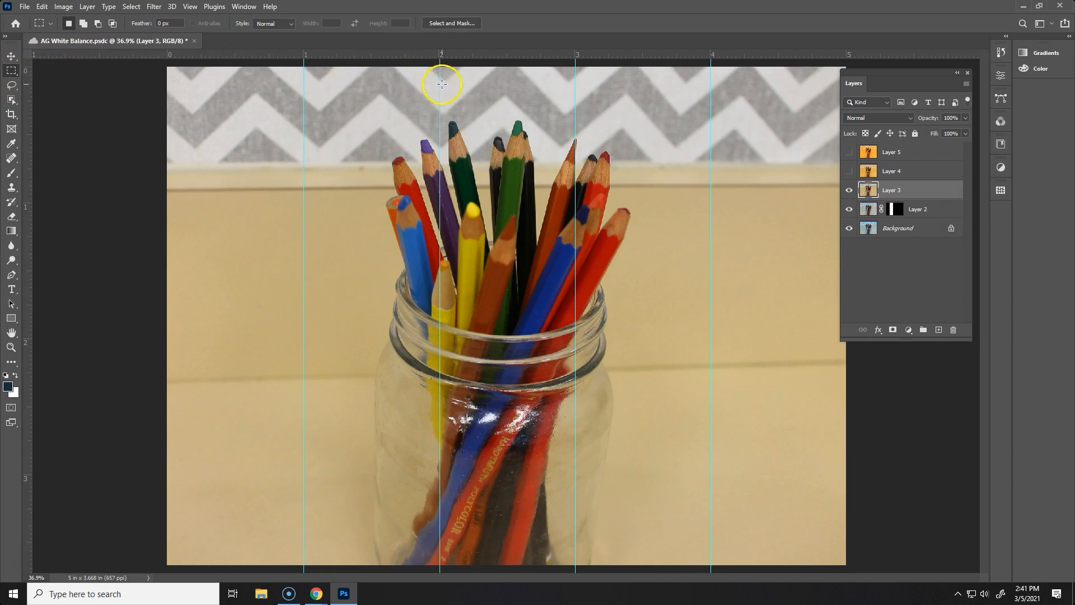
pyautogui.moveTo(522, 290)
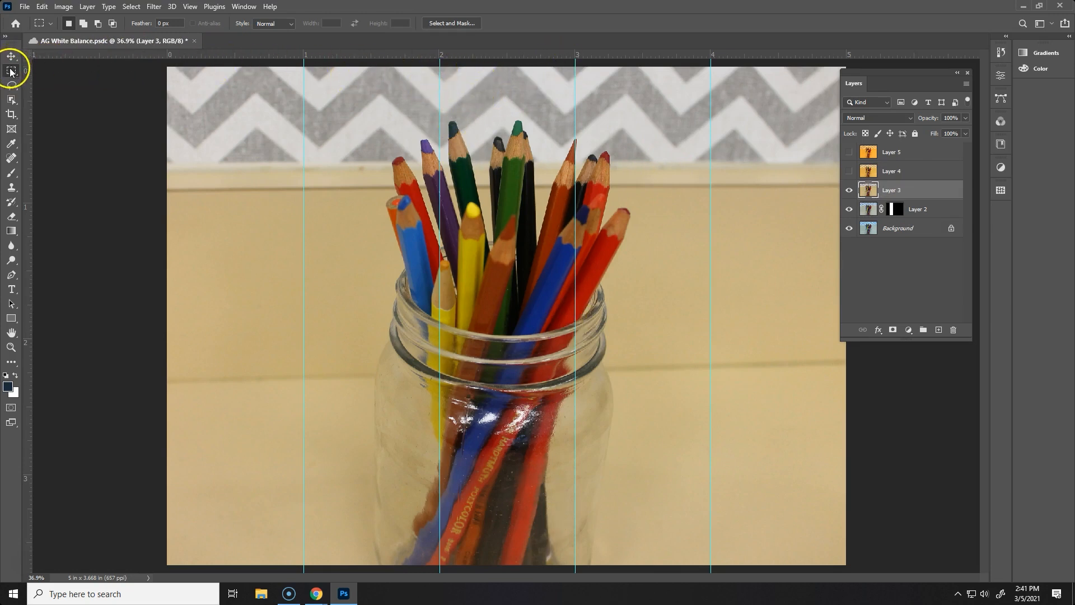
pyautogui.moveTo(441, 65)
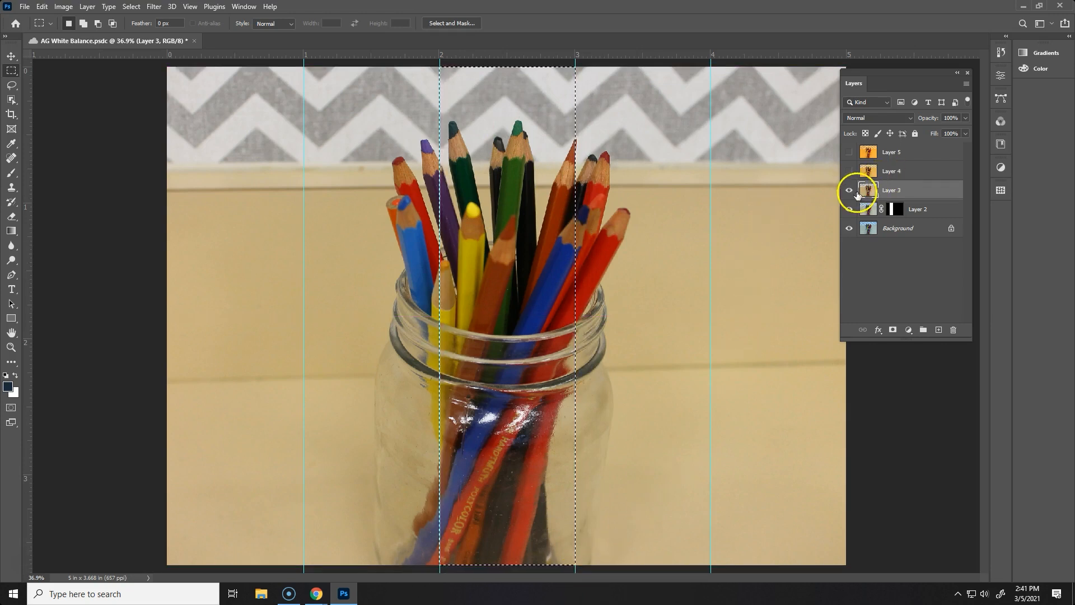
pyautogui.click(849, 190)
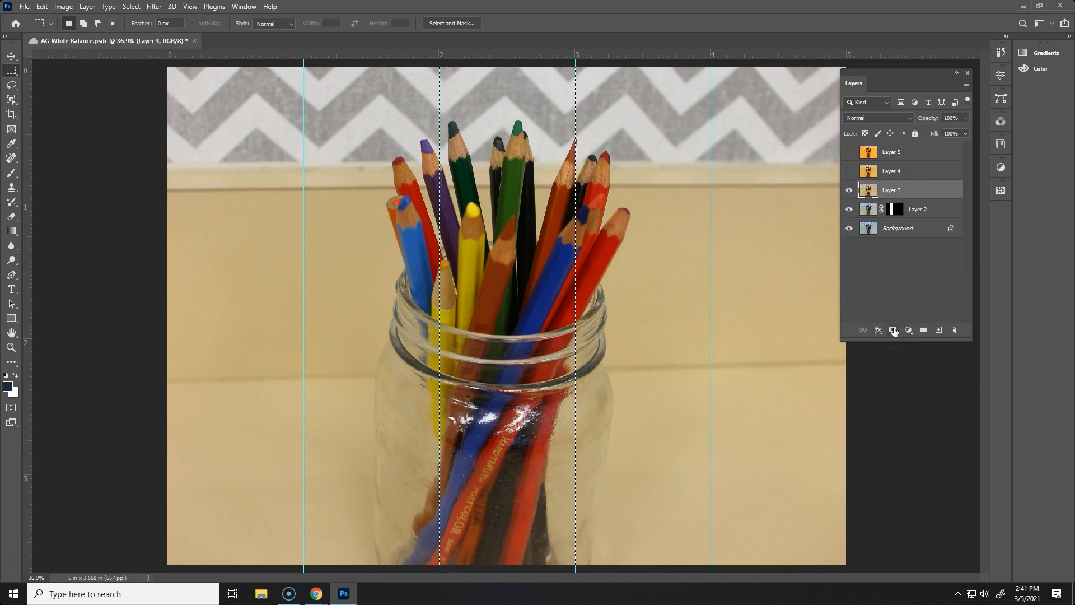
pyautogui.click(894, 329)
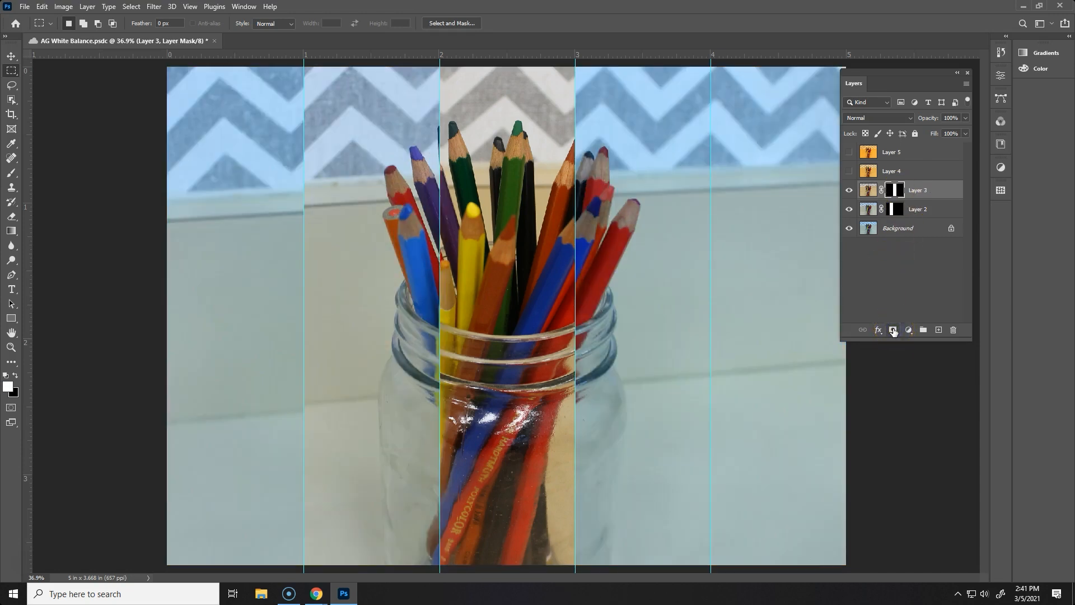
pyautogui.moveTo(298, 282)
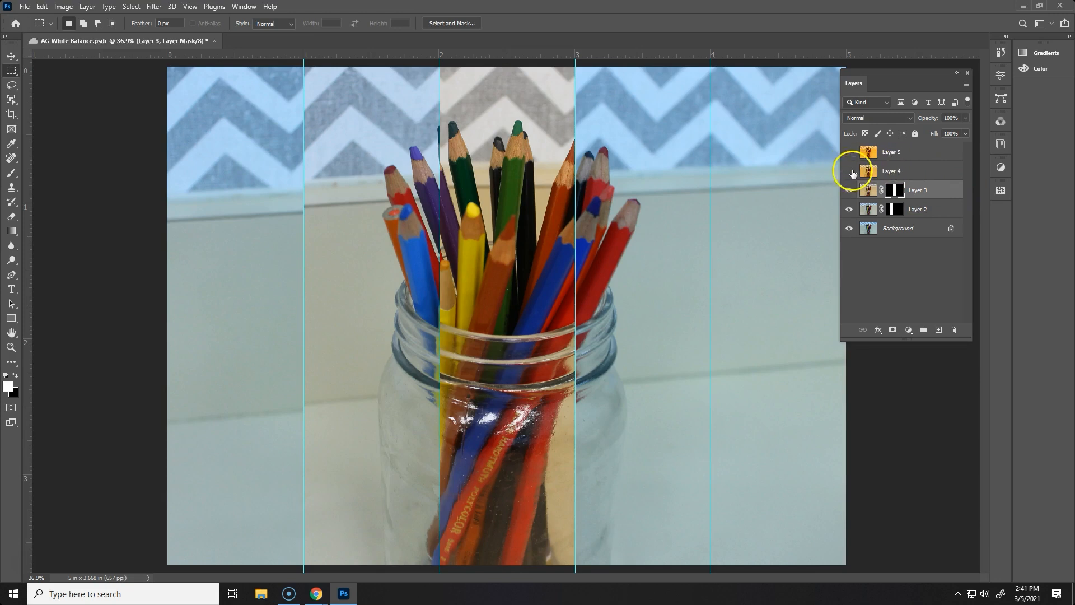
# Make Layer 4 visible, select it and mask it to the strip between the third and fourth guides
pyautogui.click(850, 170)
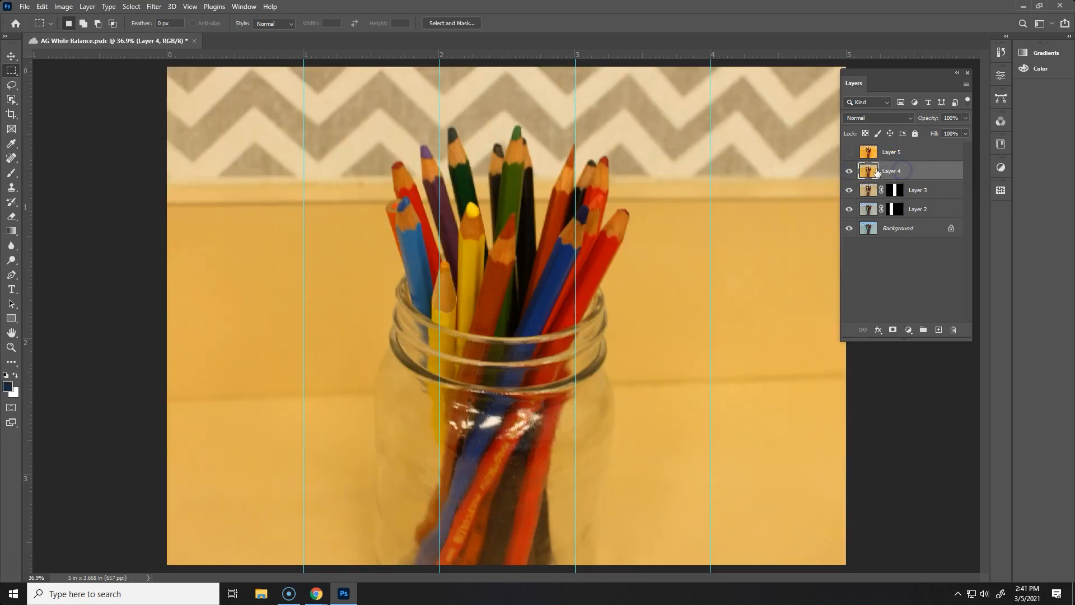
pyautogui.click(917, 190)
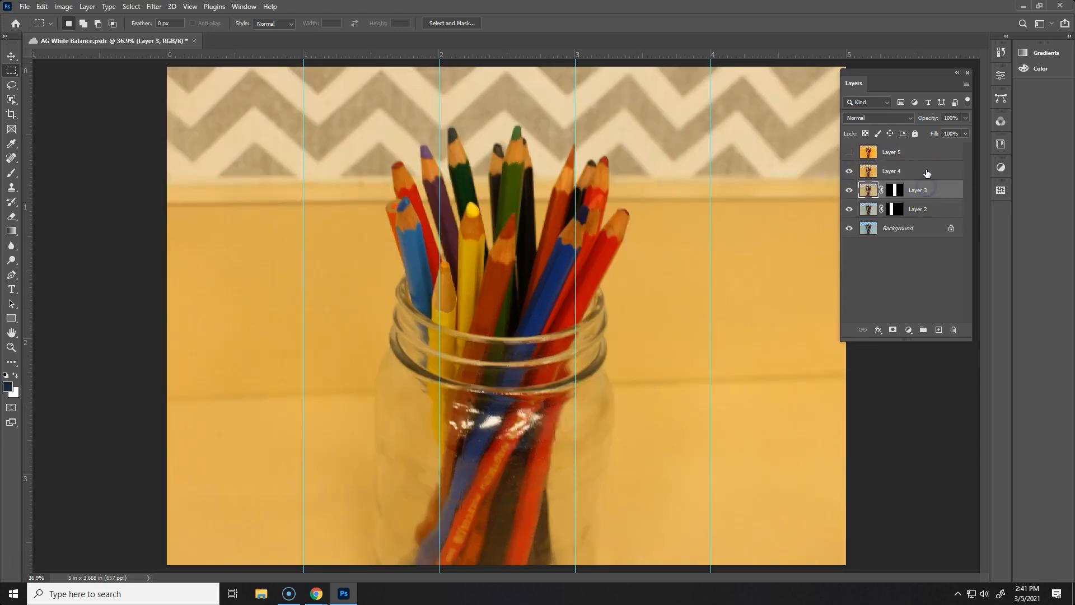
pyautogui.click(917, 170)
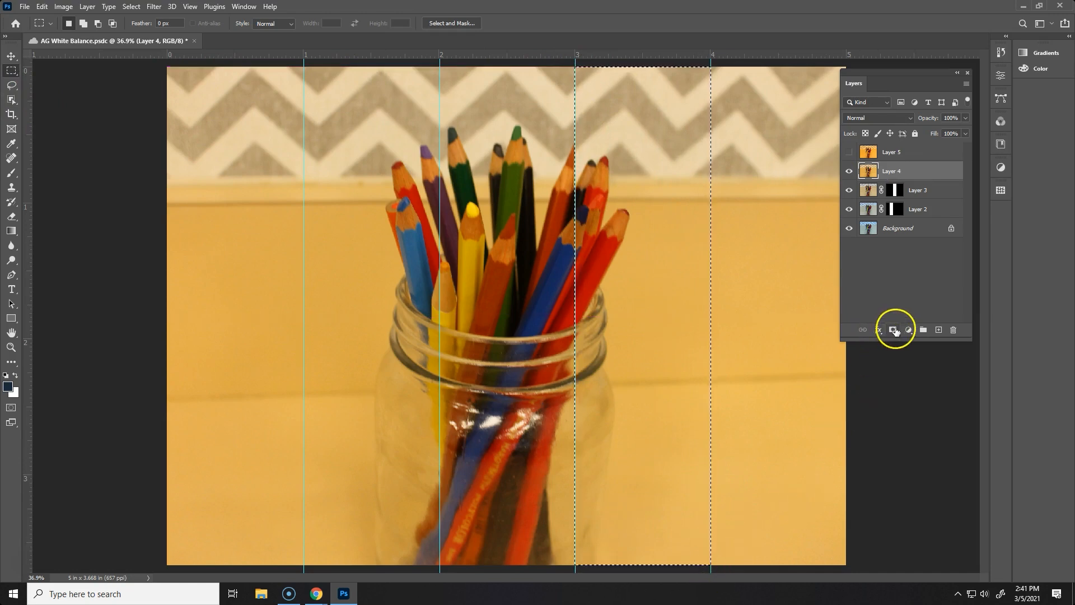
pyautogui.click(892, 329)
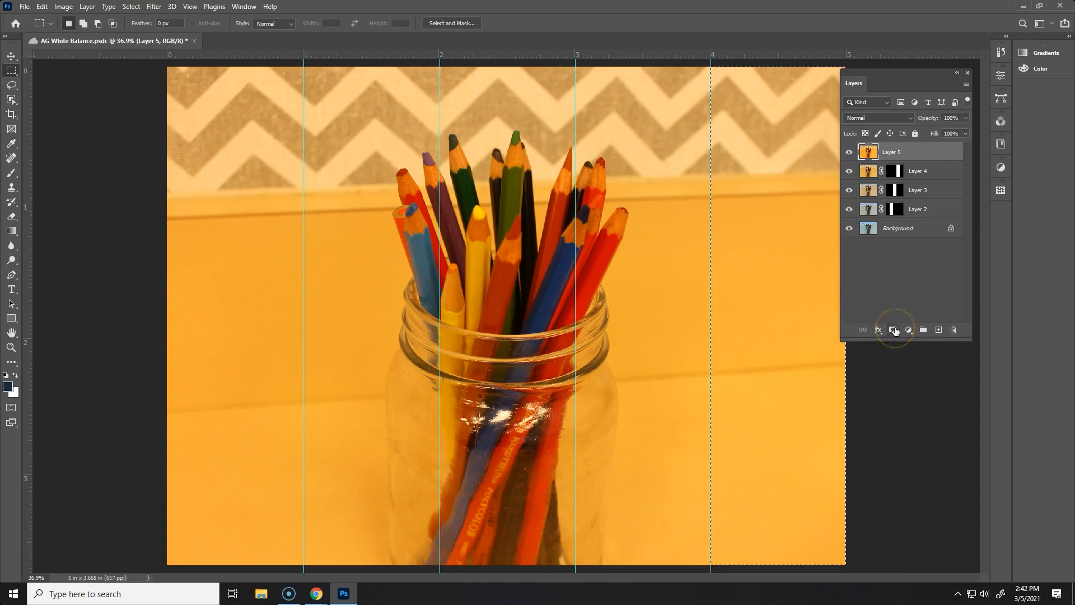
# Mask Layer 5 to the rightmost strip, completing the five white-balance bands
pyautogui.click(893, 329)
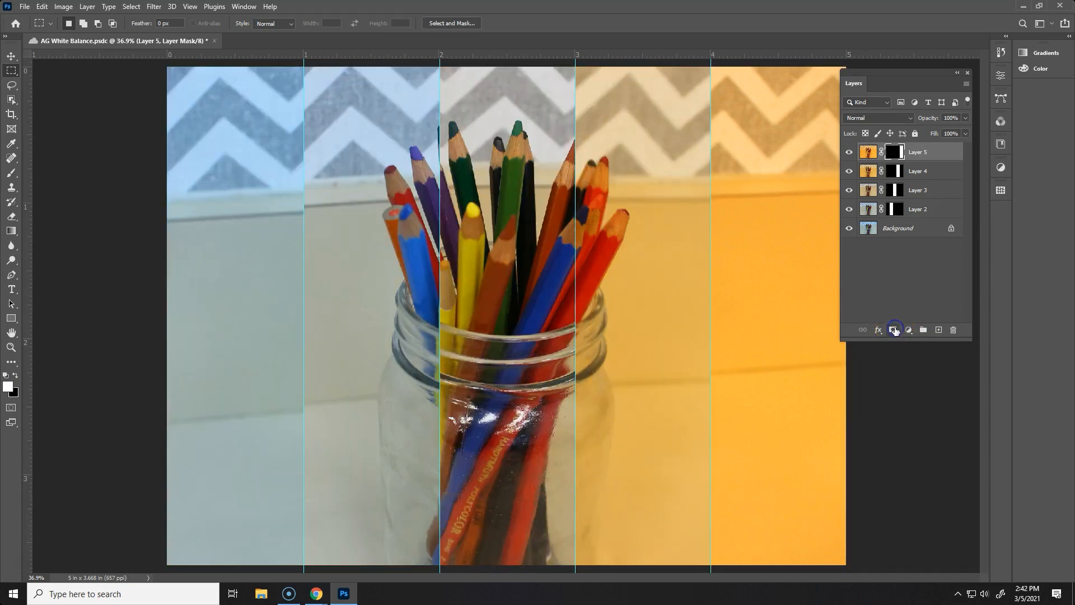
pyautogui.moveTo(894, 329)
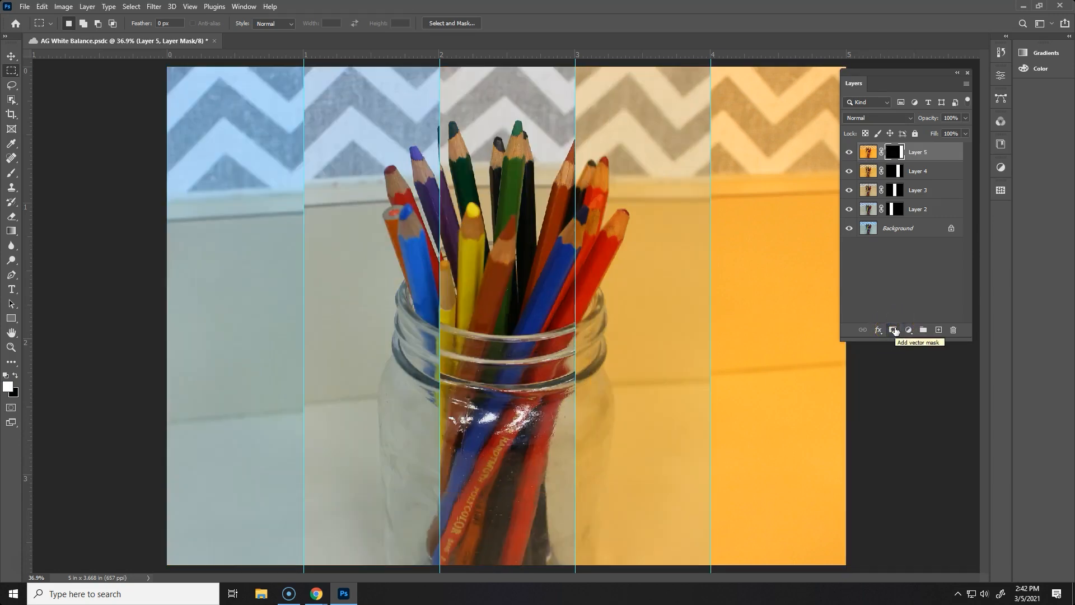
pyautogui.moveTo(125, 355)
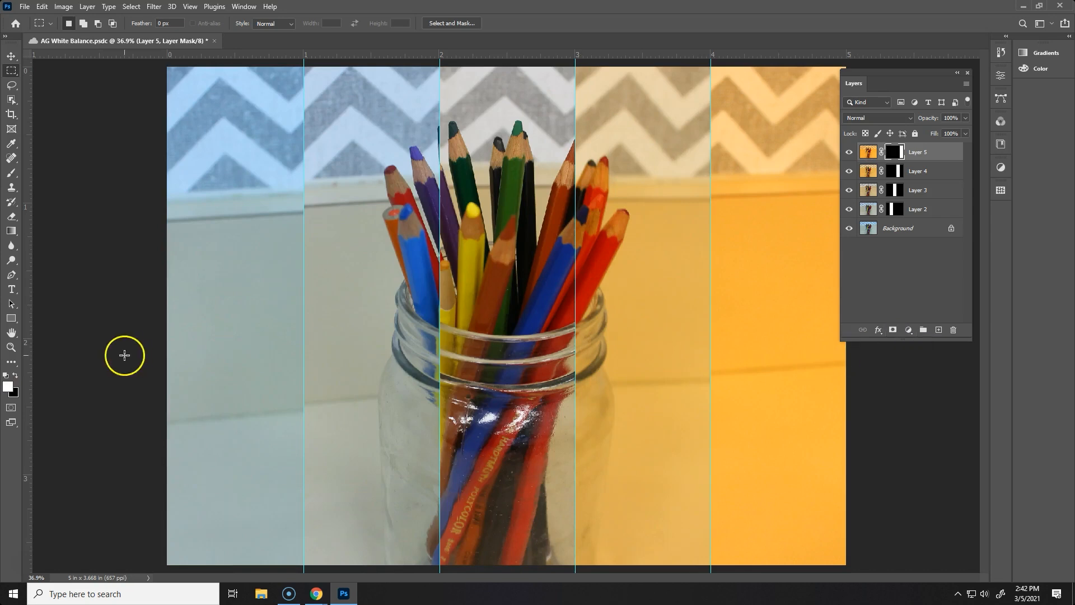
pyautogui.moveTo(215, 368)
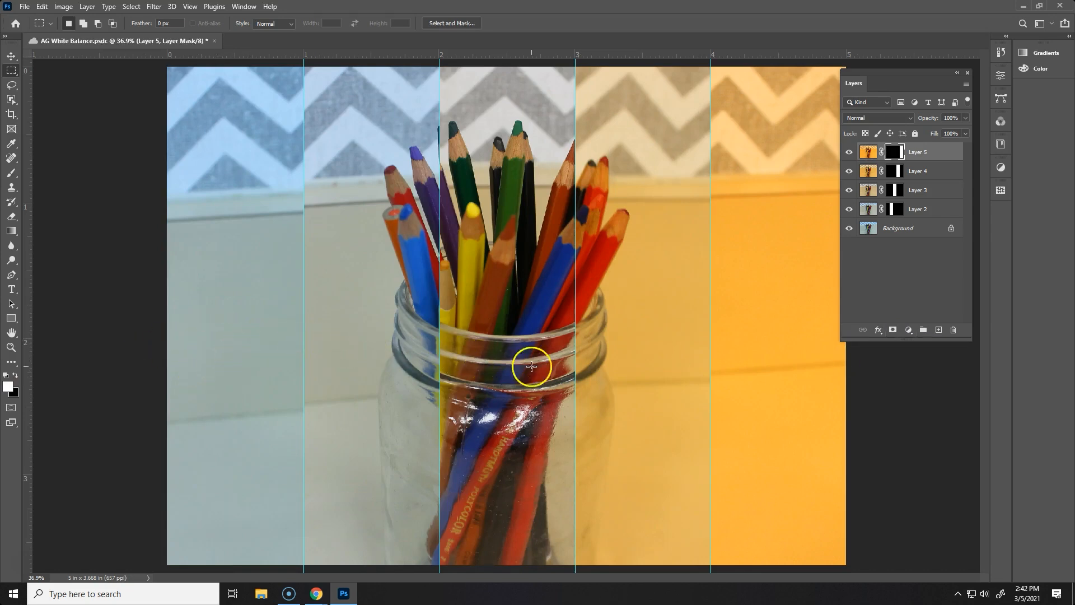
pyautogui.moveTo(783, 416)
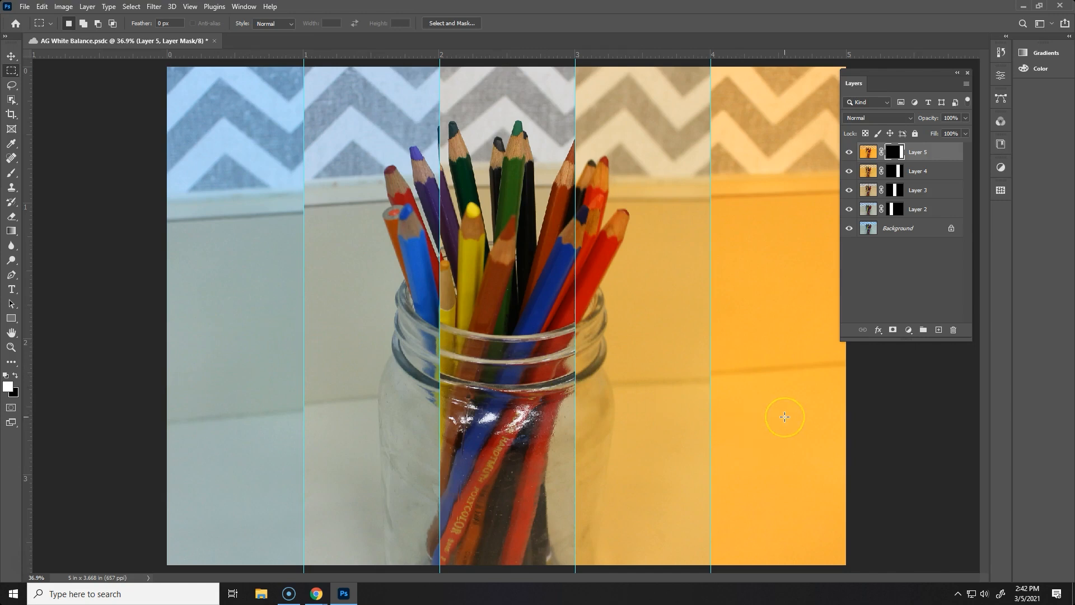
pyautogui.moveTo(783, 415)
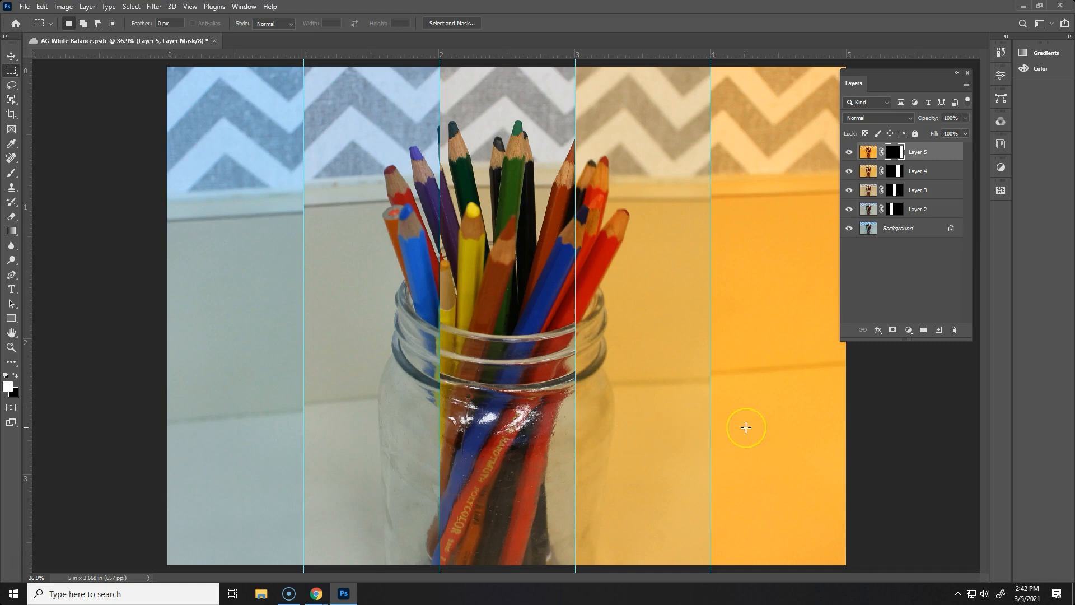
pyautogui.moveTo(746, 427)
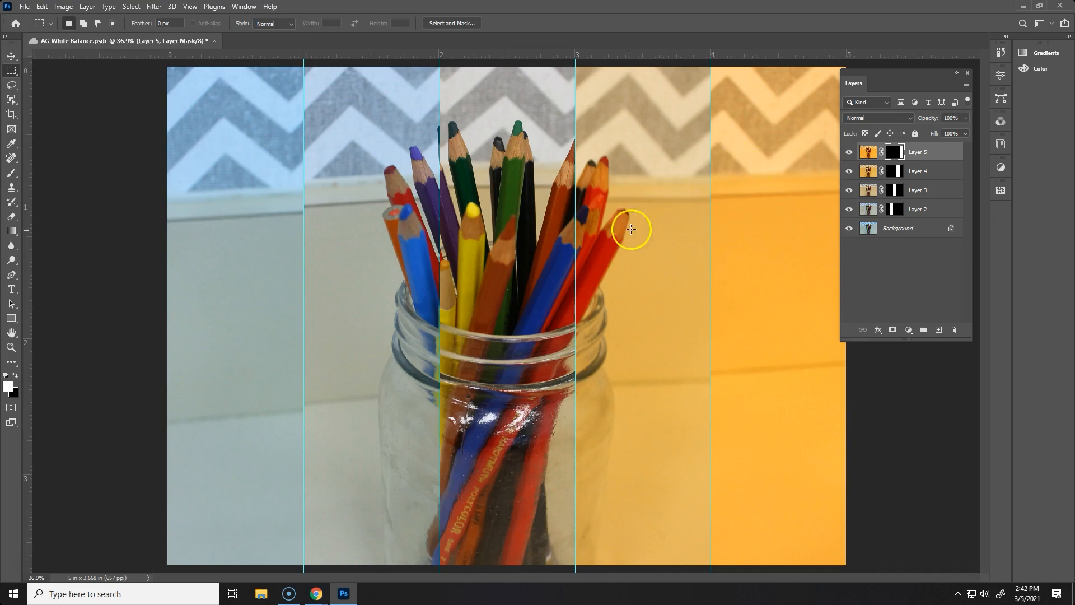
pyautogui.moveTo(51, 58)
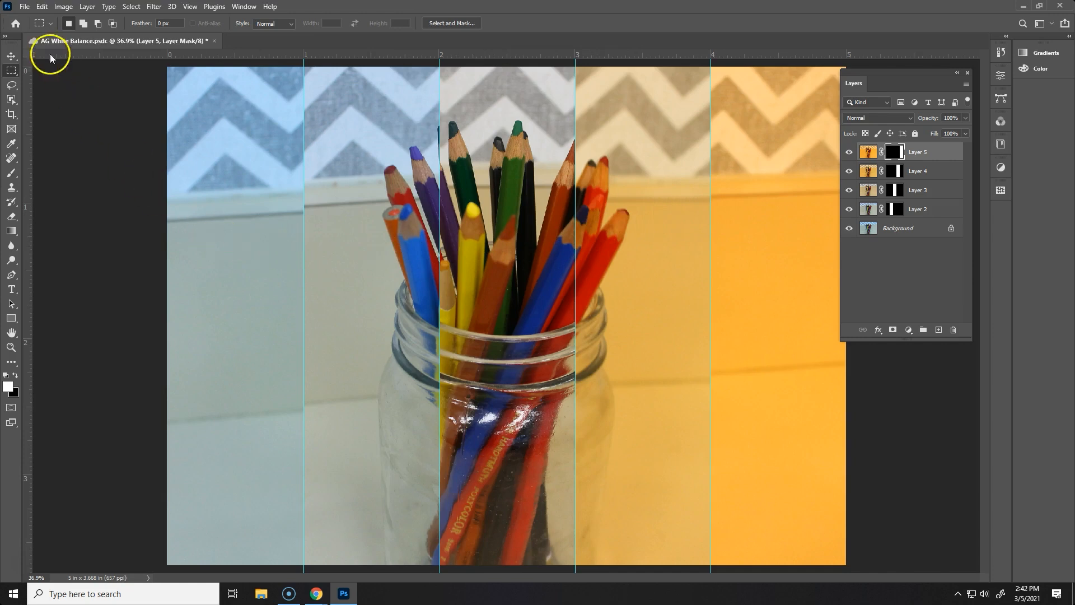
# Clear all guides from the image via View > Clear Guides
pyautogui.click(190, 6)
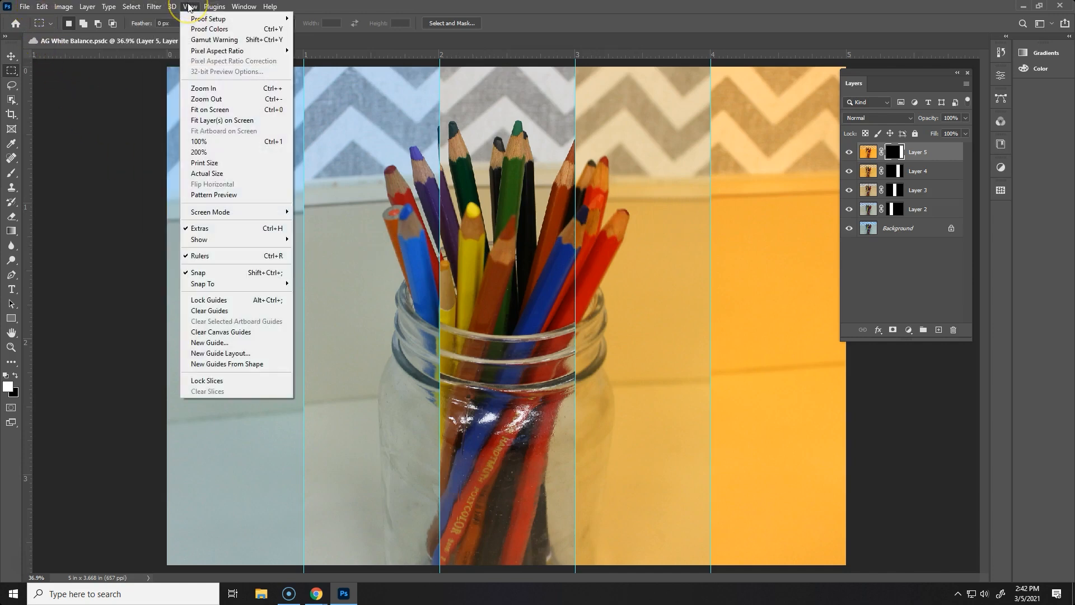
pyautogui.moveTo(208, 310)
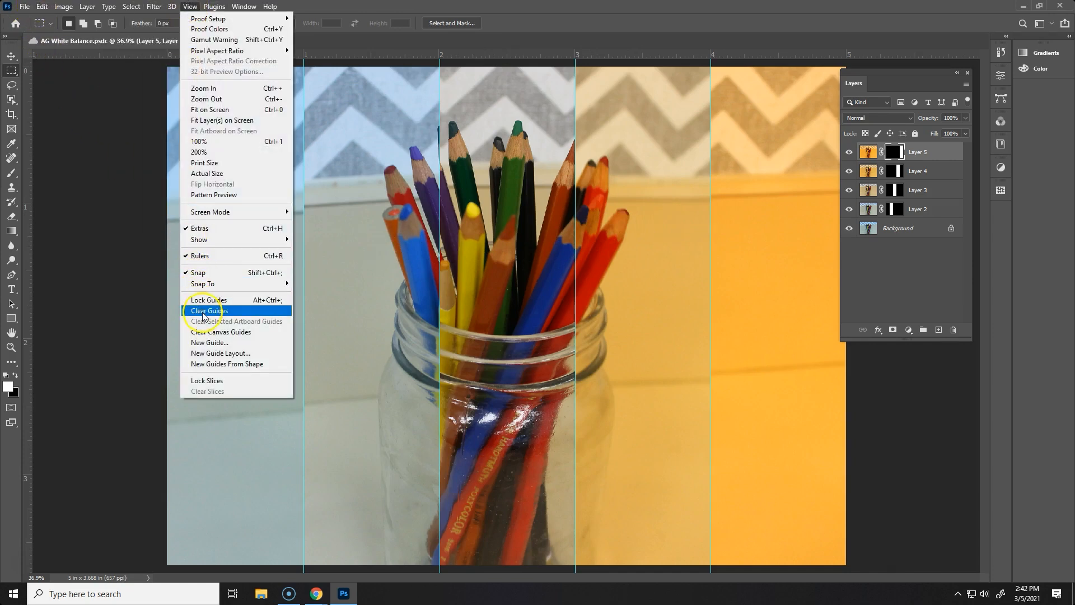
pyautogui.click(208, 311)
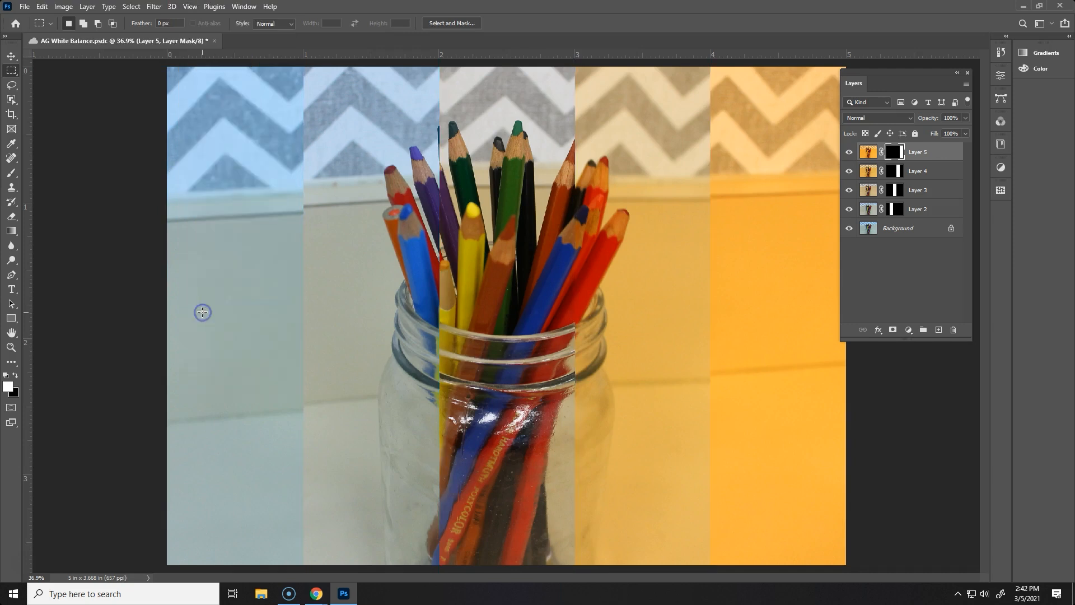
pyautogui.moveTo(203, 312)
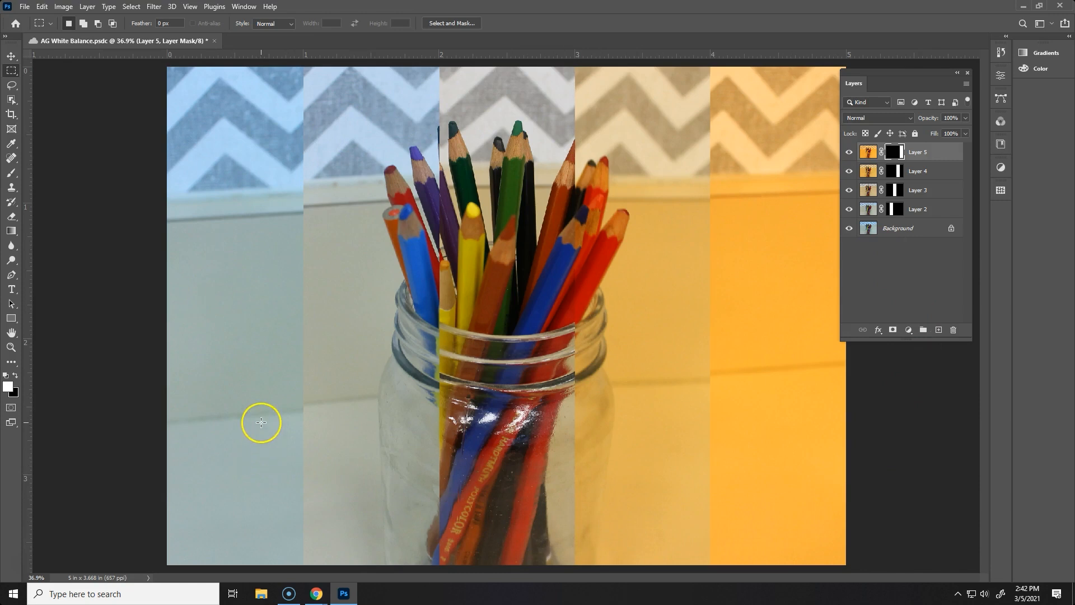
pyautogui.moveTo(199, 120)
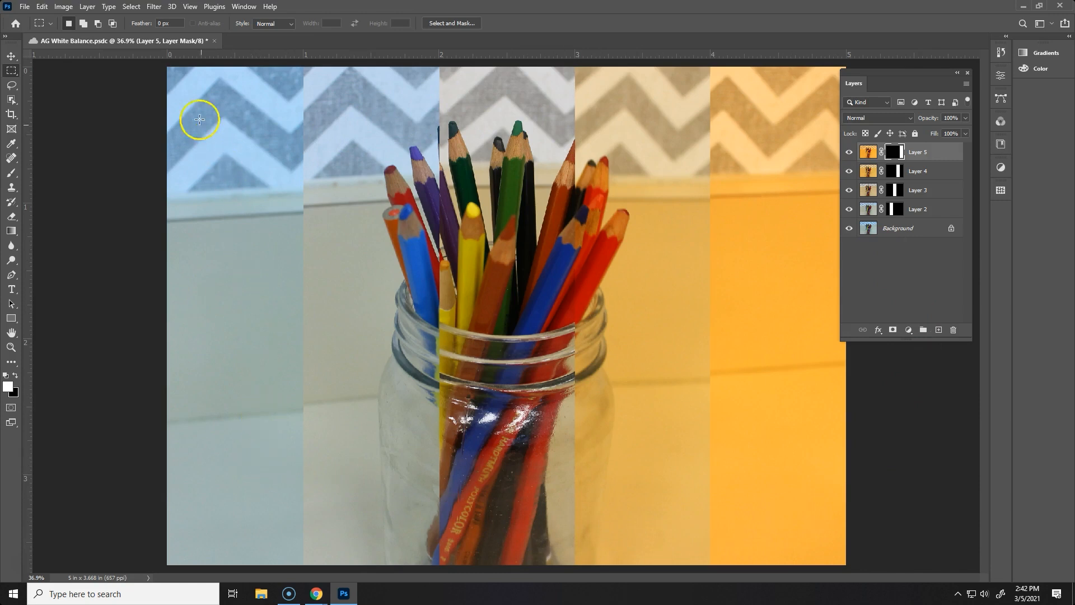
# Save the layered AG White Balance document with File > Save
pyautogui.click(23, 6)
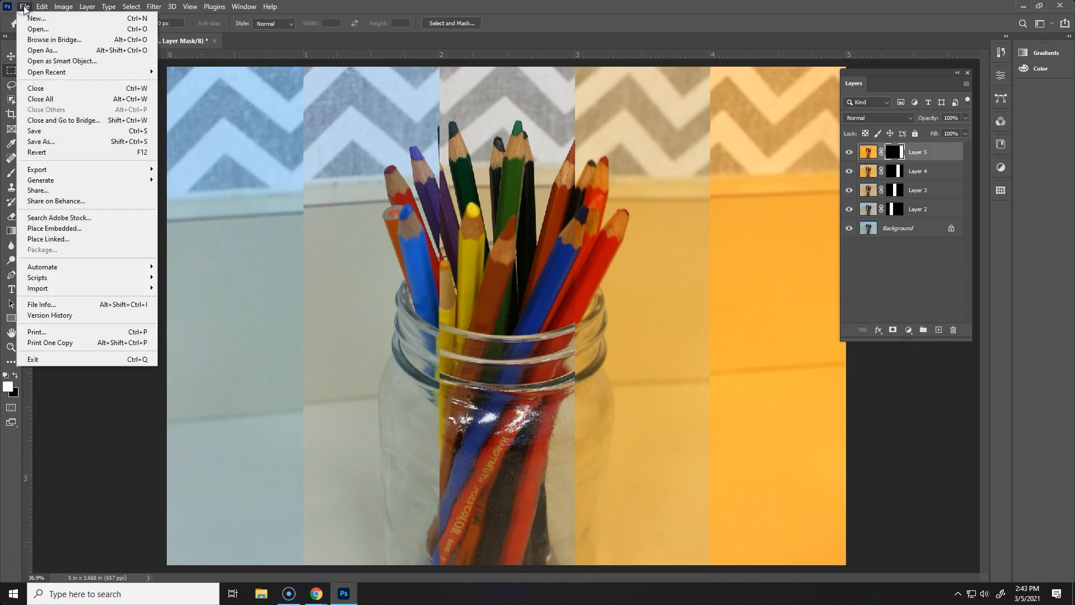
pyautogui.click(34, 131)
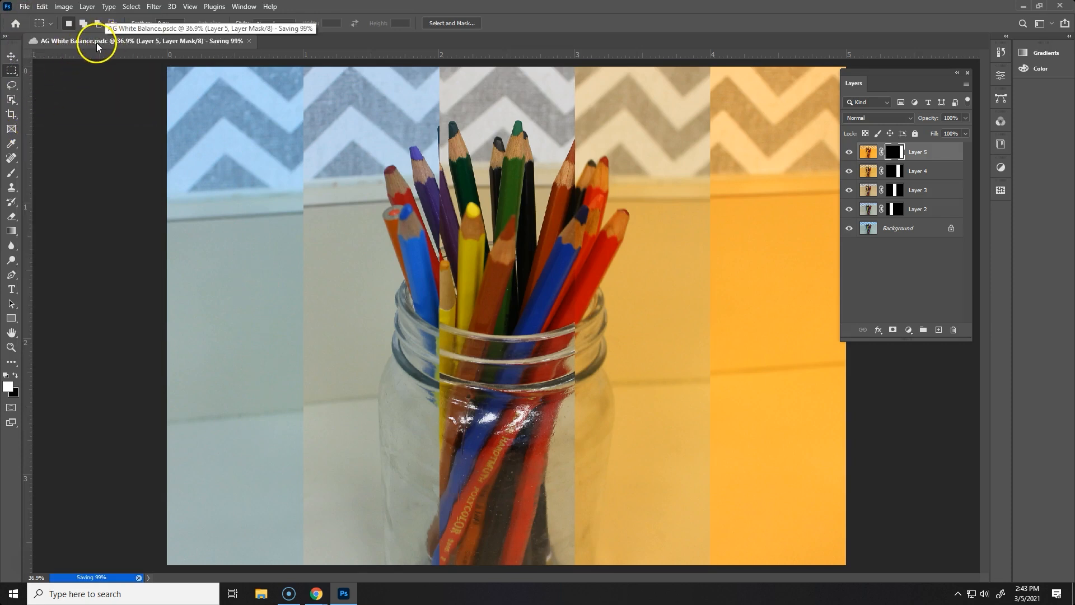
pyautogui.click(24, 7)
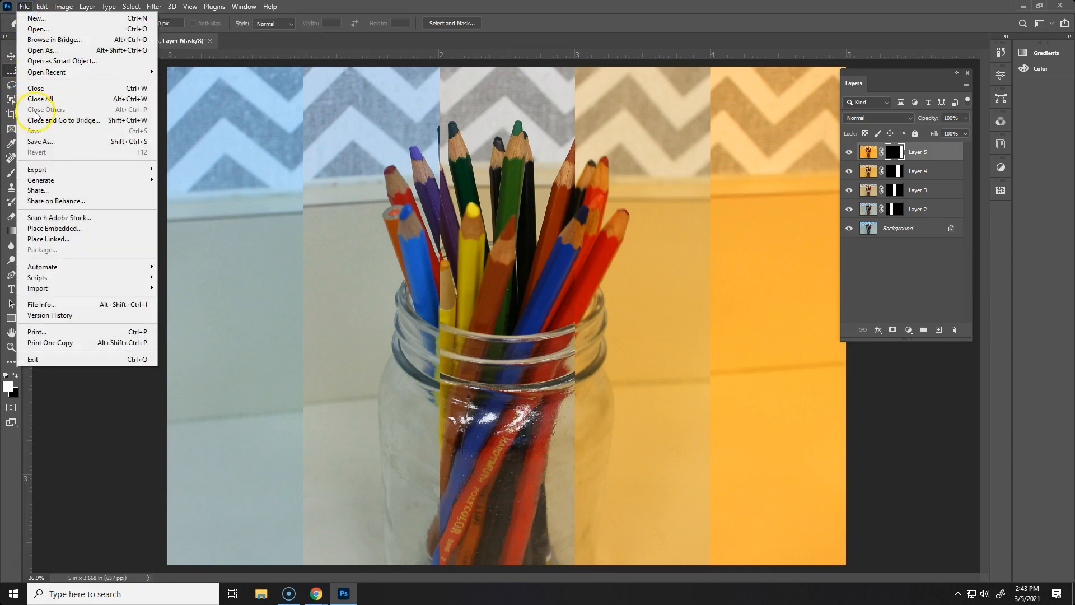
# Start a Save As copy and choose to save it on the computer rather than the cloud
pyautogui.click(41, 141)
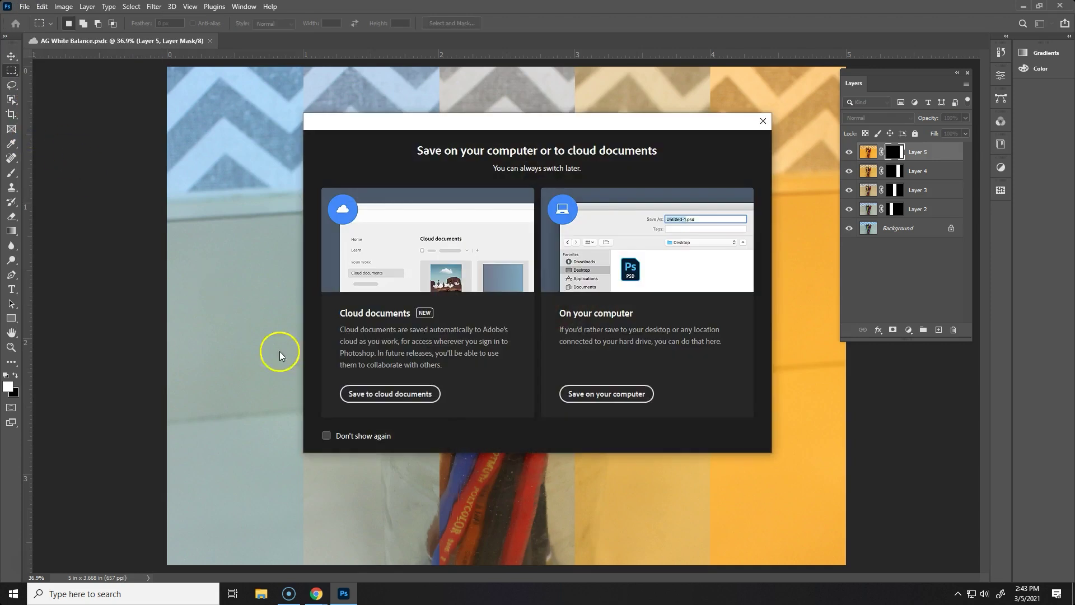
pyautogui.moveTo(605, 393)
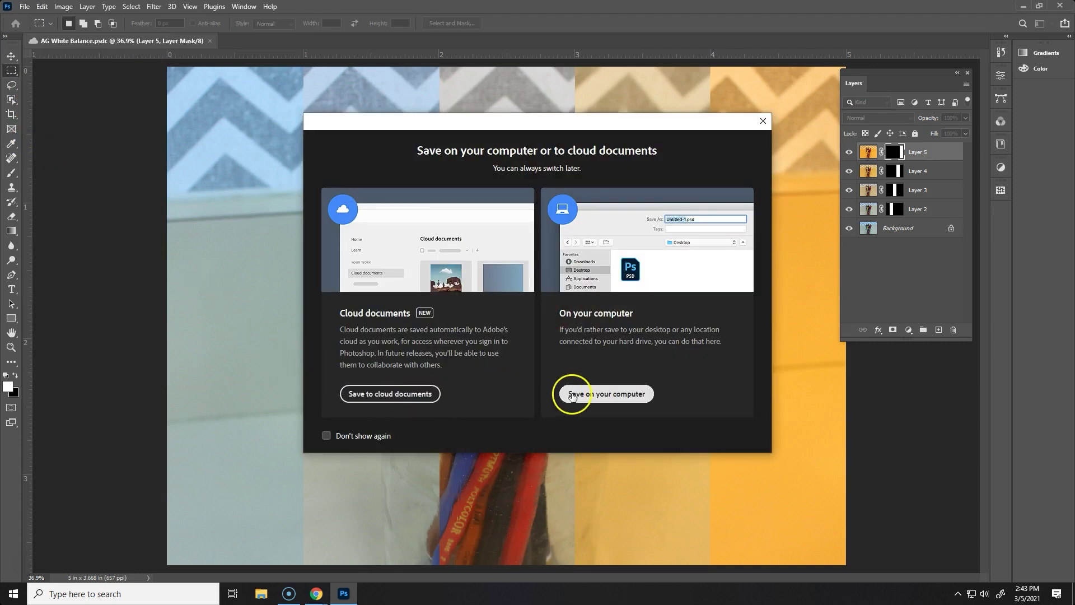
pyautogui.click(605, 393)
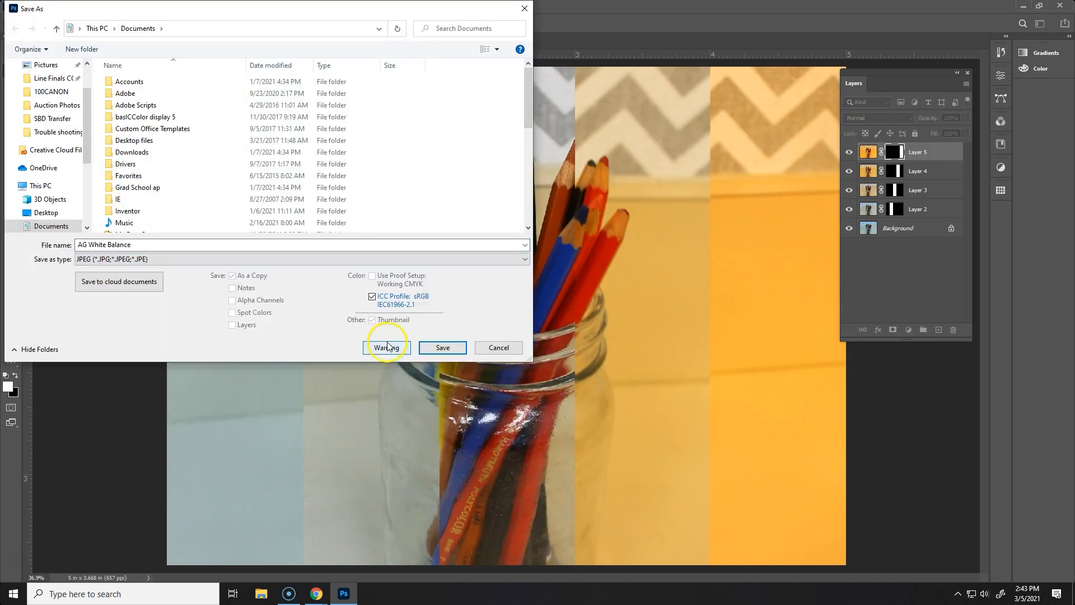
pyautogui.moveTo(408, 351)
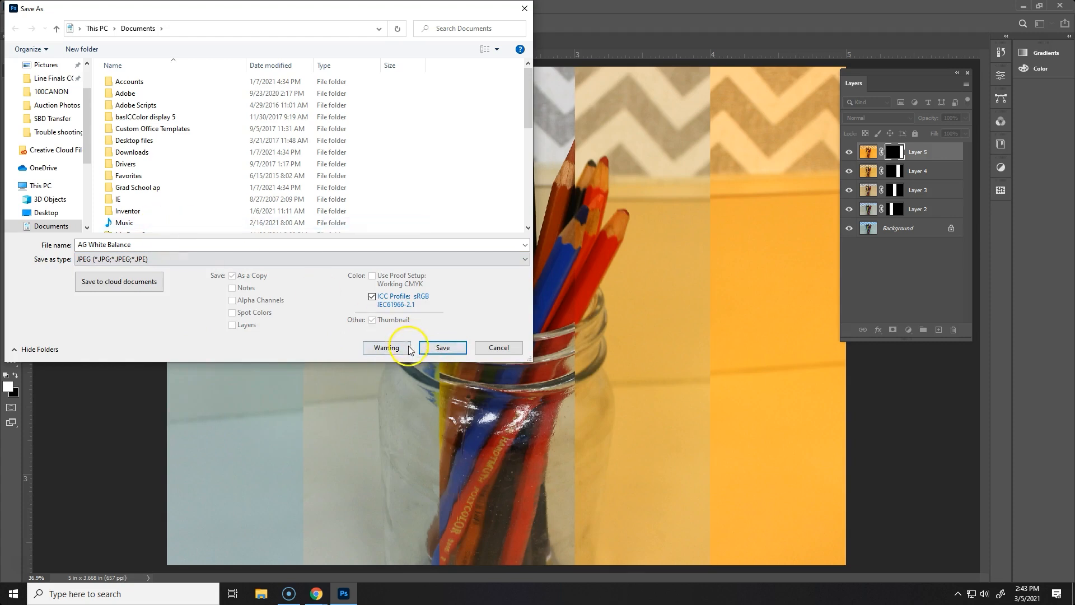
pyautogui.moveTo(441, 347)
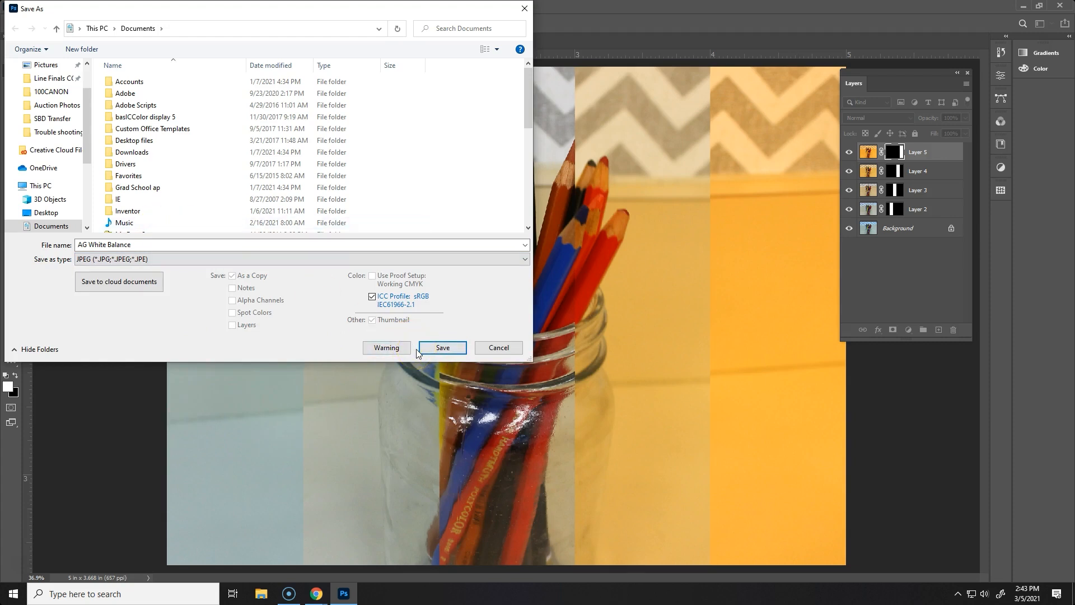